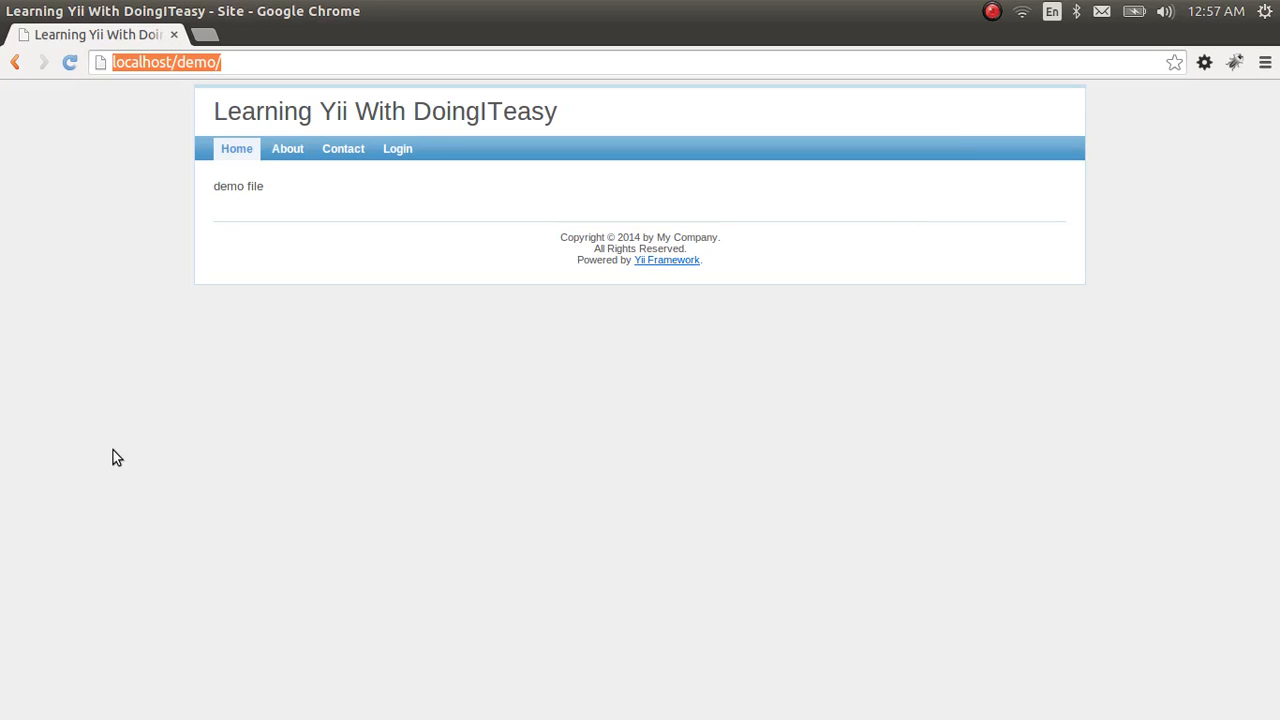
mouse_move(100, 407)
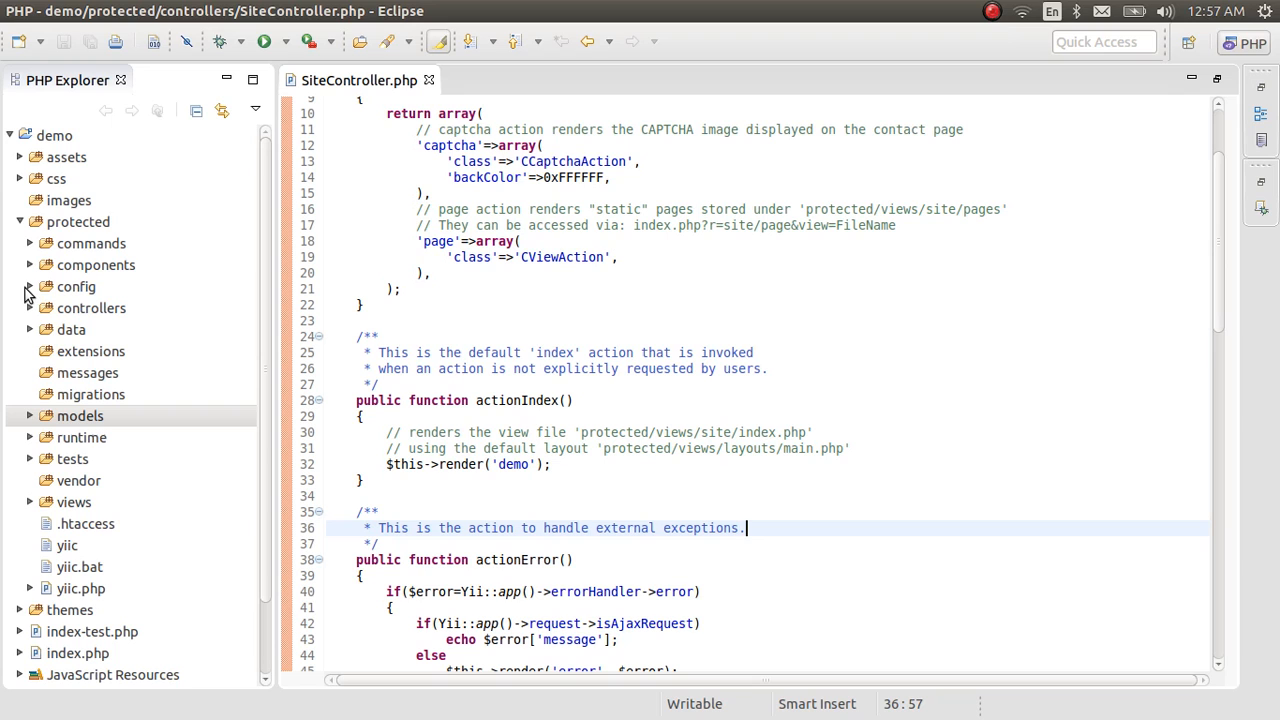
left_click(30, 287)
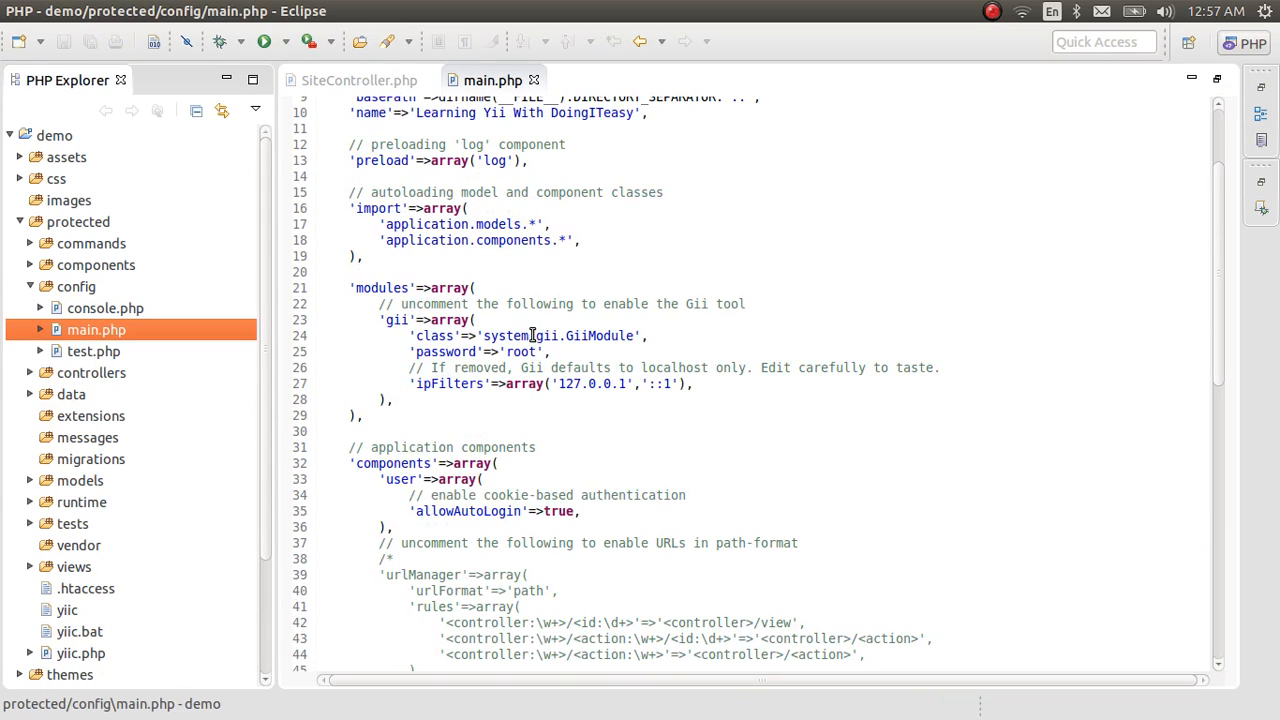
double_click(381, 288)
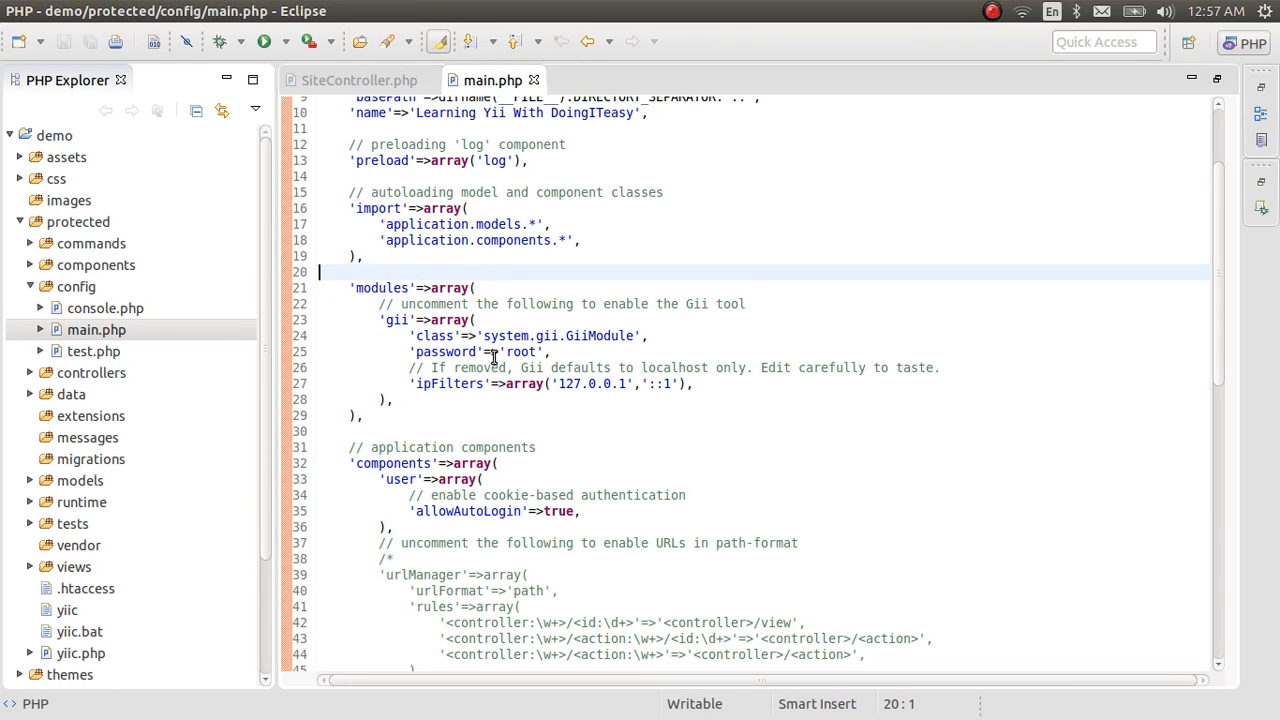
double_click(444, 351)
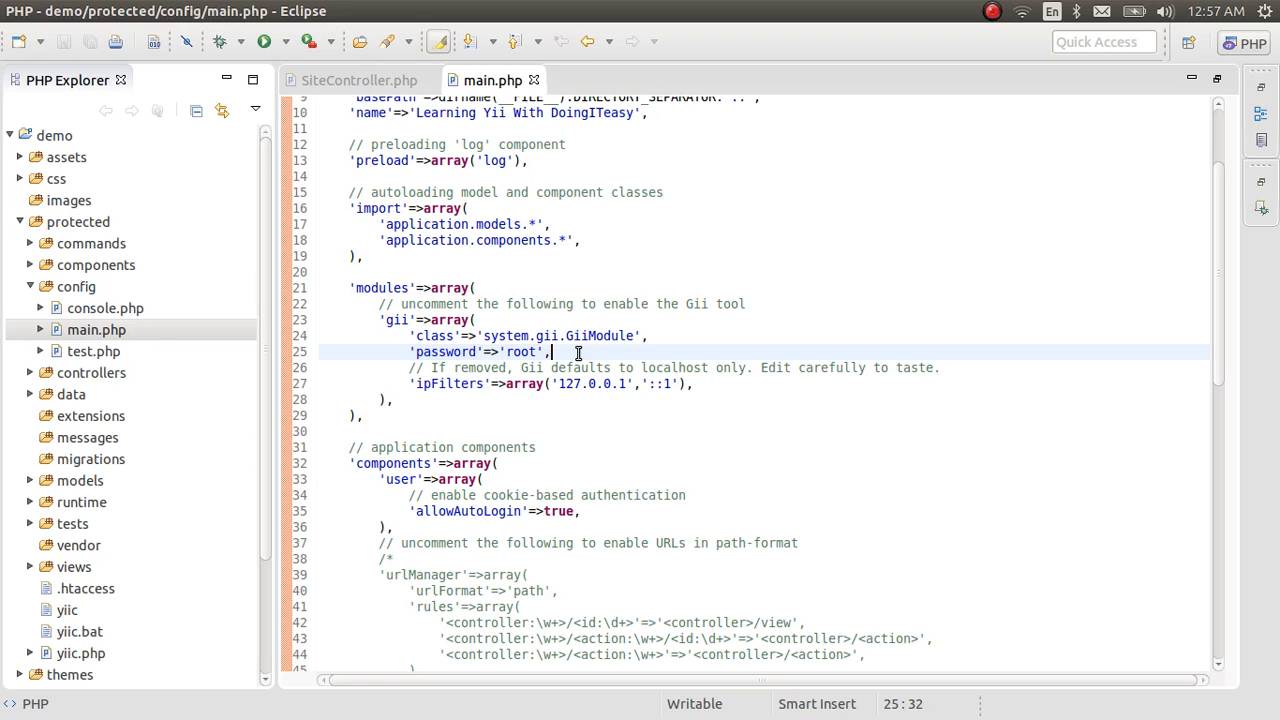
mouse_move(205, 320)
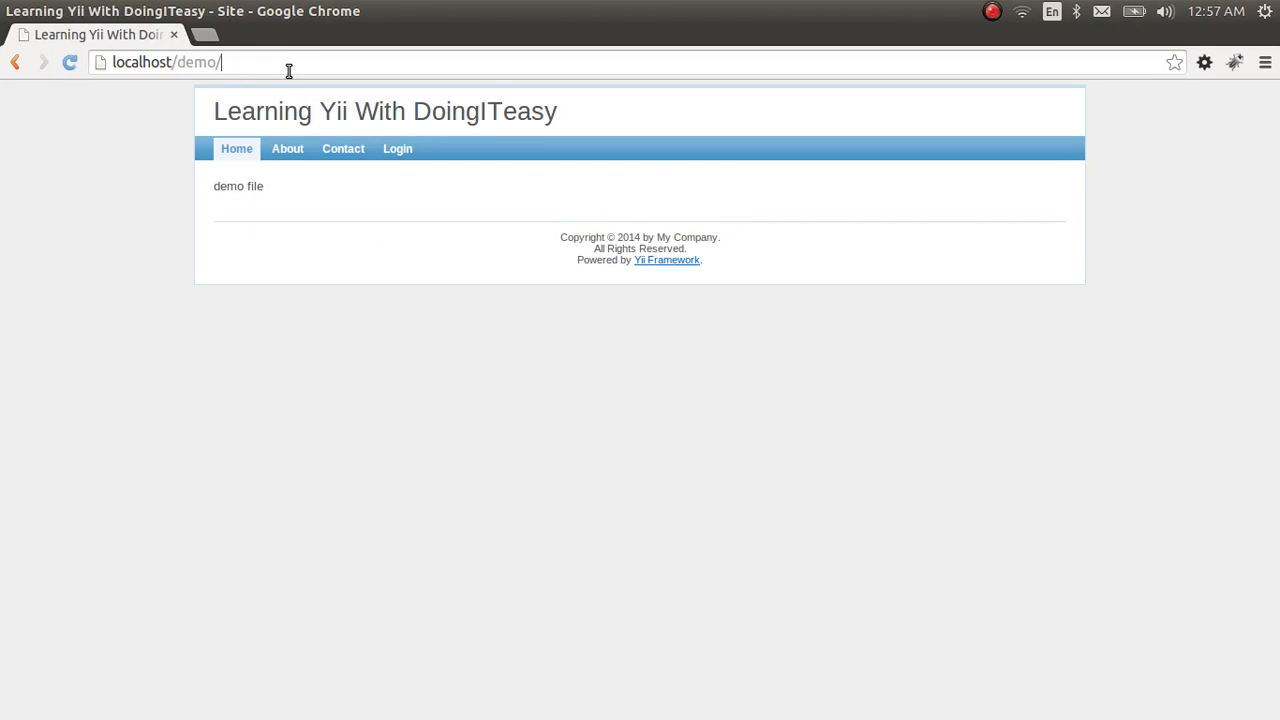
- Load localhost/demo/index.php?r=gii in Chrome and log in with the Gii password
type("index.php")
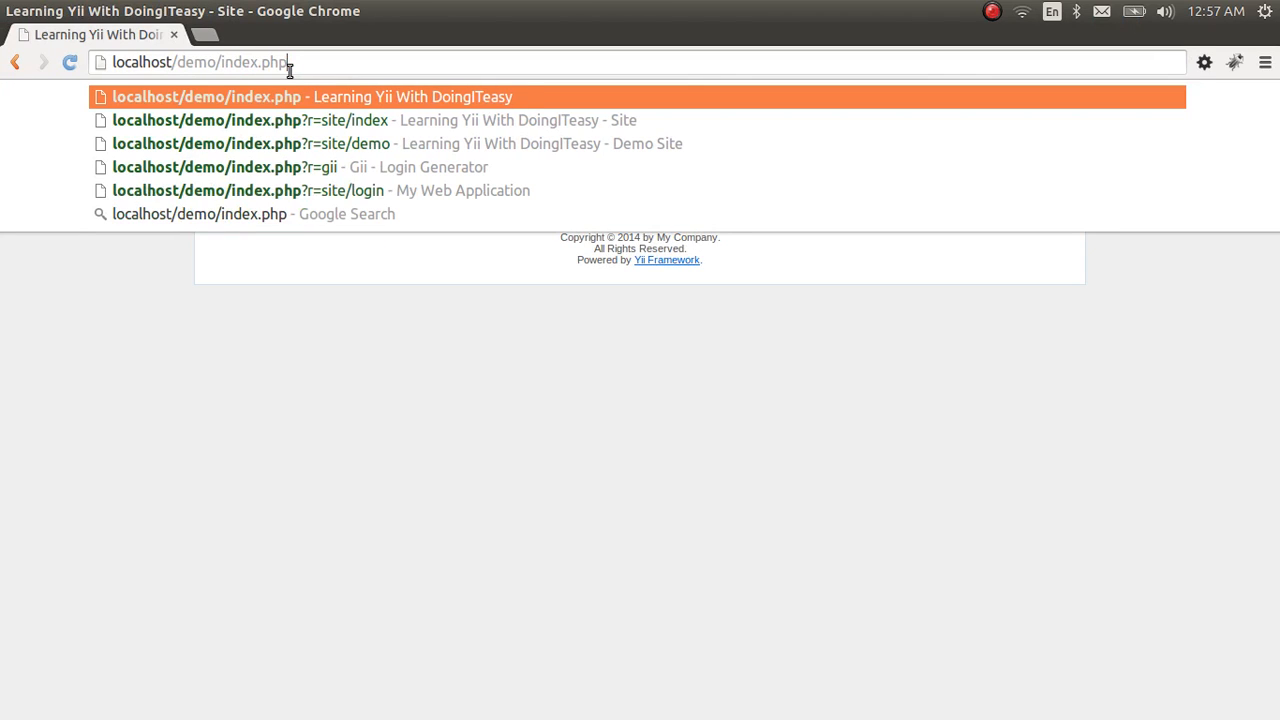
type("/")
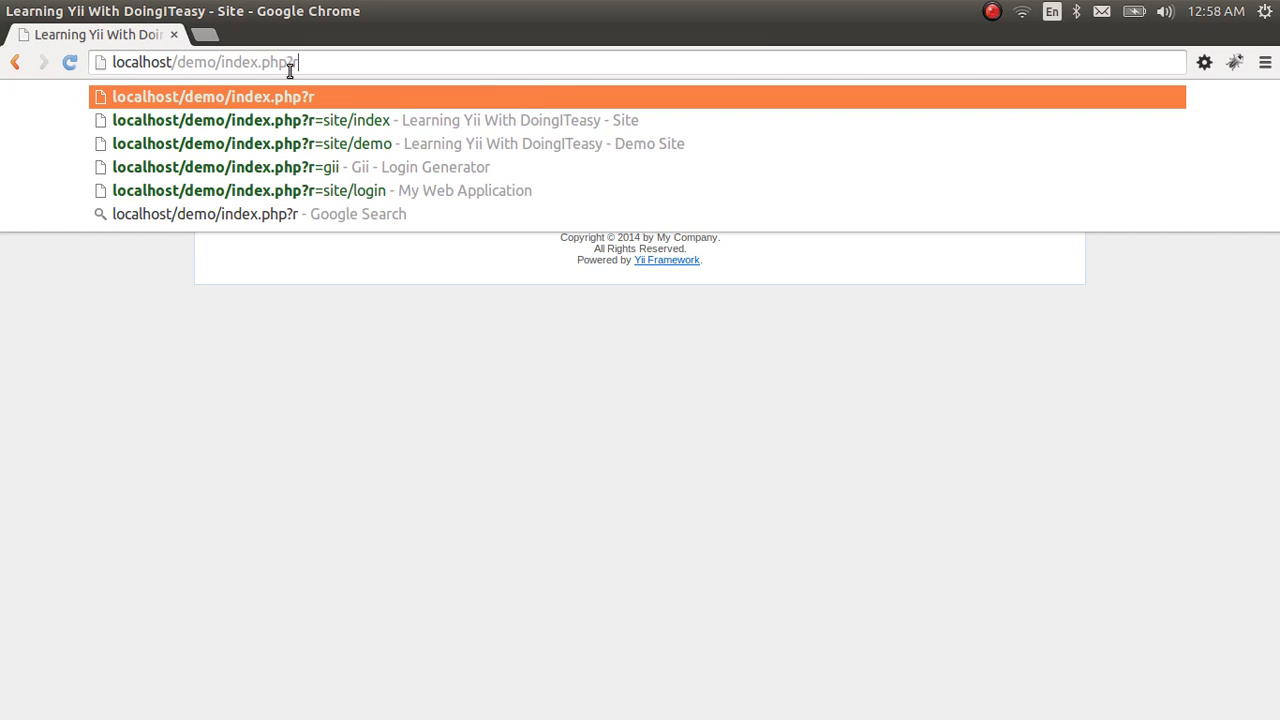
type("=gii/default/login")
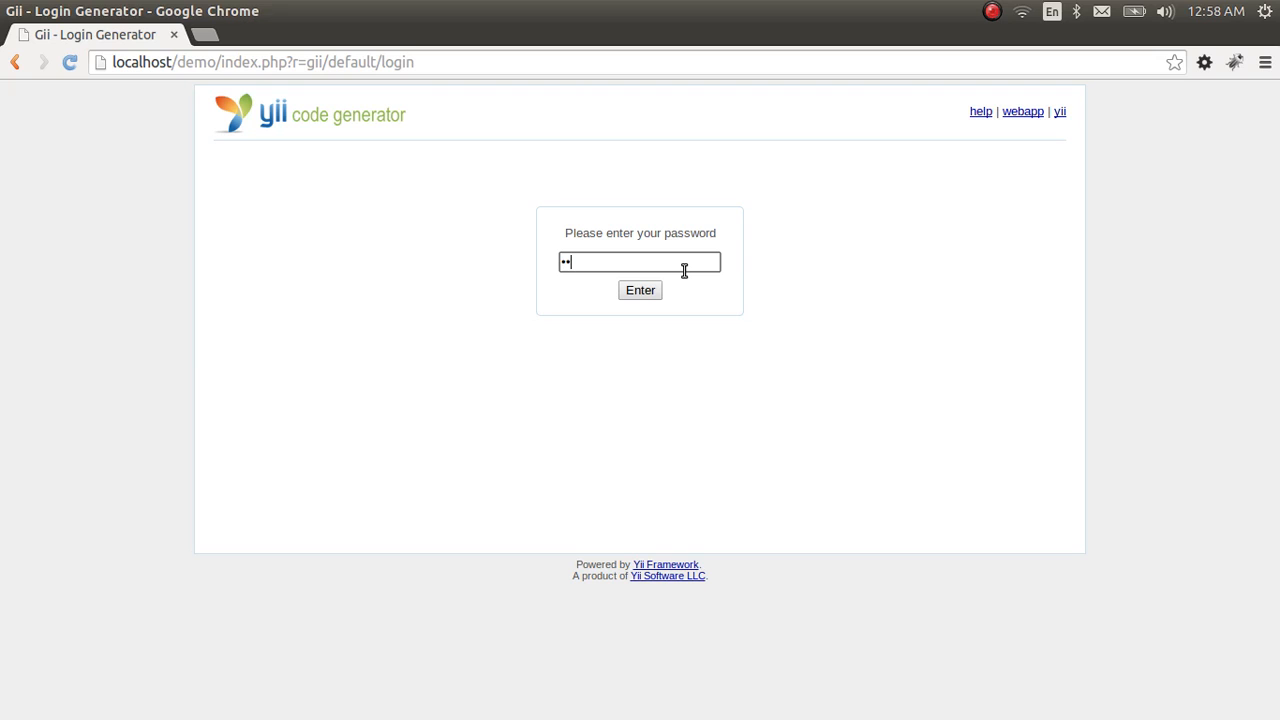
left_click(640, 290)
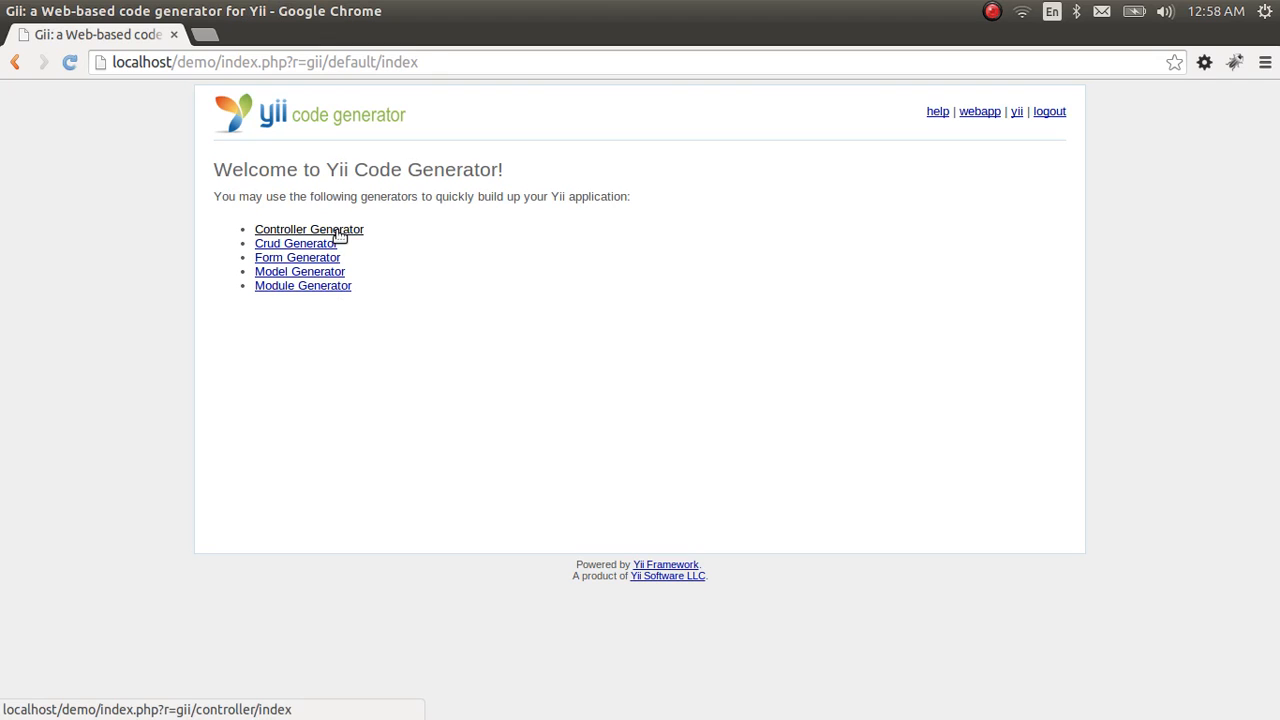
- Preview a controller with ID User and action index, listing UserController.php and views/user/index.php
left_click(308, 229)
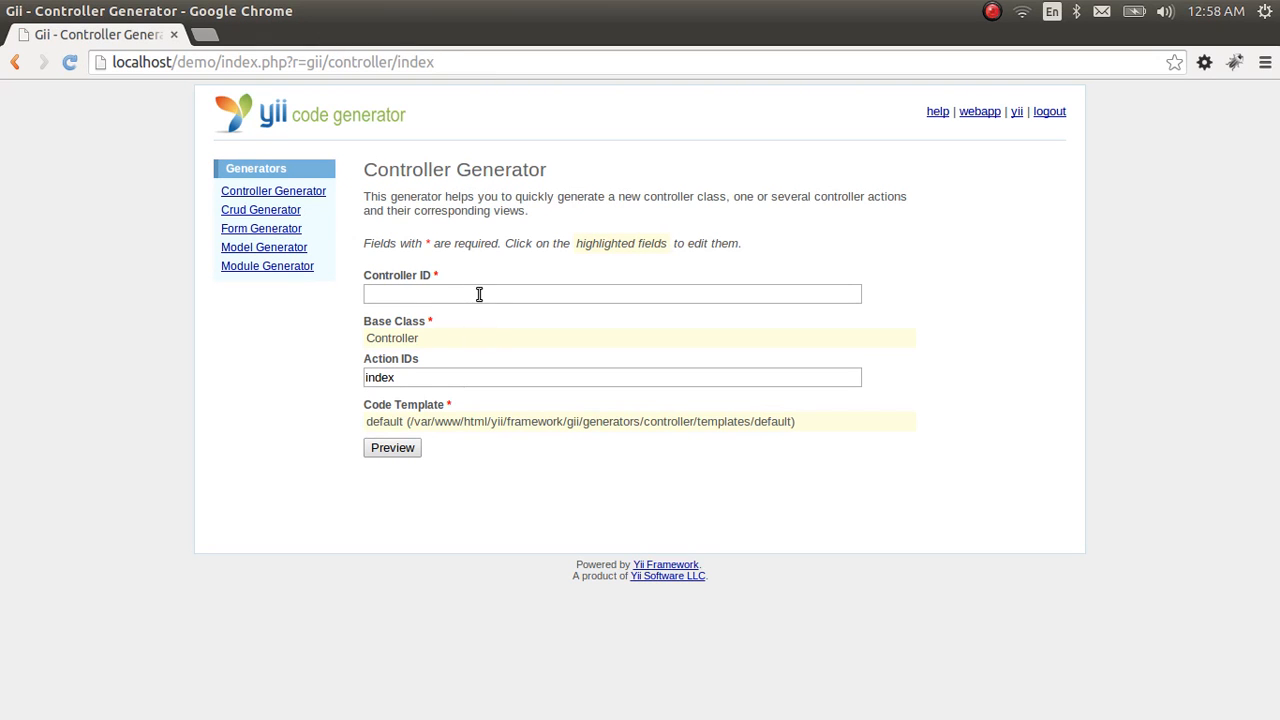
left_click(612, 293)
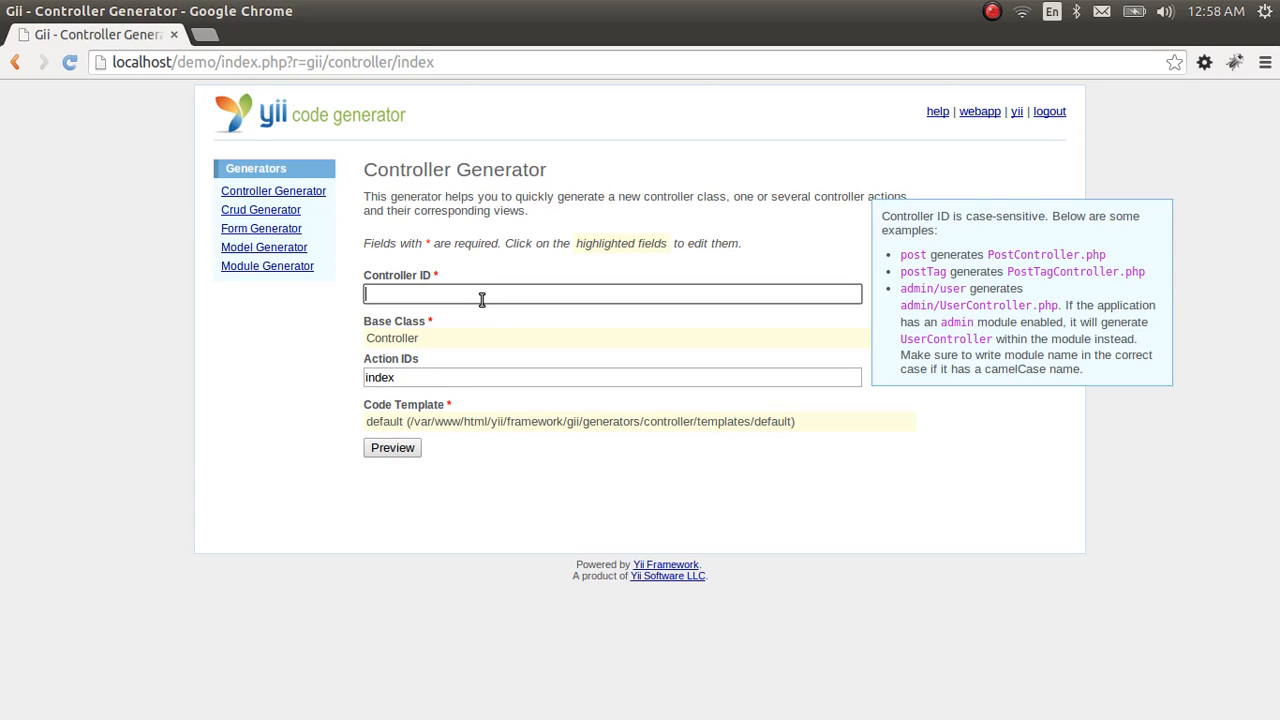
type("User")
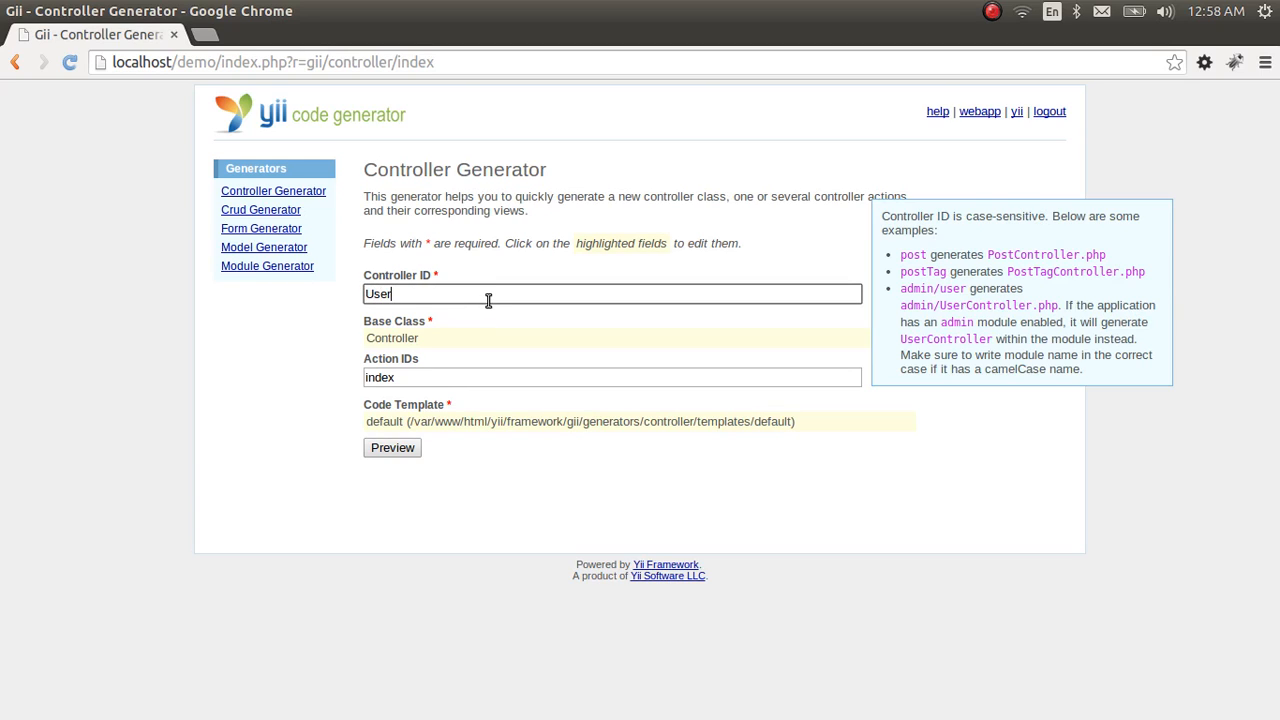
type("Con")
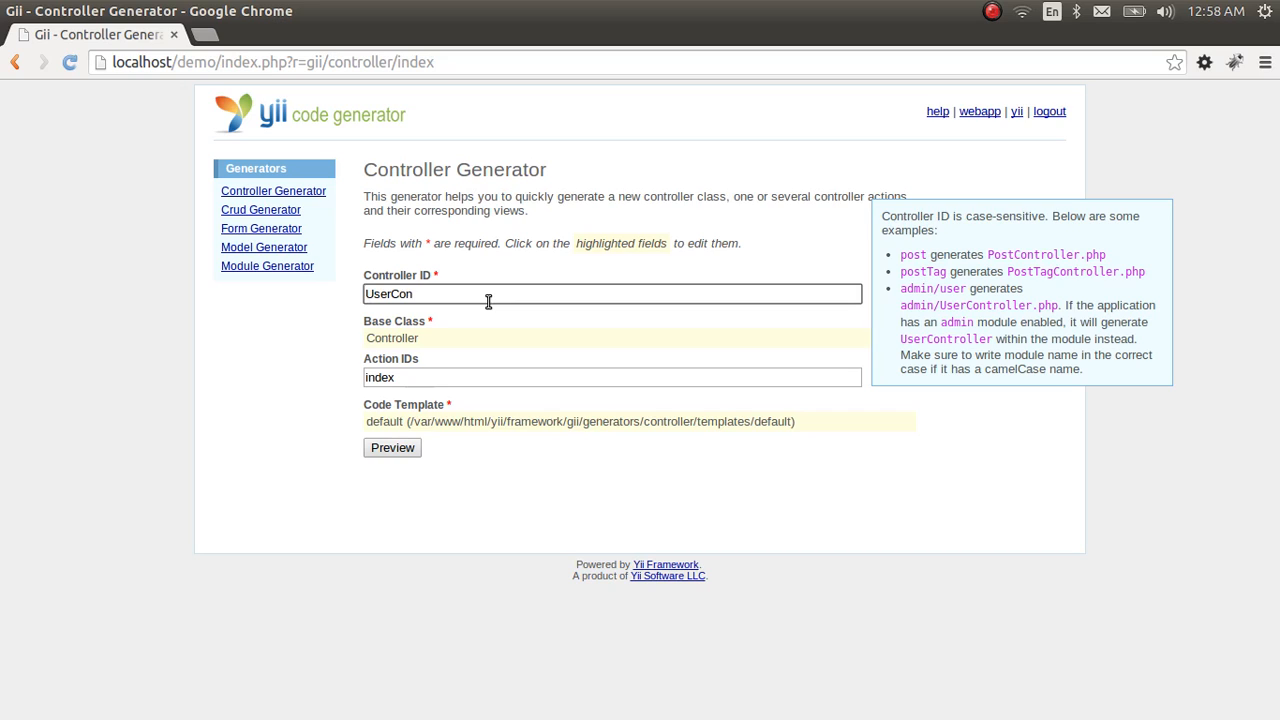
key("BackSpace")
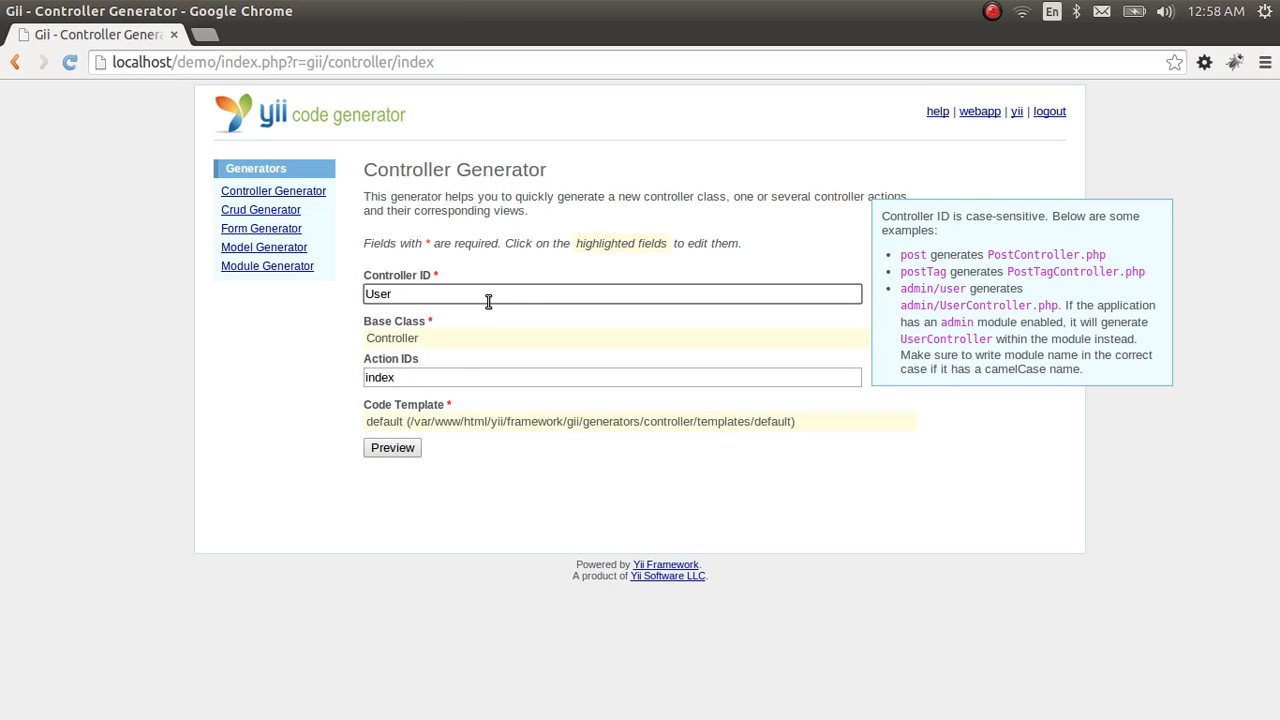
left_click(392, 447)
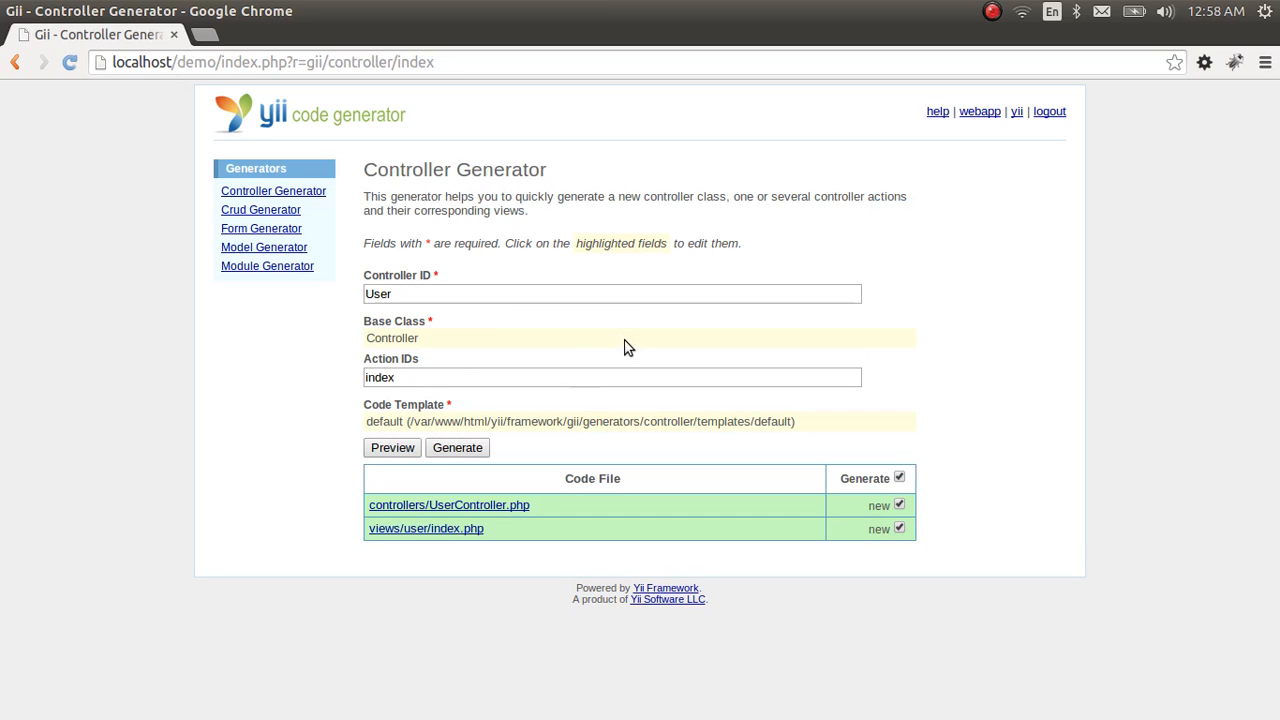
mouse_move(420, 546)
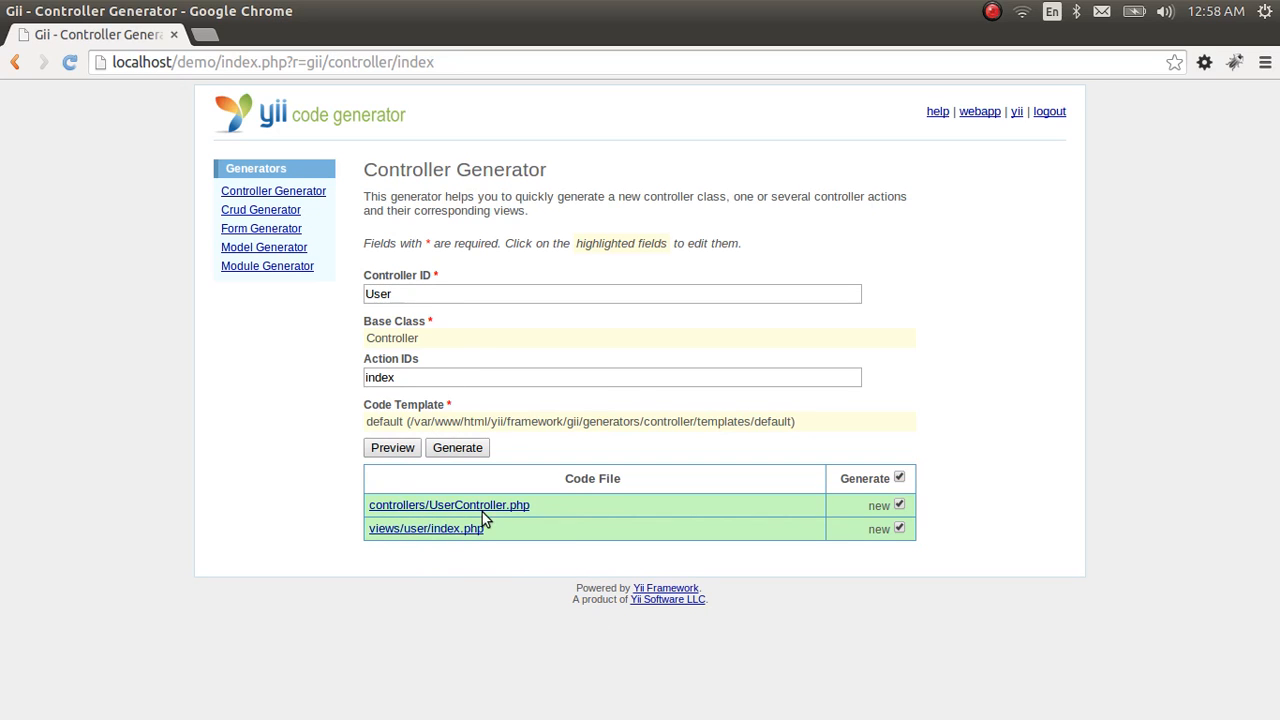
mouse_move(562, 513)
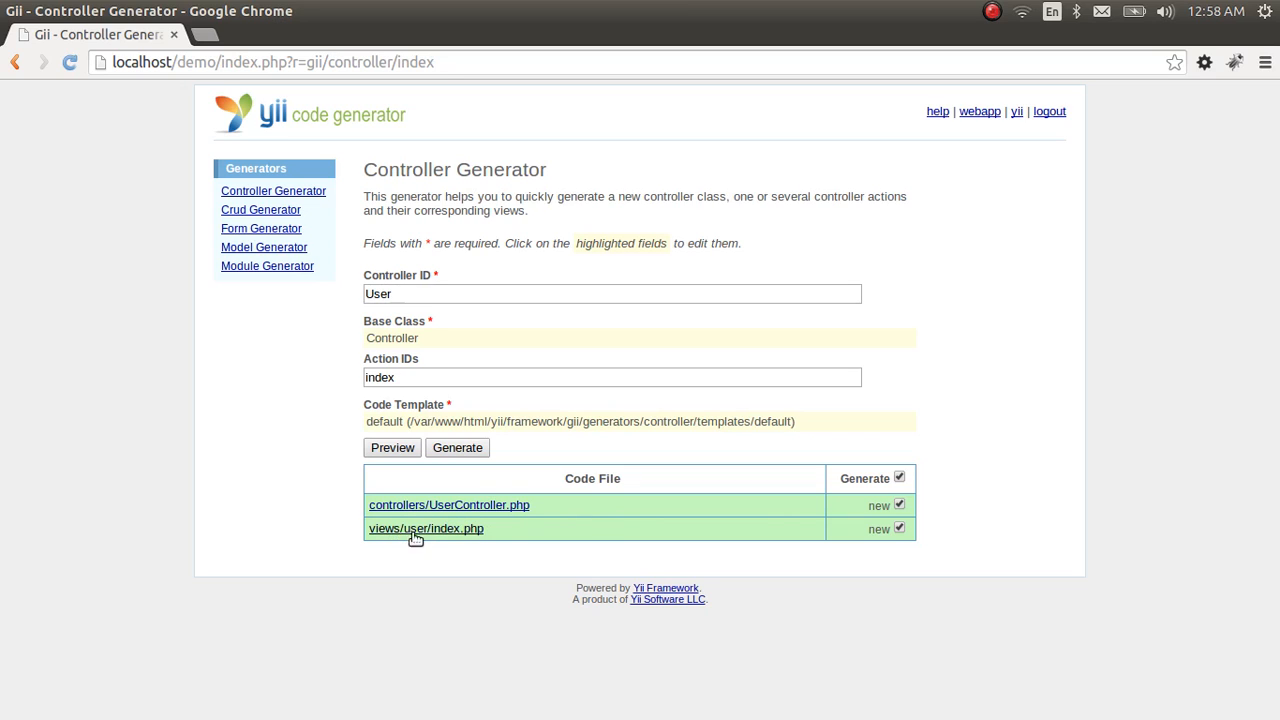
mouse_move(402, 527)
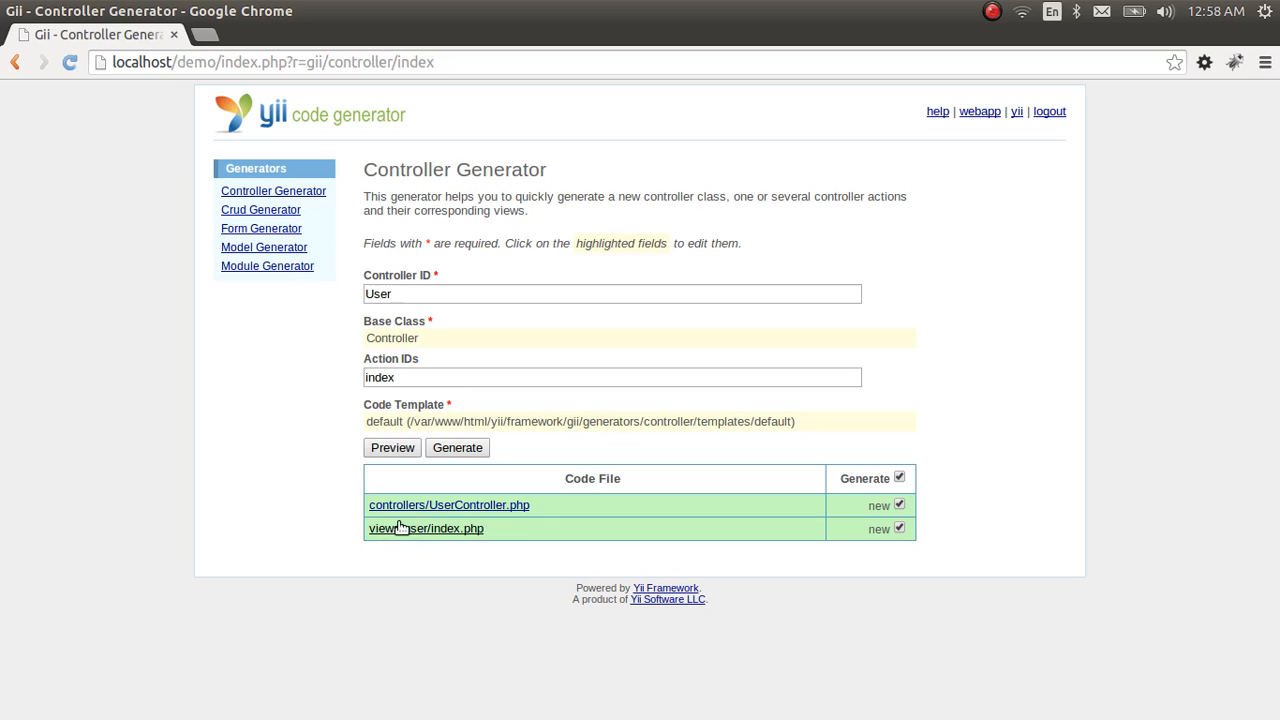
mouse_move(475, 534)
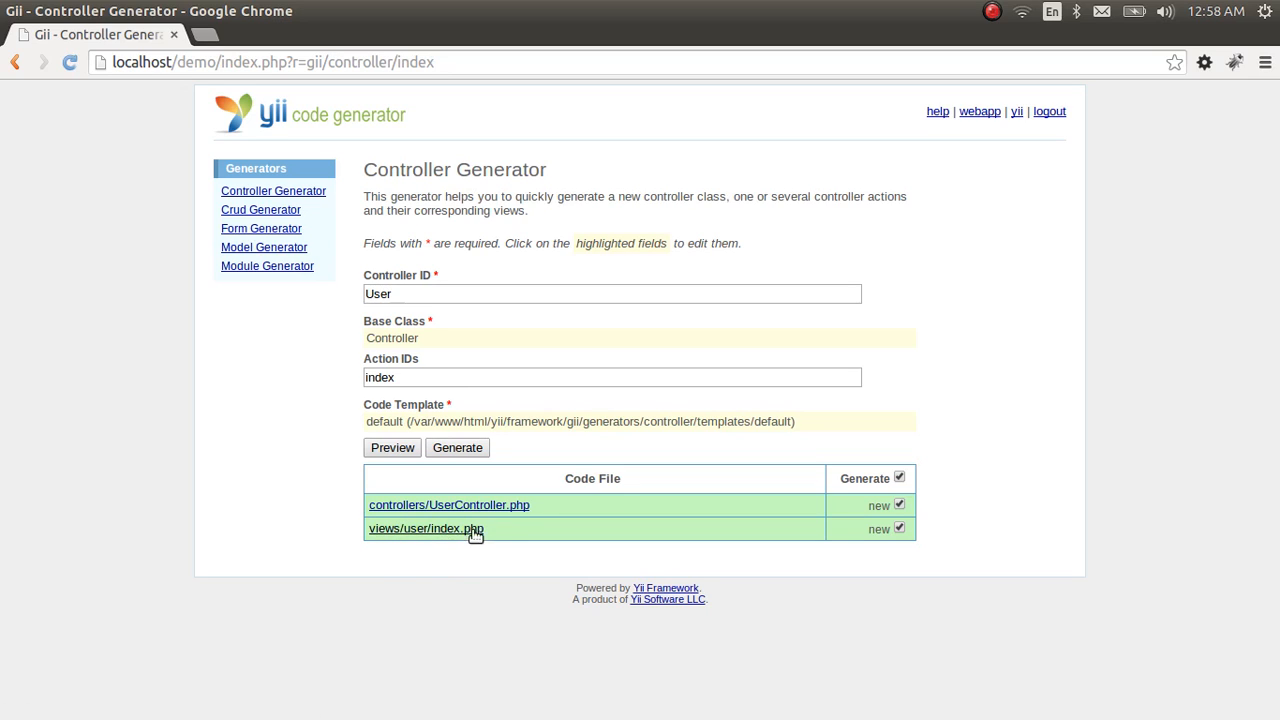
mouse_move(470, 544)
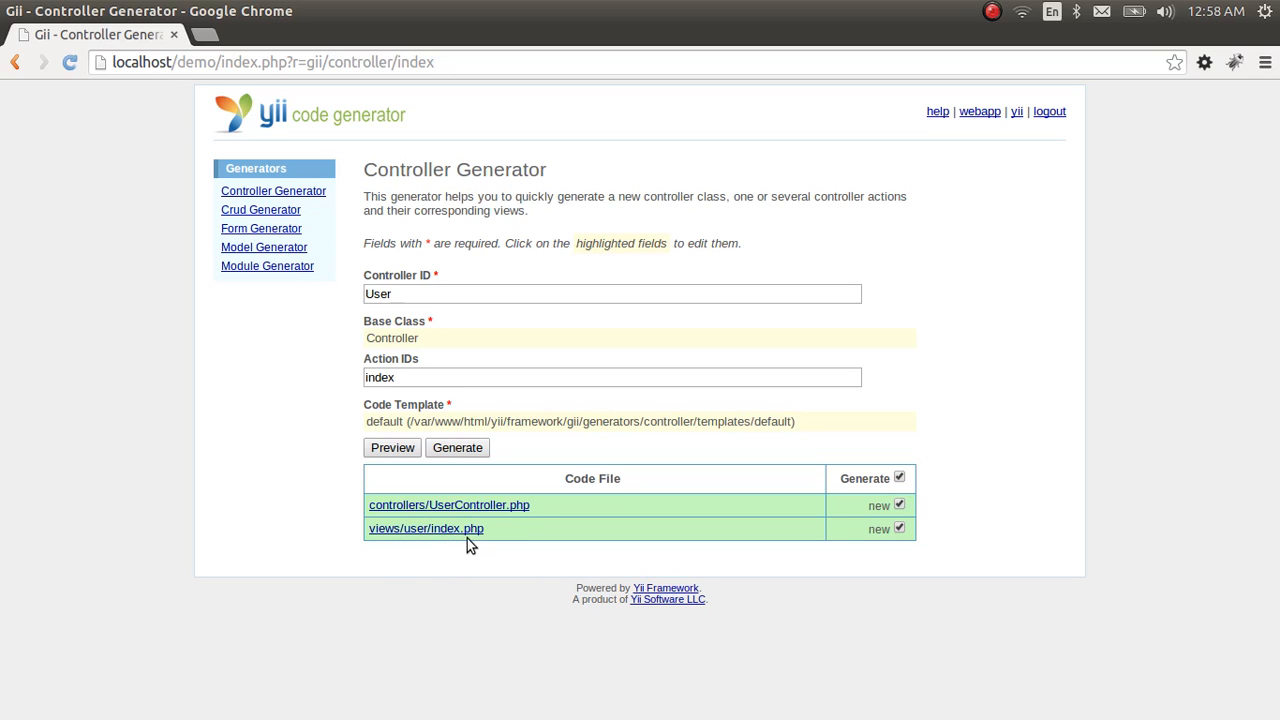
mouse_move(527, 530)
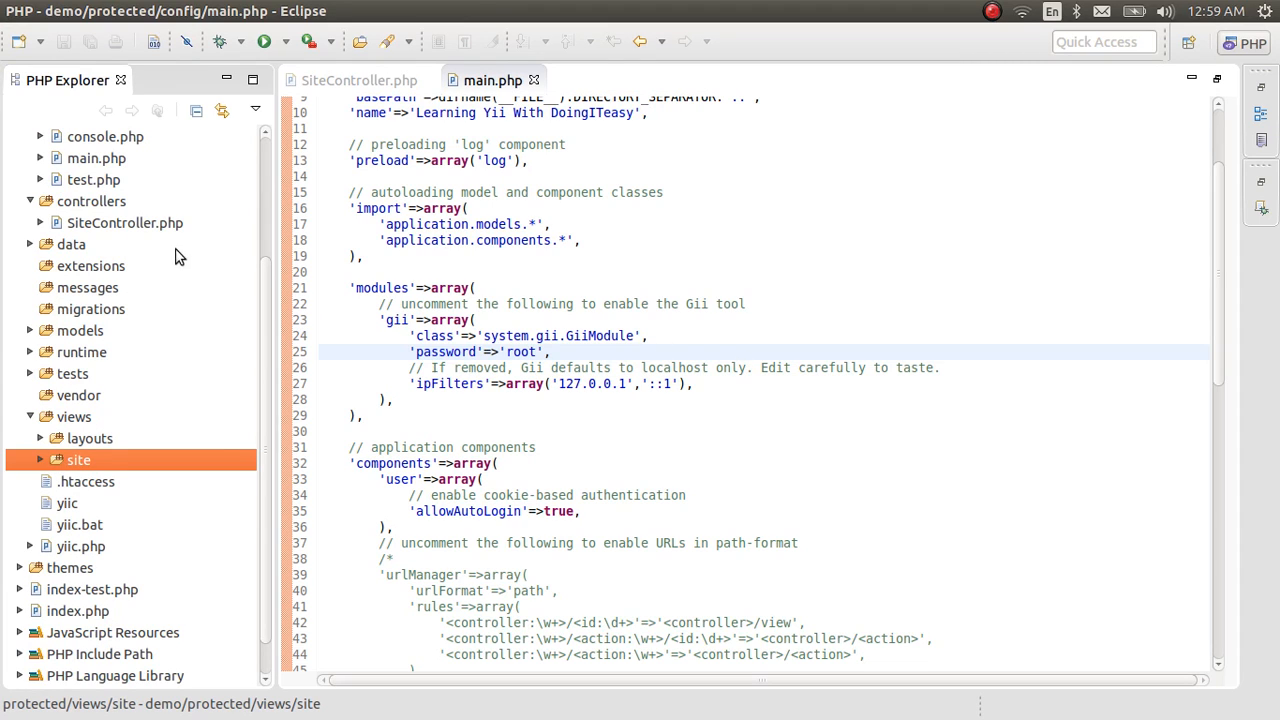
mouse_move(157, 469)
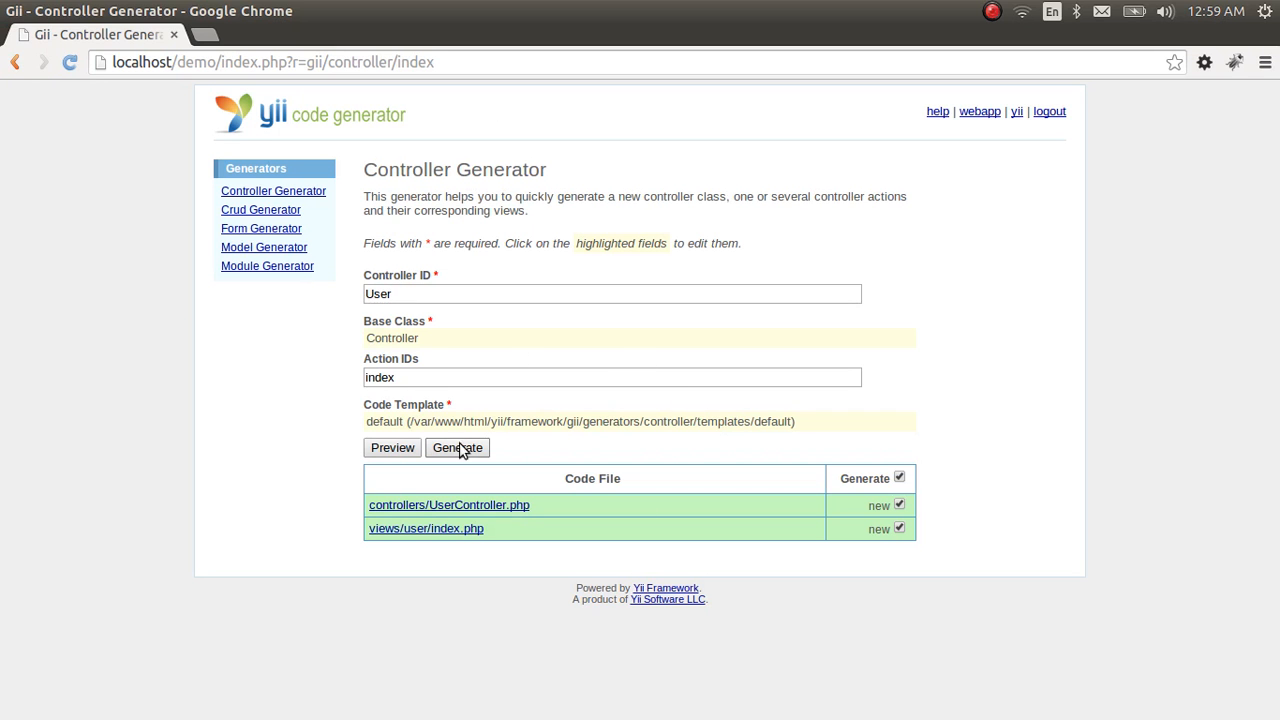
- Generate the User controller and index view, then follow the 'try it now' link
left_click(457, 447)
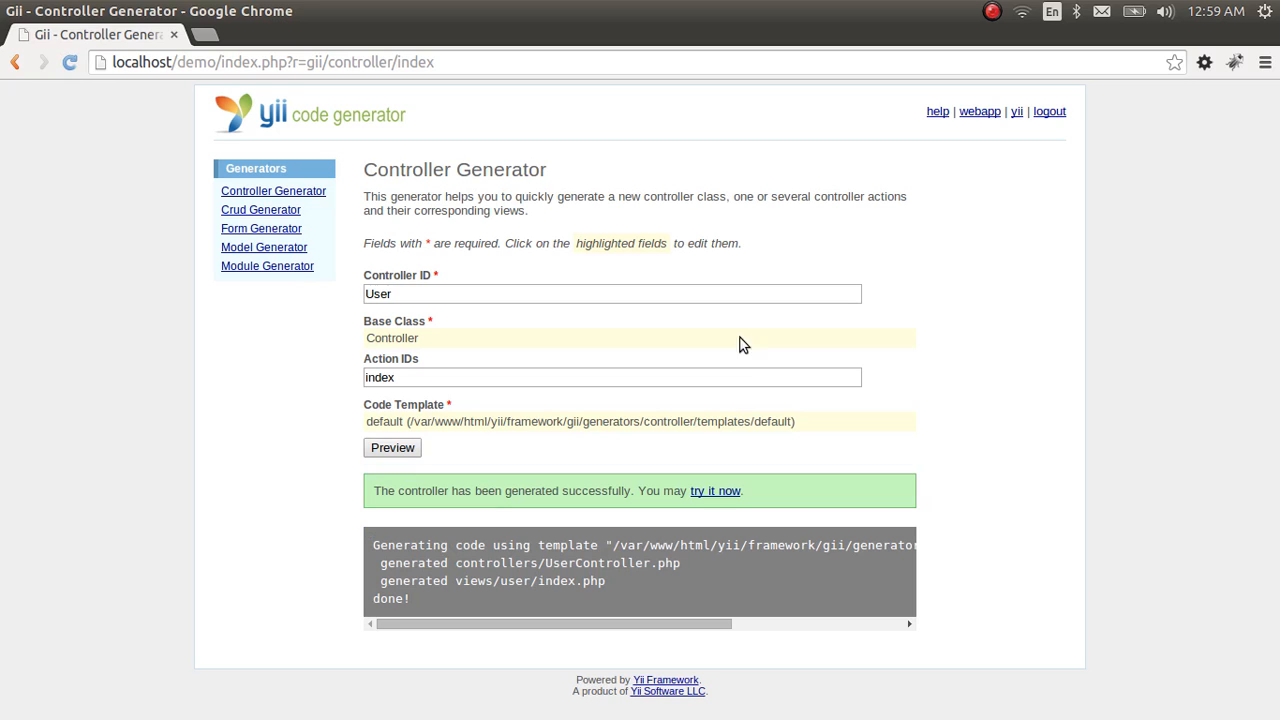
mouse_move(650, 603)
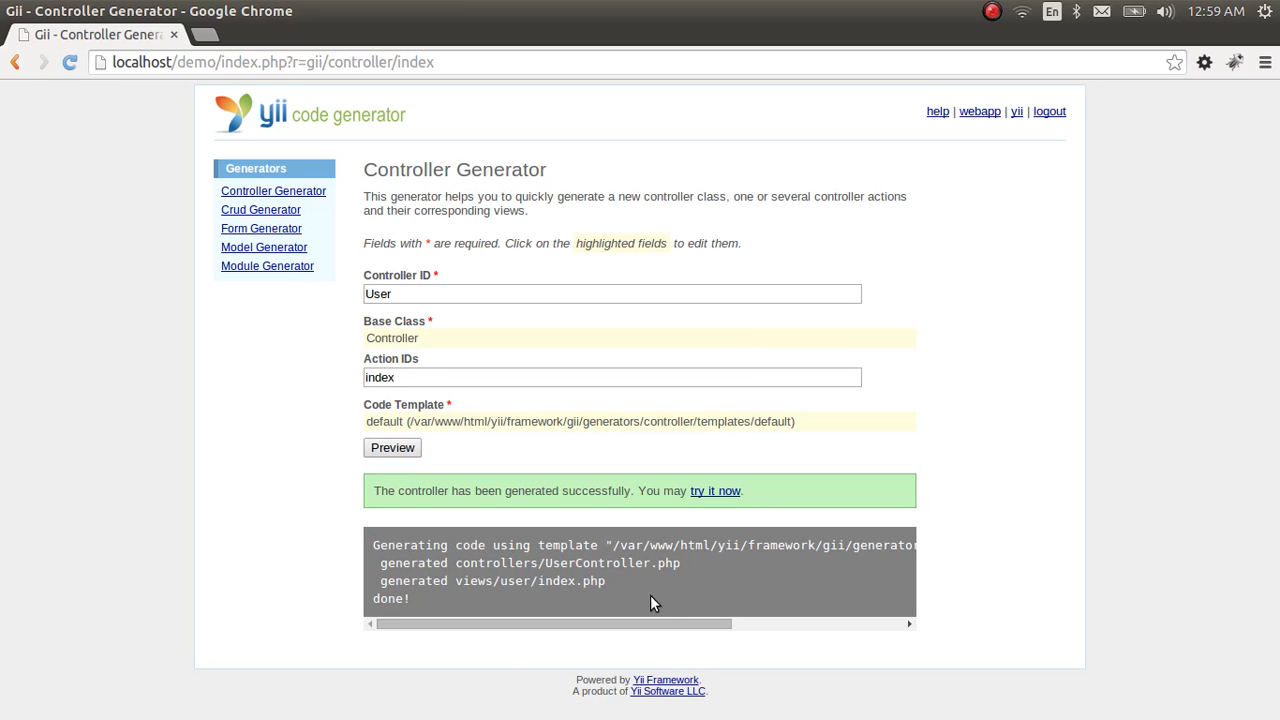
mouse_move(715, 491)
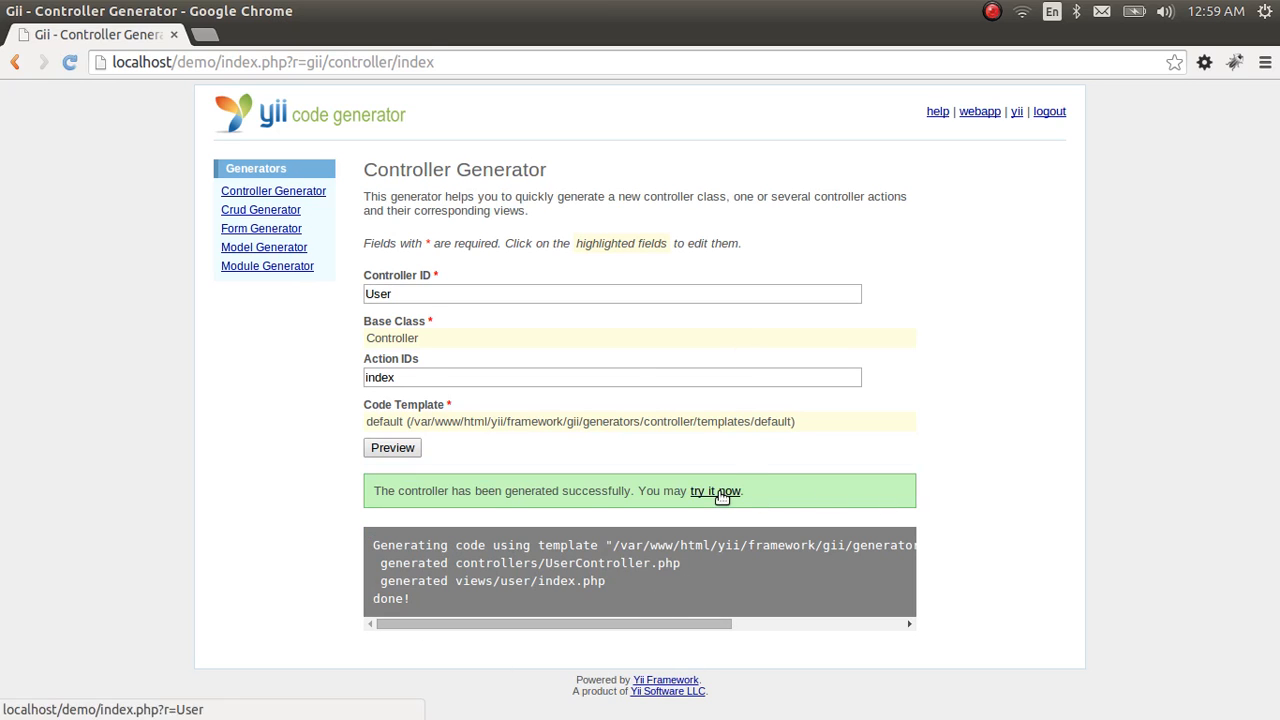
left_click(714, 491)
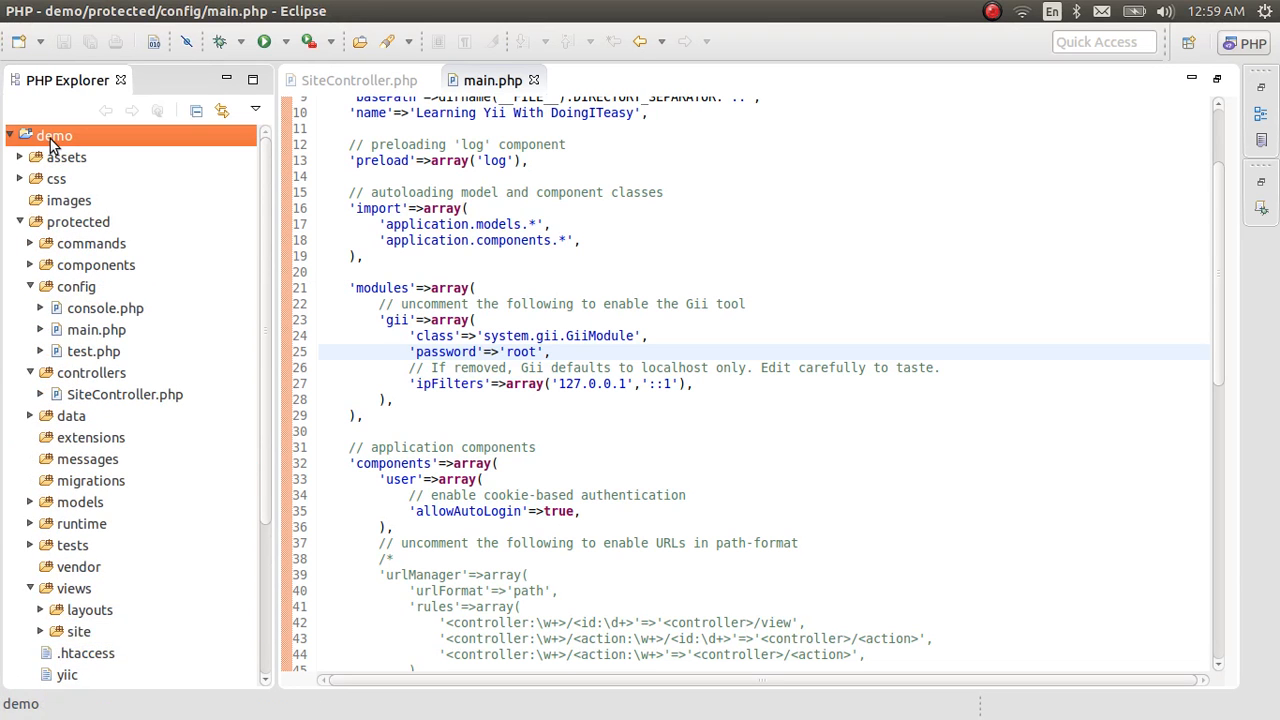
- Refresh the demo project, open UserController.php and select the actionIndex method name
right_click(53, 135)
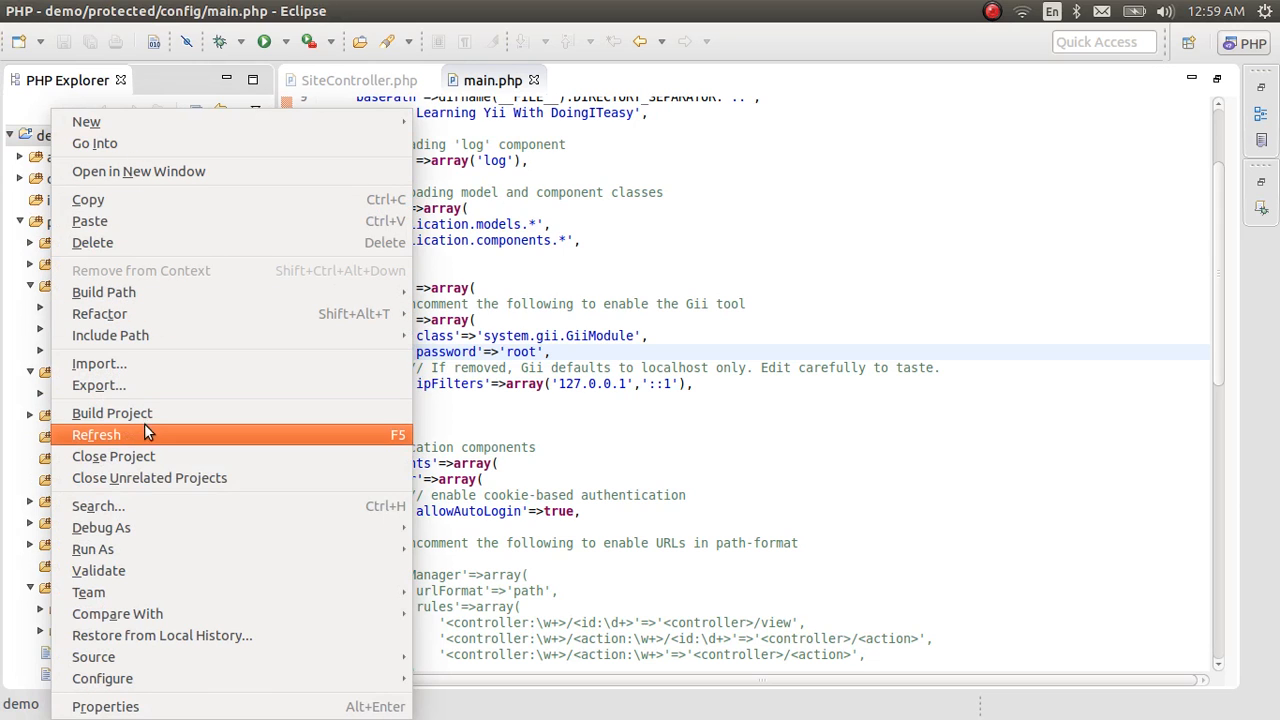
left_click(96, 434)
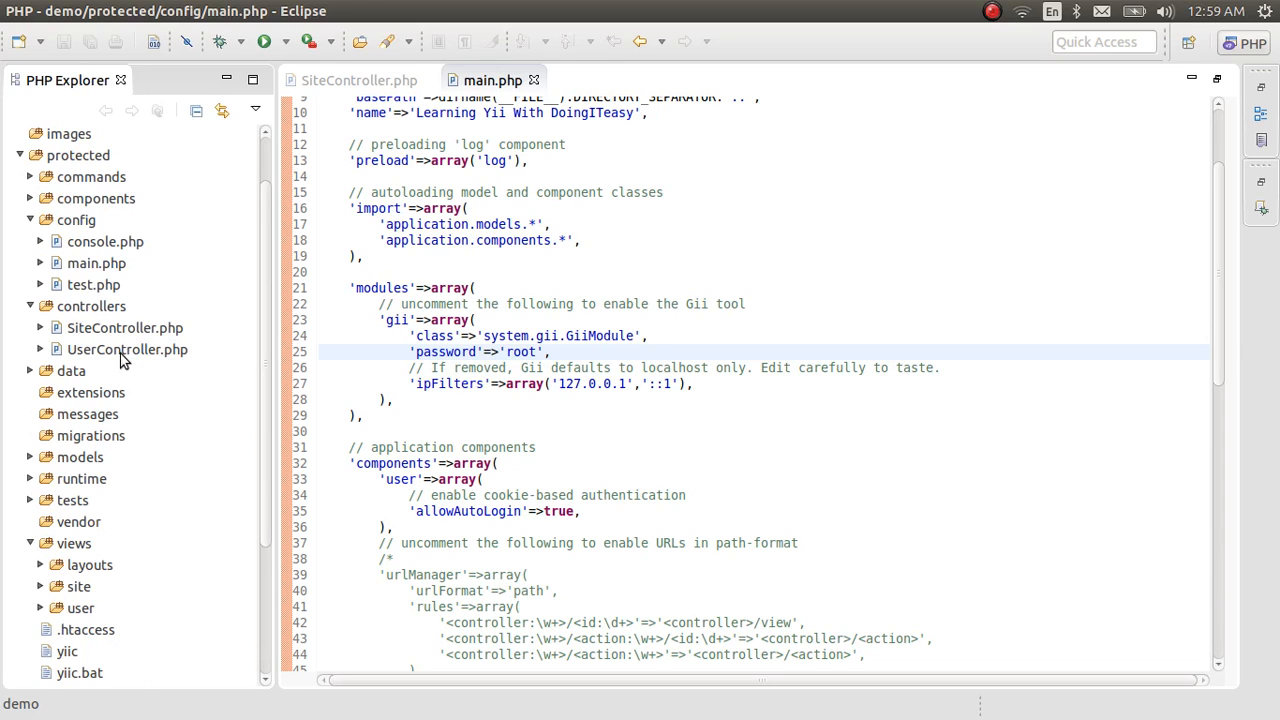
double_click(127, 349)
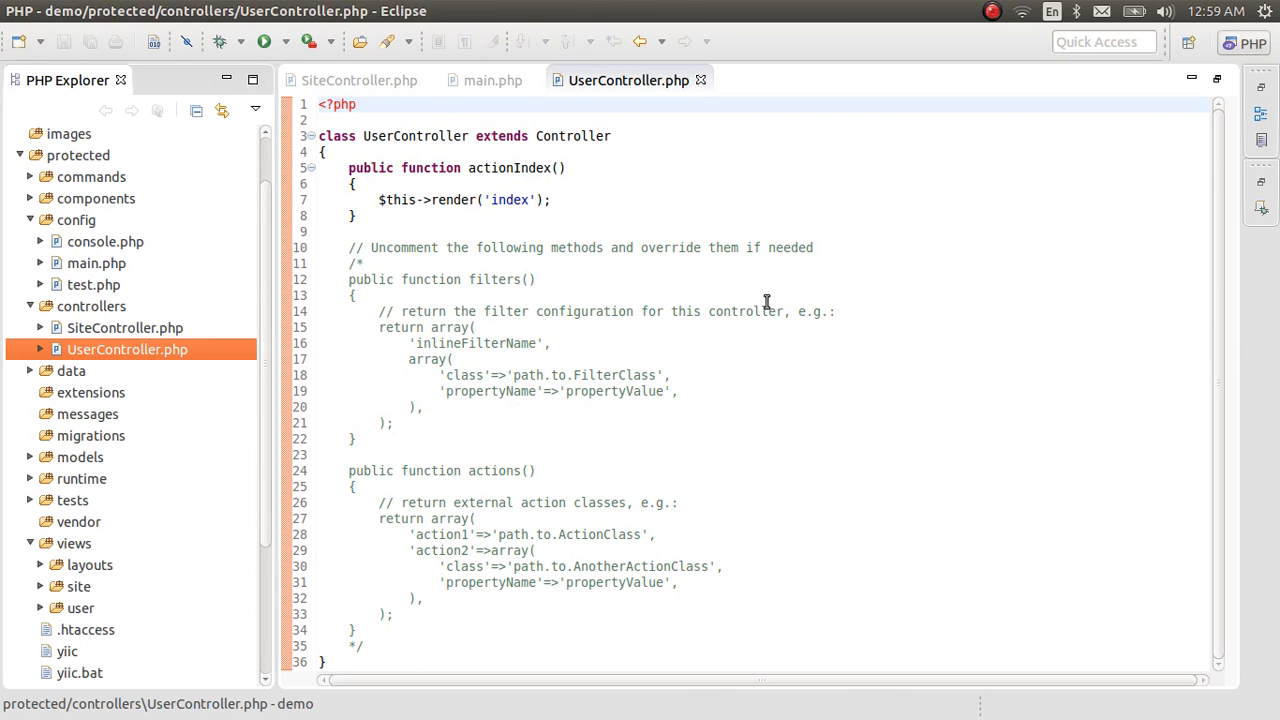
left_click(460, 168)
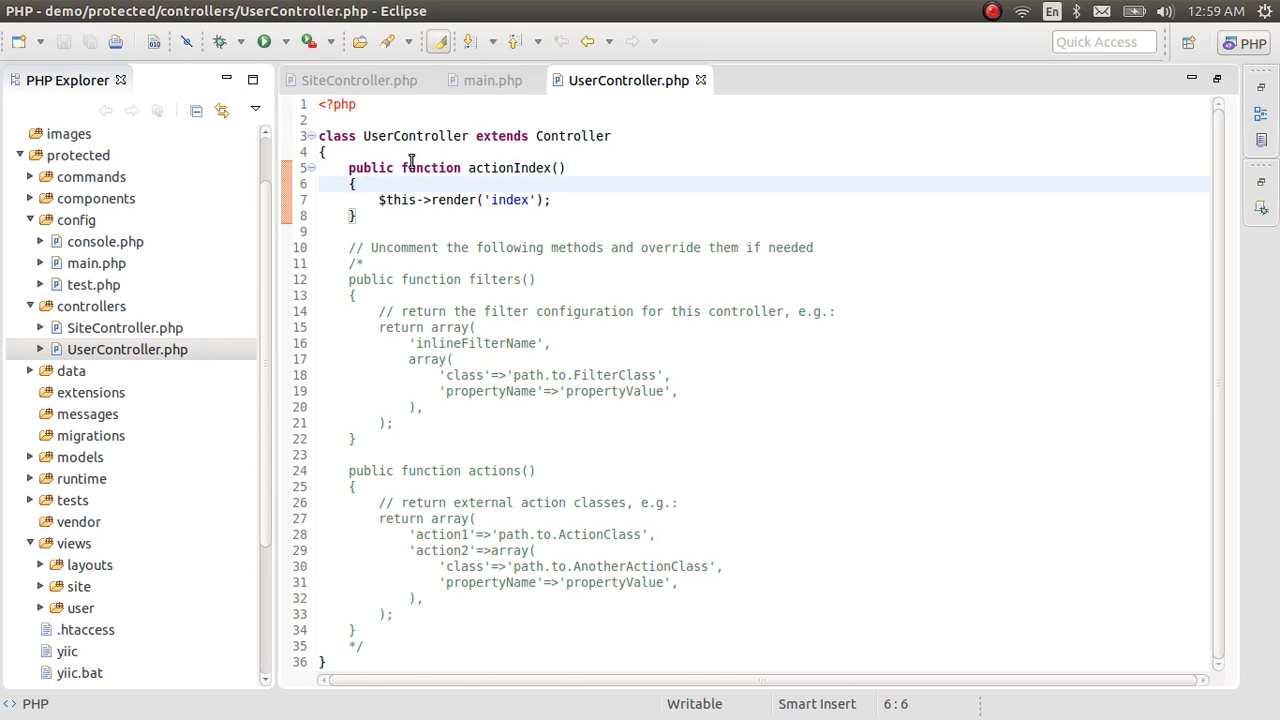
double_click(509, 167)
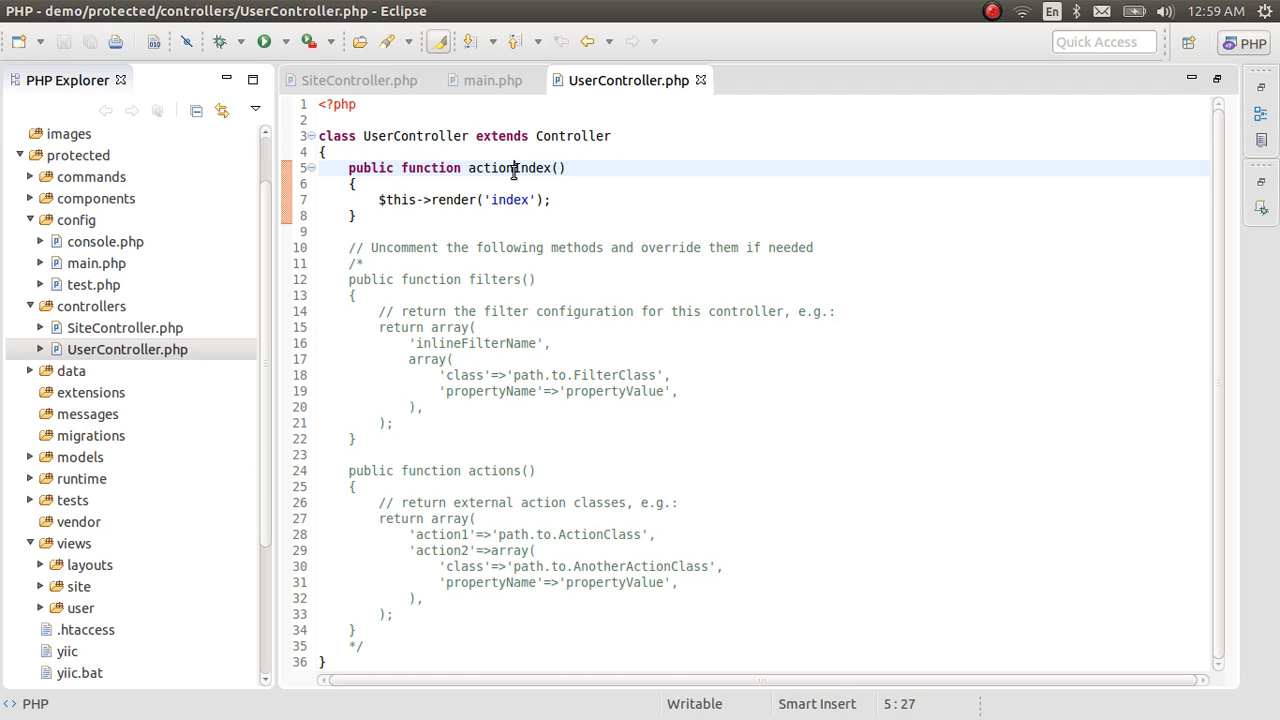
double_click(510, 167)
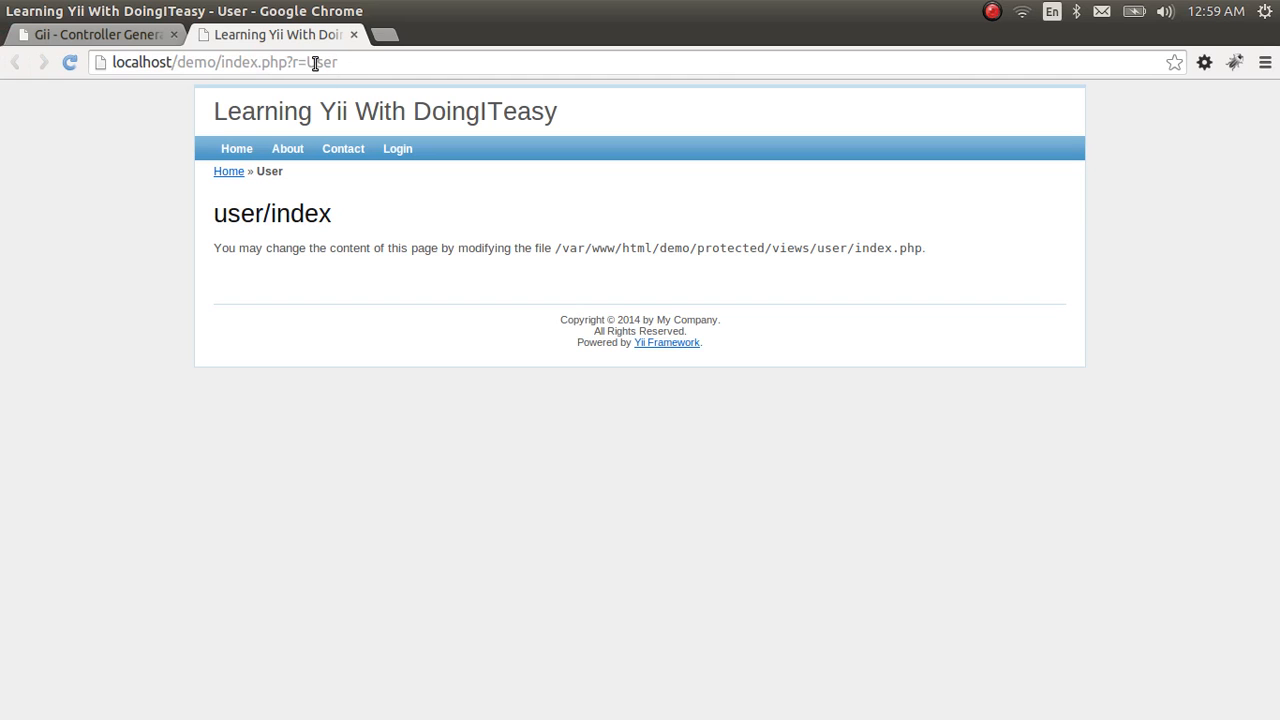
mouse_move(385, 62)
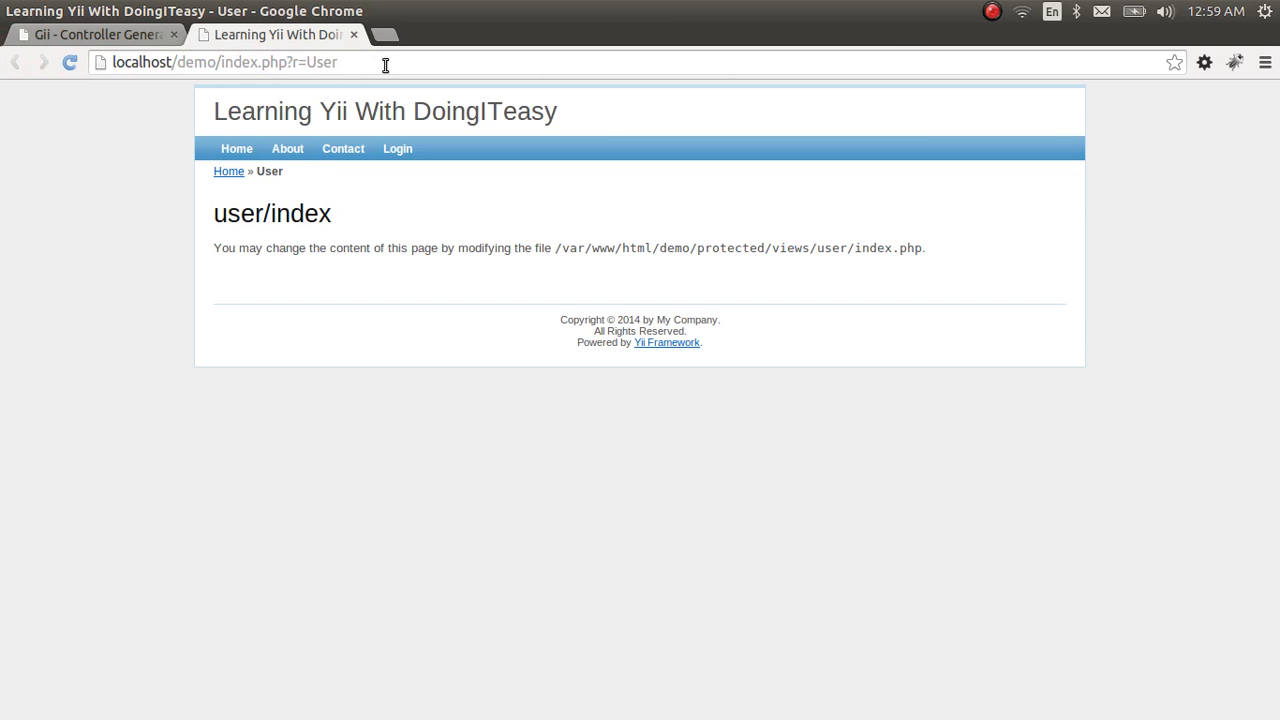
- Change the route to r=User/index, showing the same user/index page
type("/")
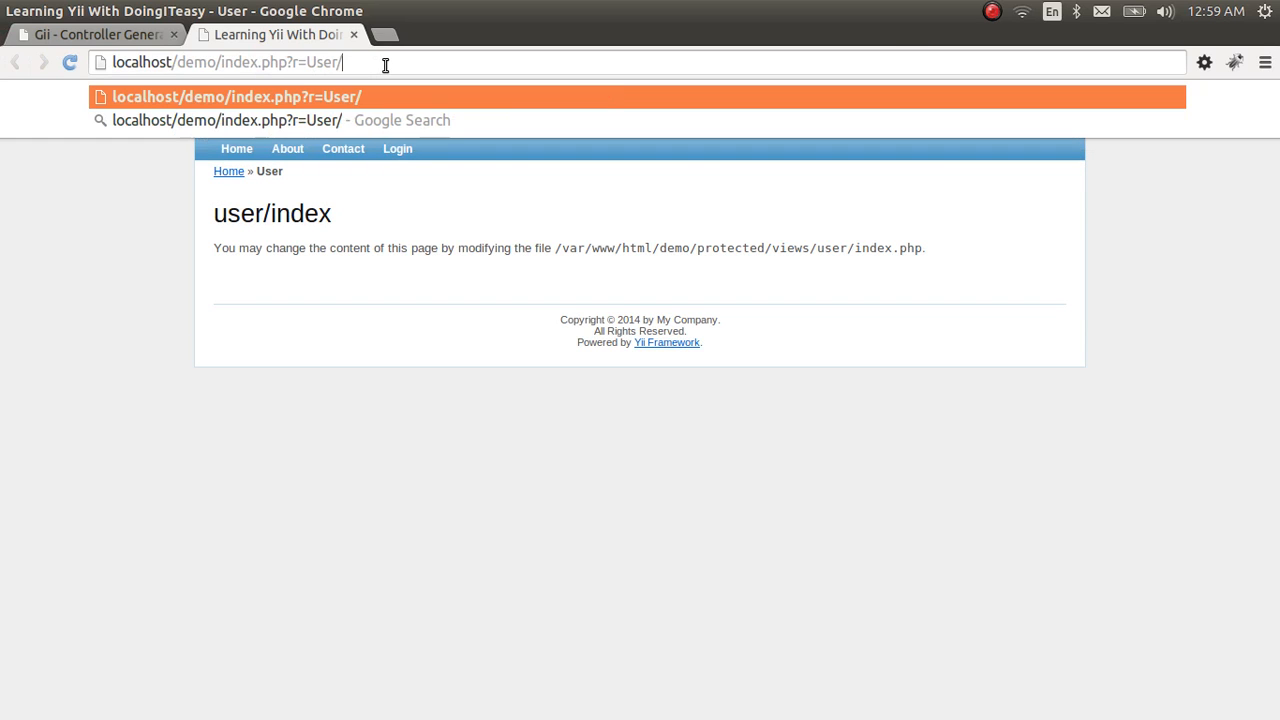
type("index")
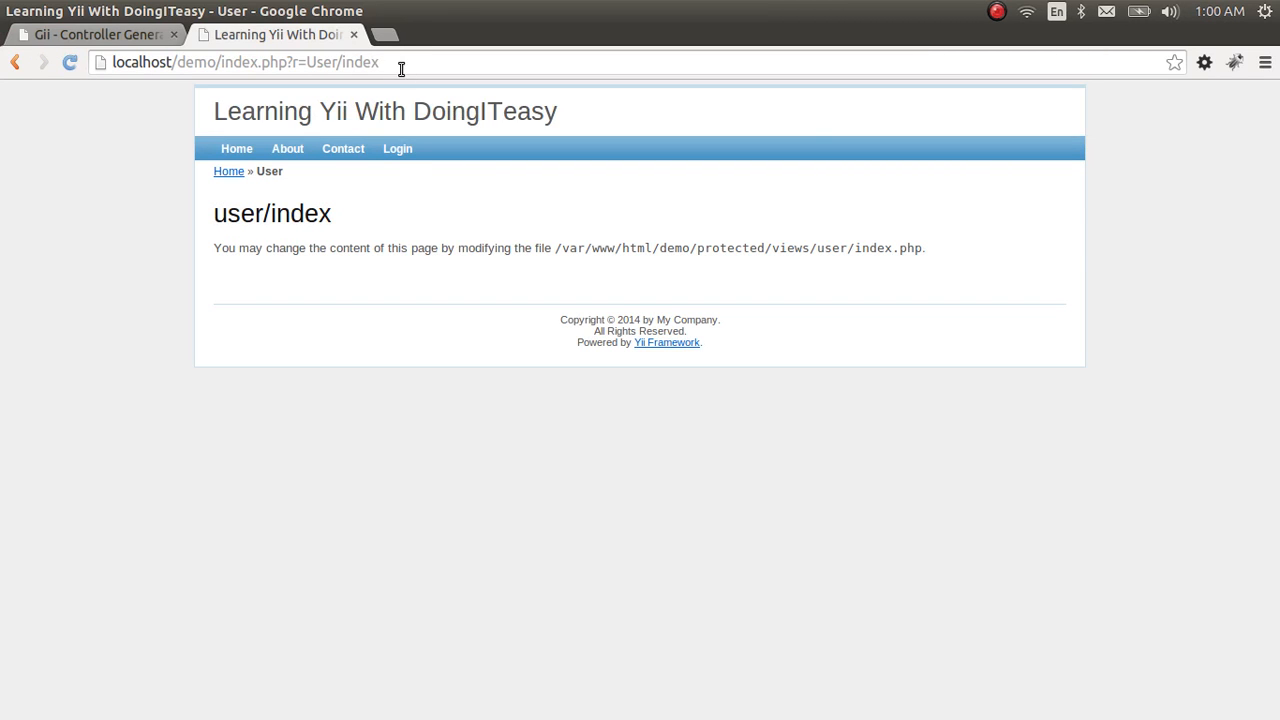
mouse_move(450, 288)
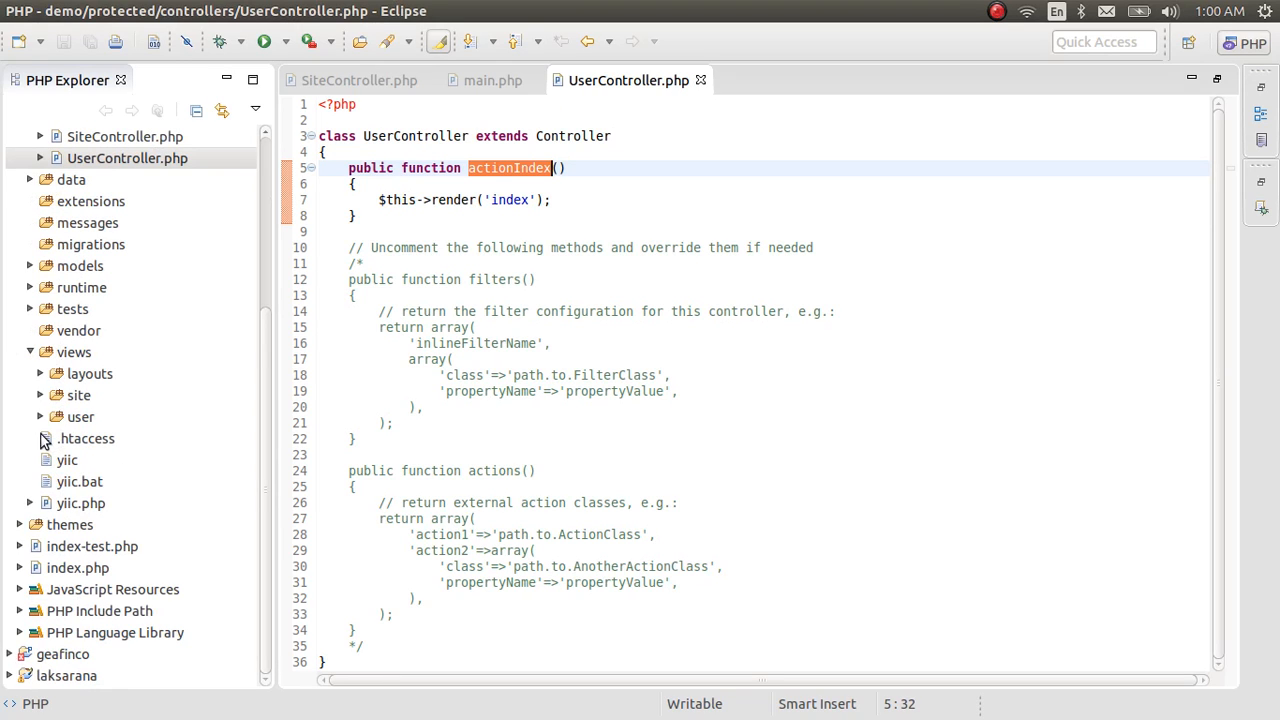
- Open views/user/index.php with its 'User File' heading alongside UserController.php
left_click(41, 416)
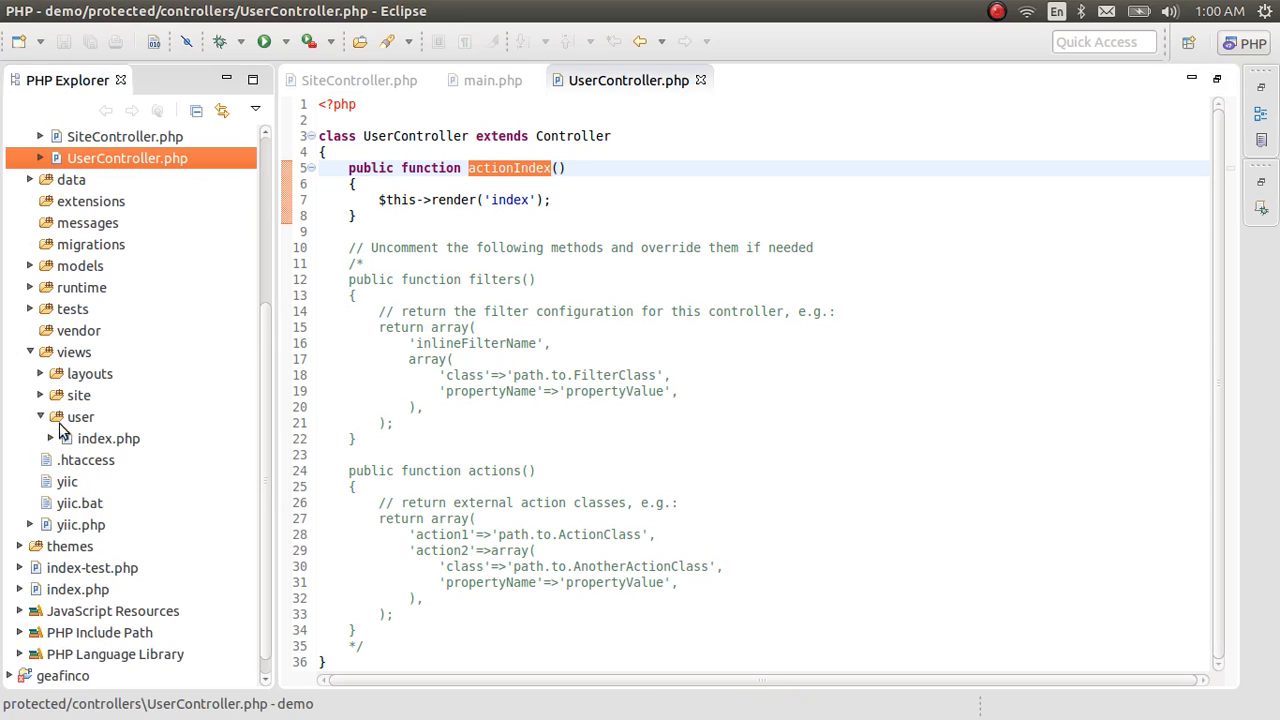
double_click(108, 438)
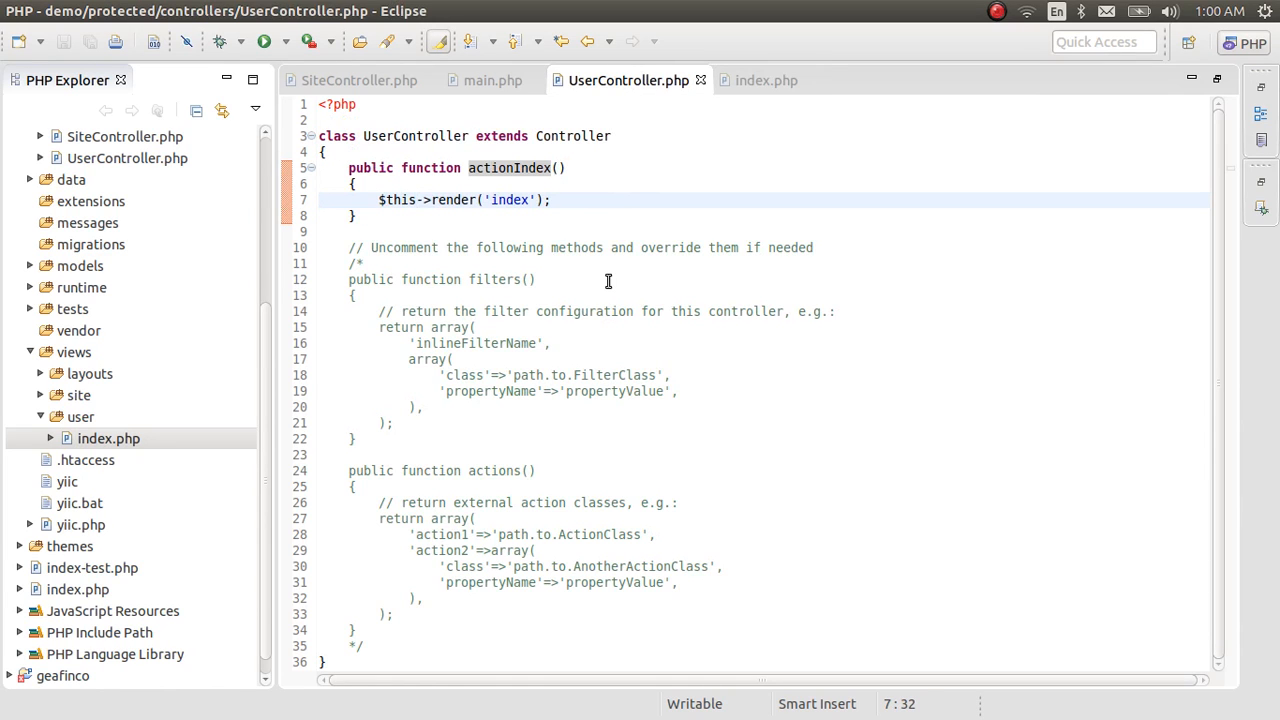
left_click(353, 184)
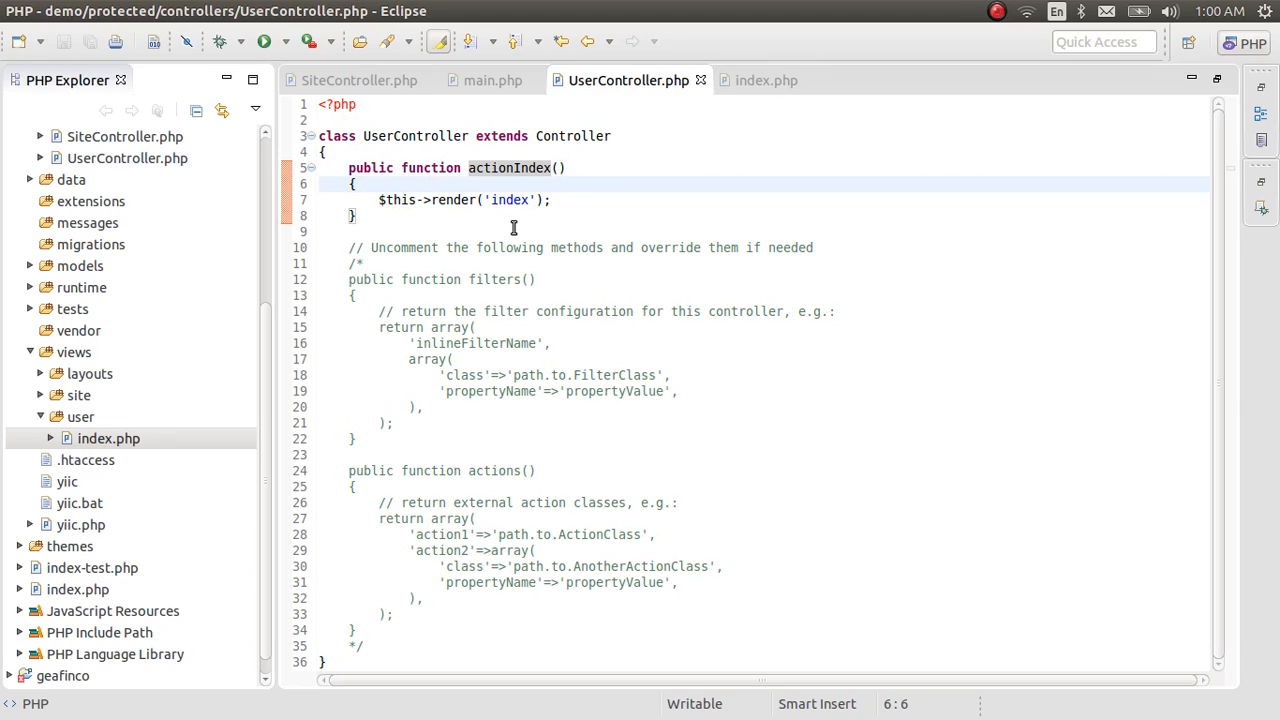
mouse_move(522, 230)
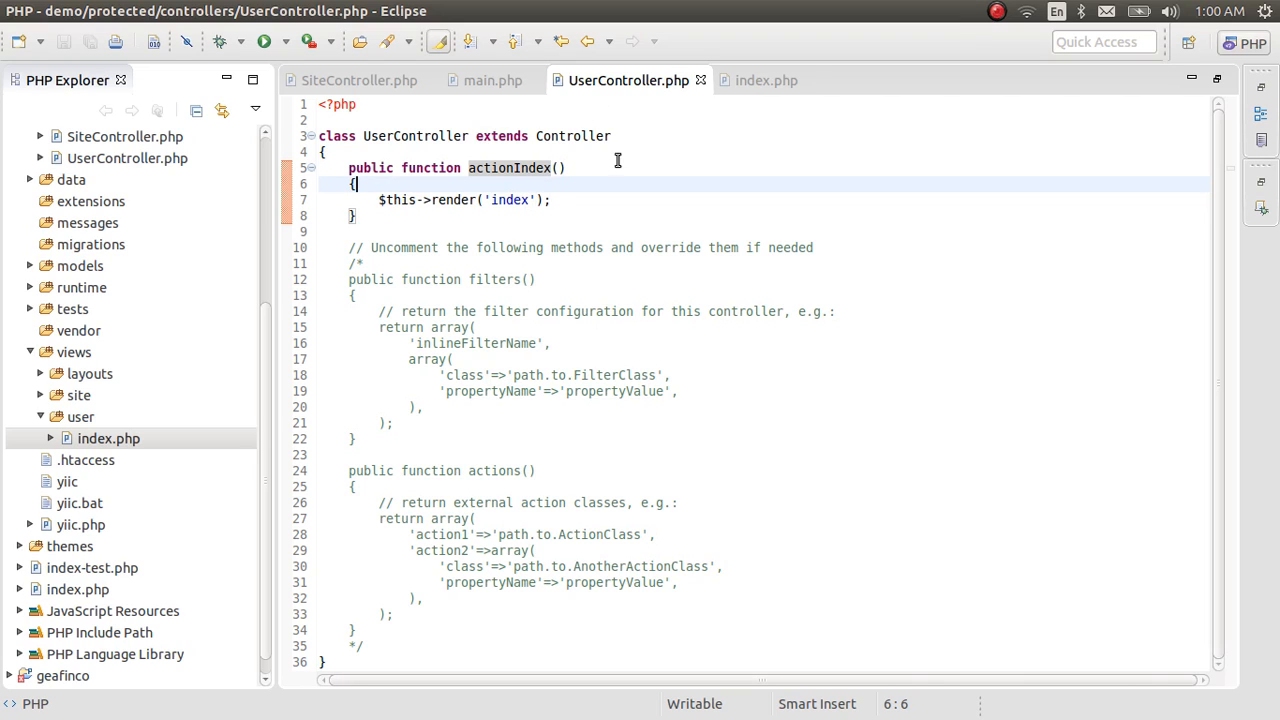
left_click(766, 80)
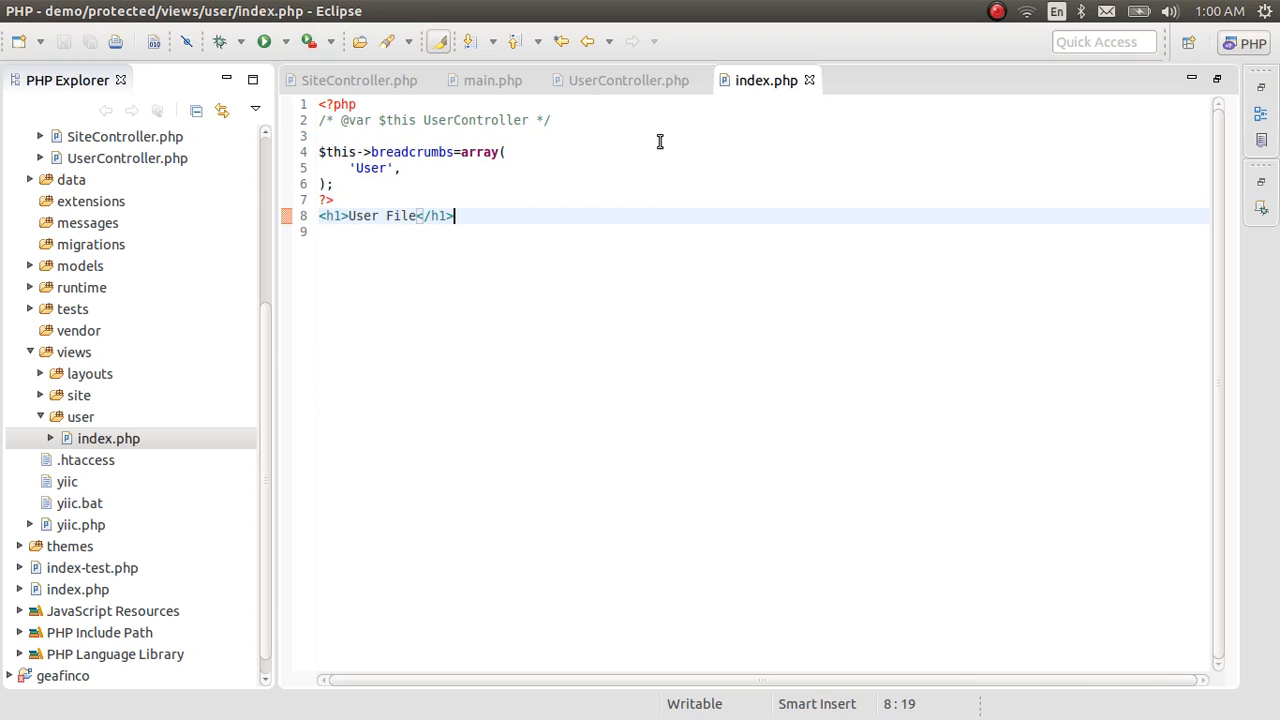
left_click(628, 80)
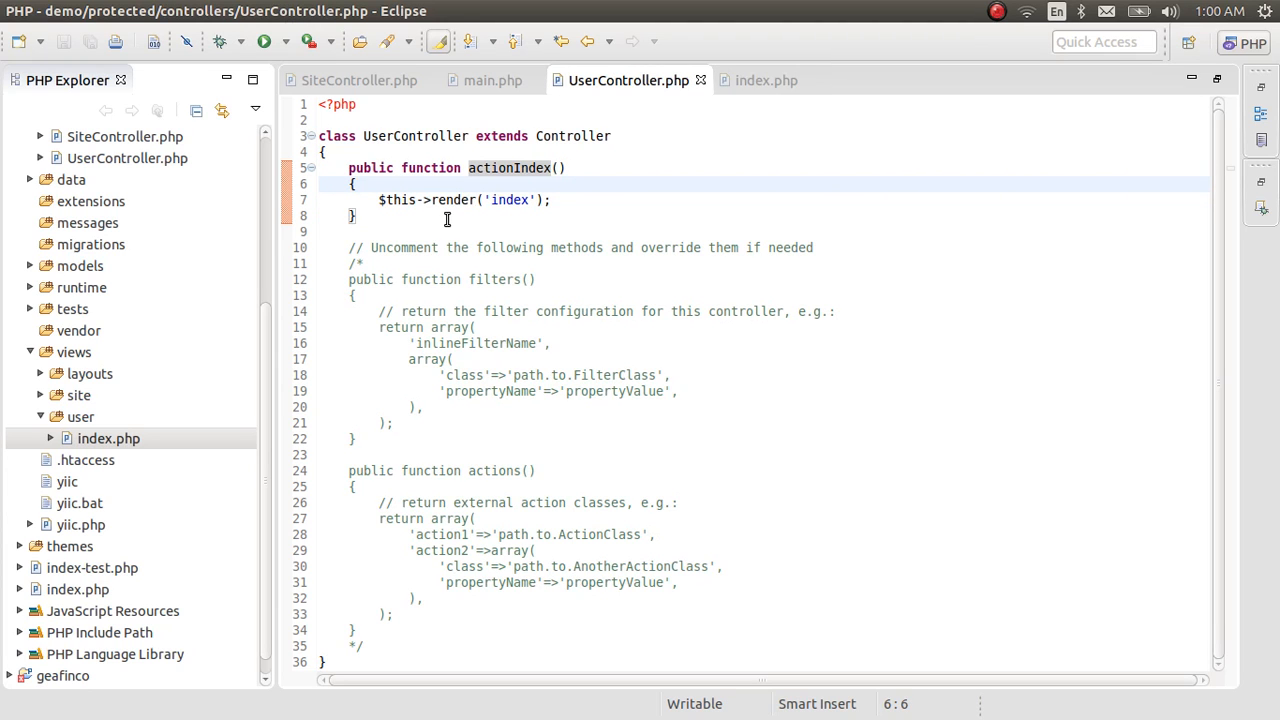
- Begin a '$users =' assignment in actionIndex above the render call
type("$user")
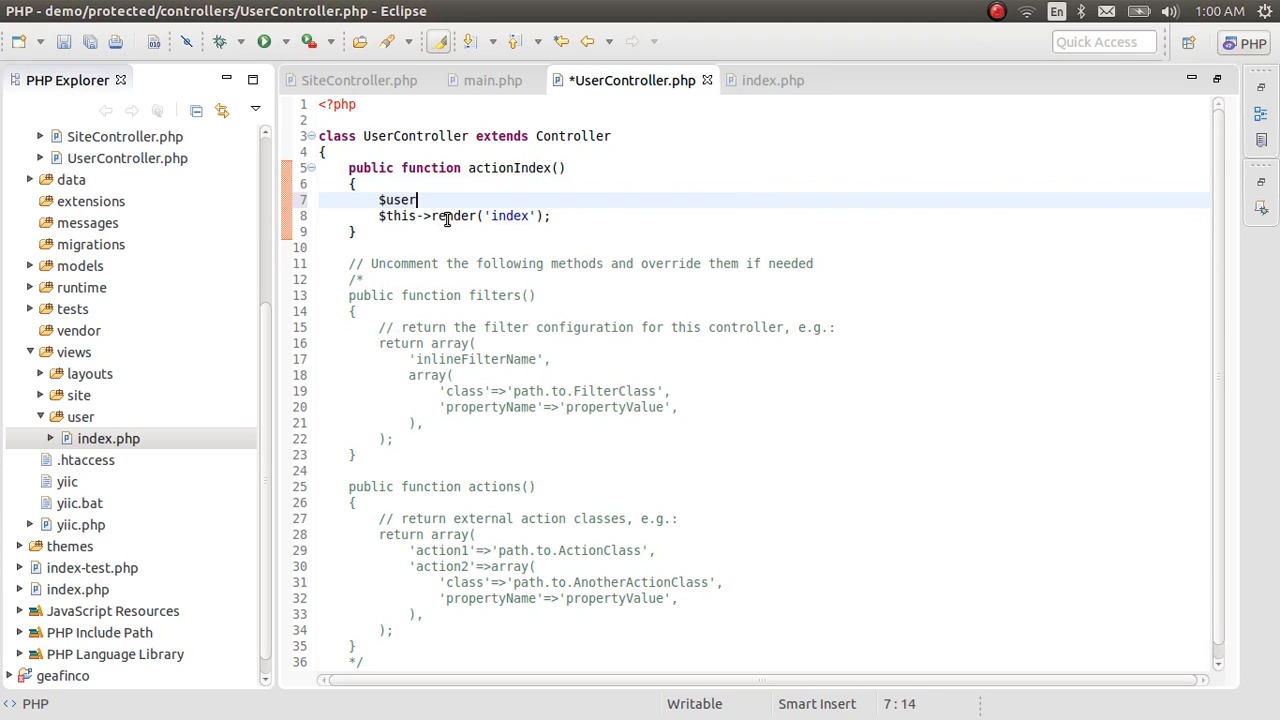
type("s =")
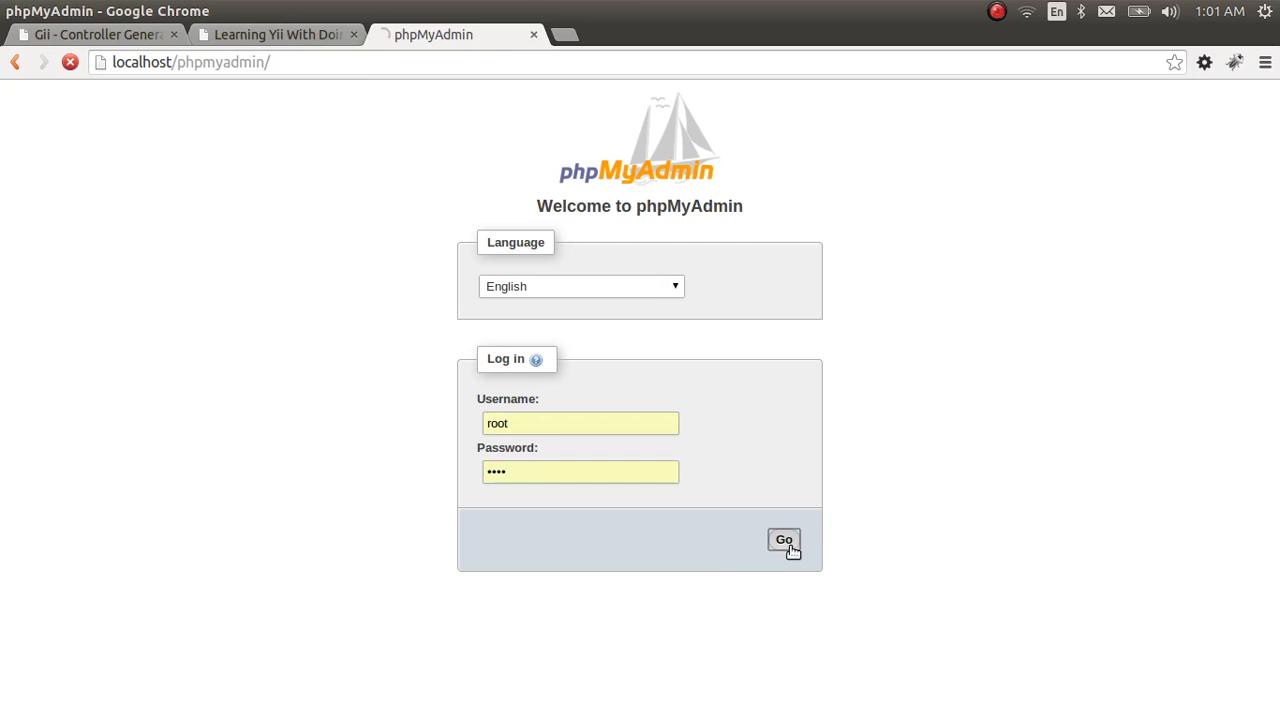
- Log in to phpMyAdmin and open the demo database
left_click(784, 540)
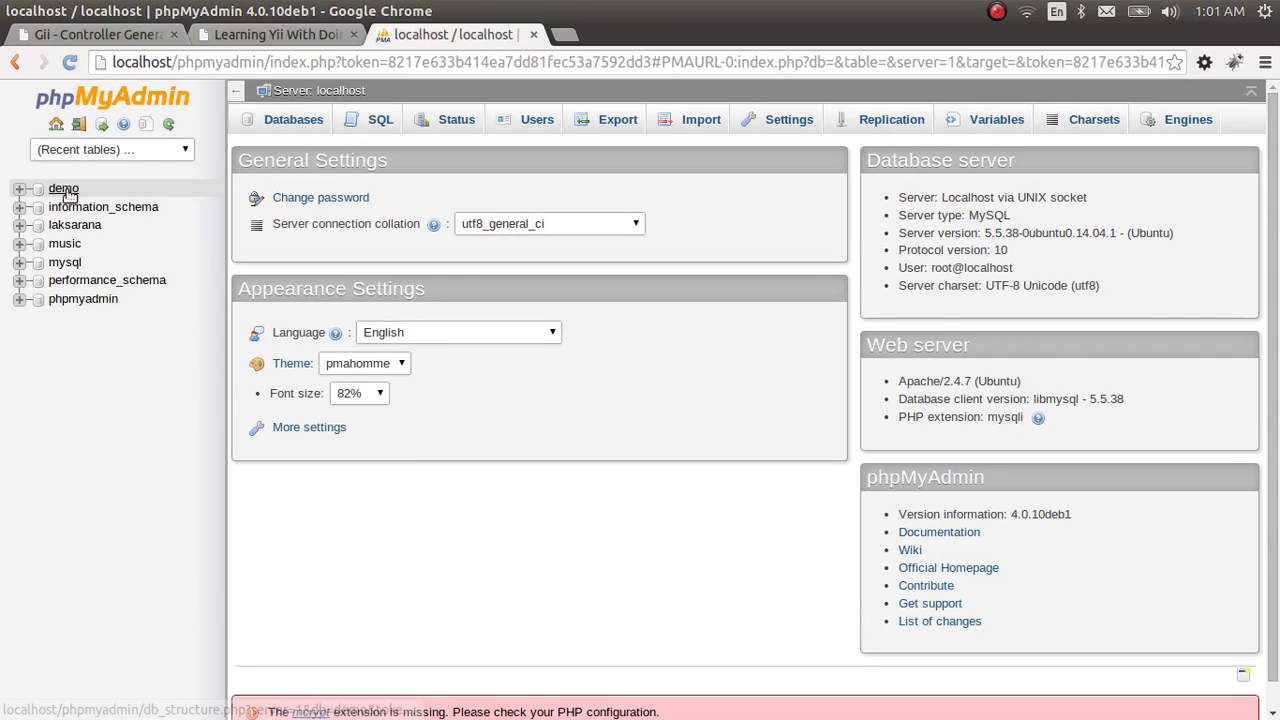
left_click(63, 188)
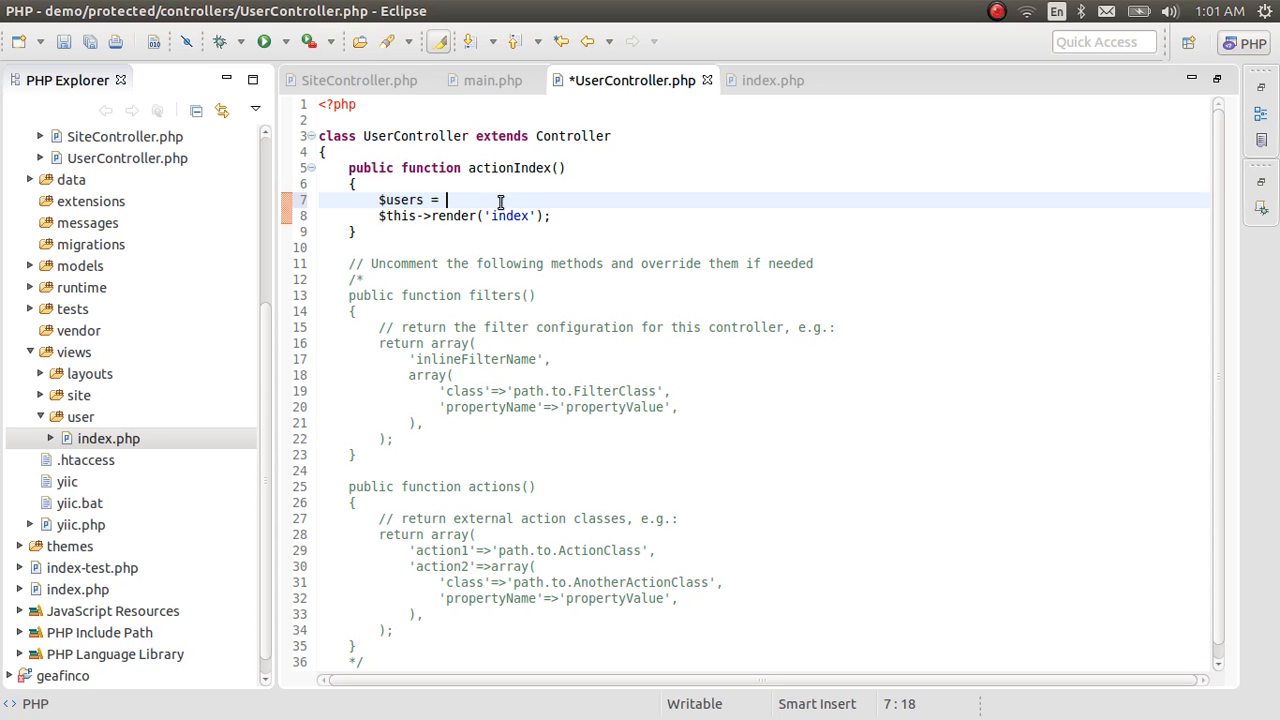
- Finish the line as $users = Users::model()->findAll(); and save UserController.php
type("User")
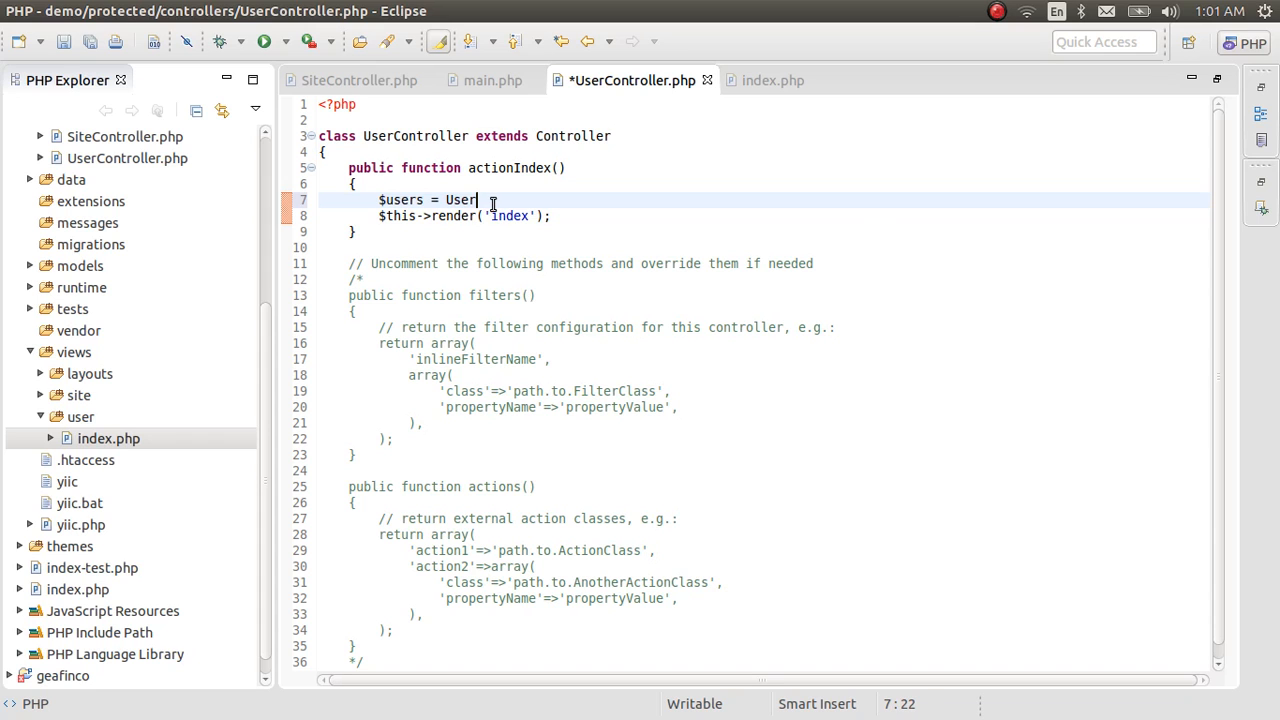
type("s::")
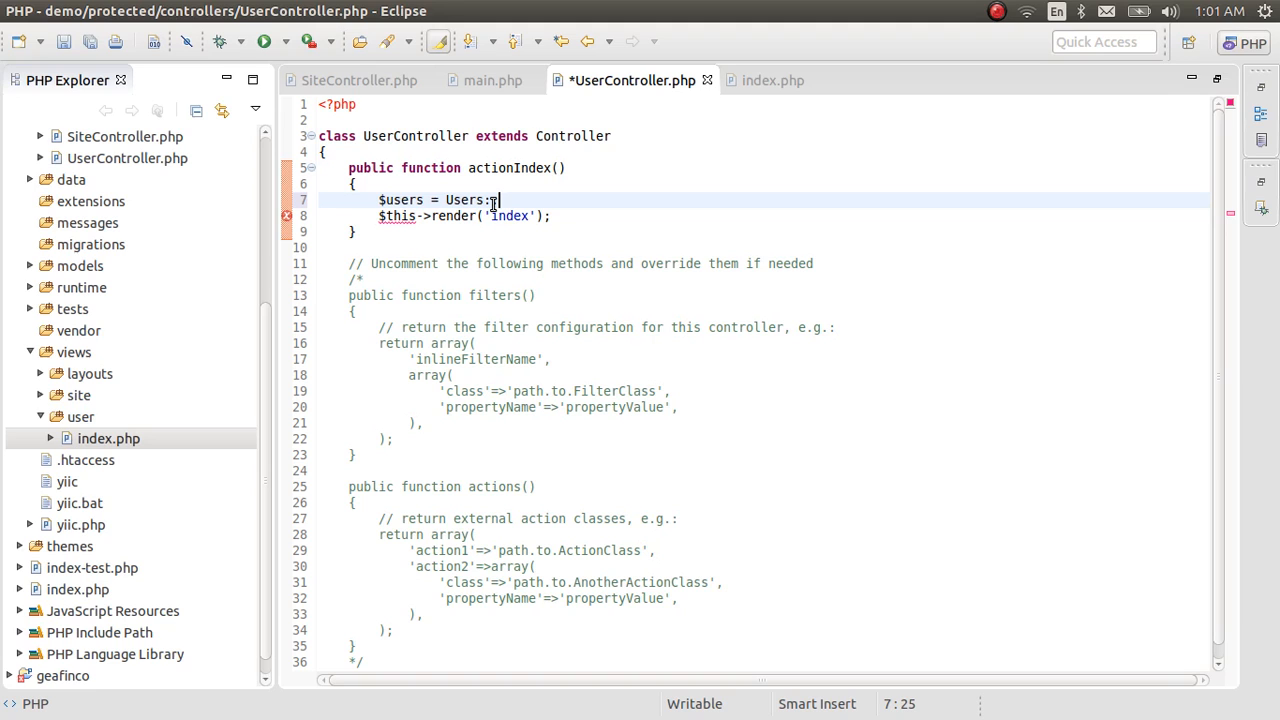
type("model()->")
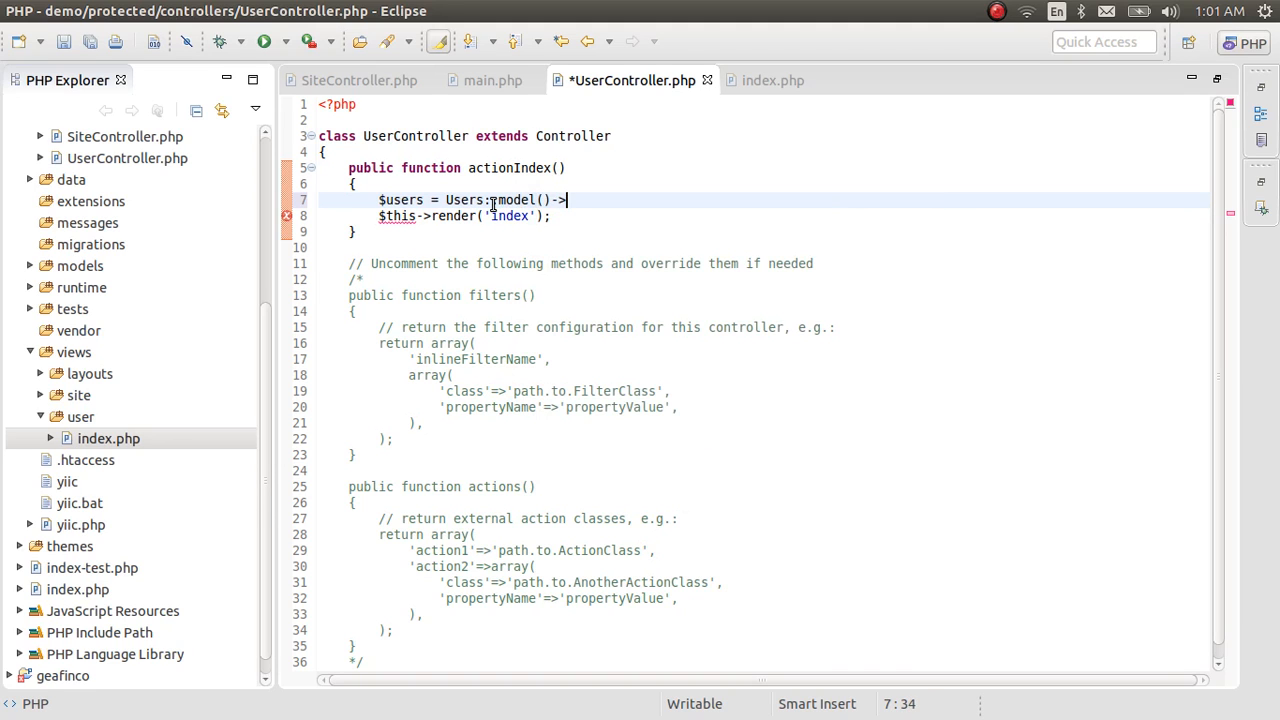
type("findAll")
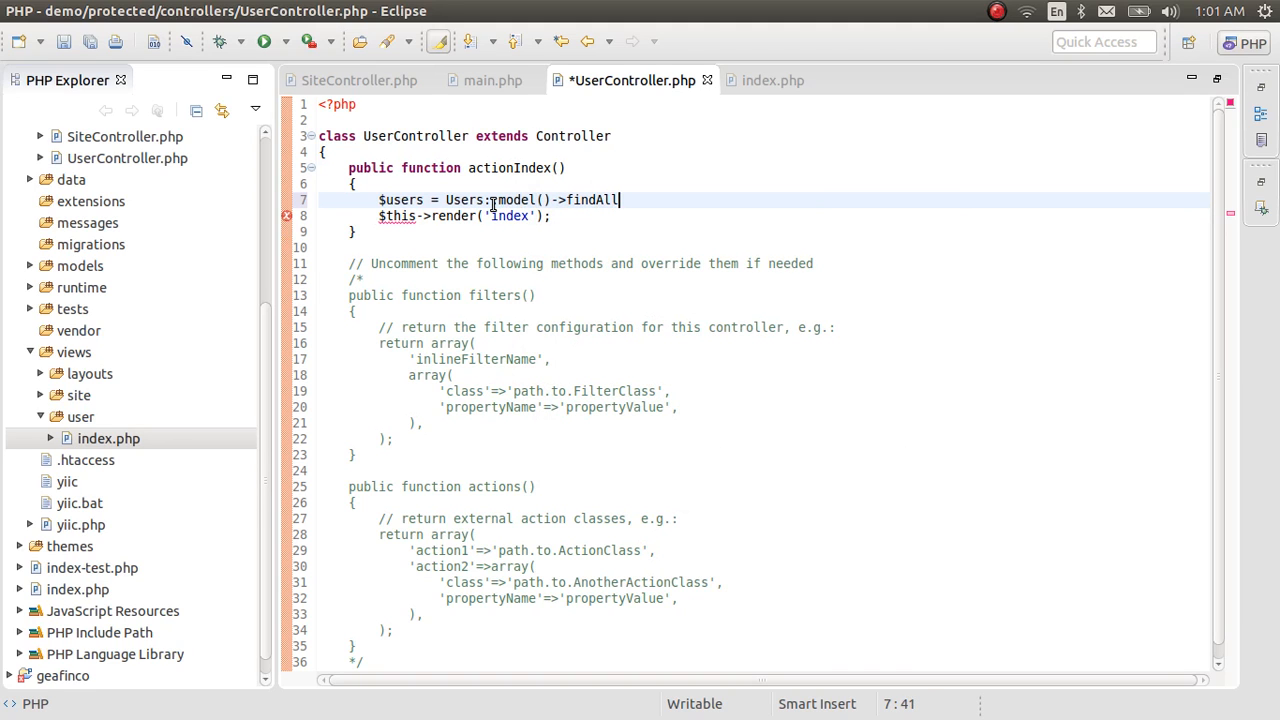
type("();")
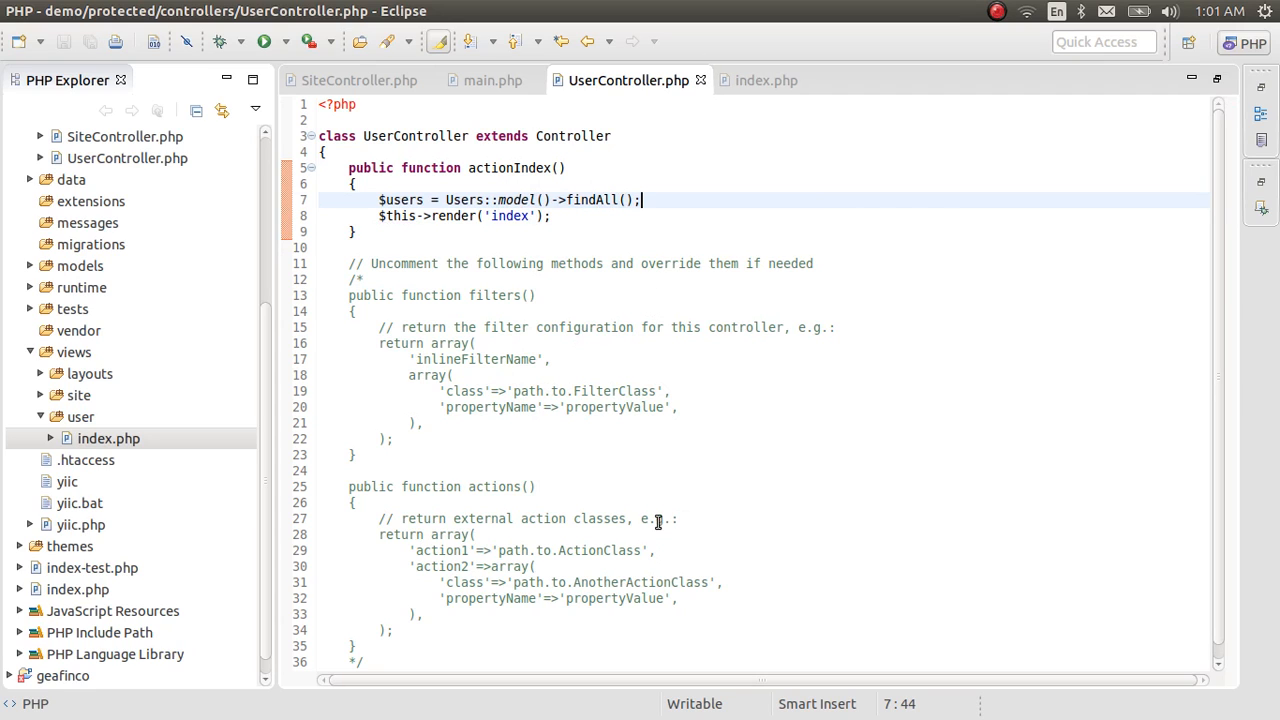
mouse_move(659, 372)
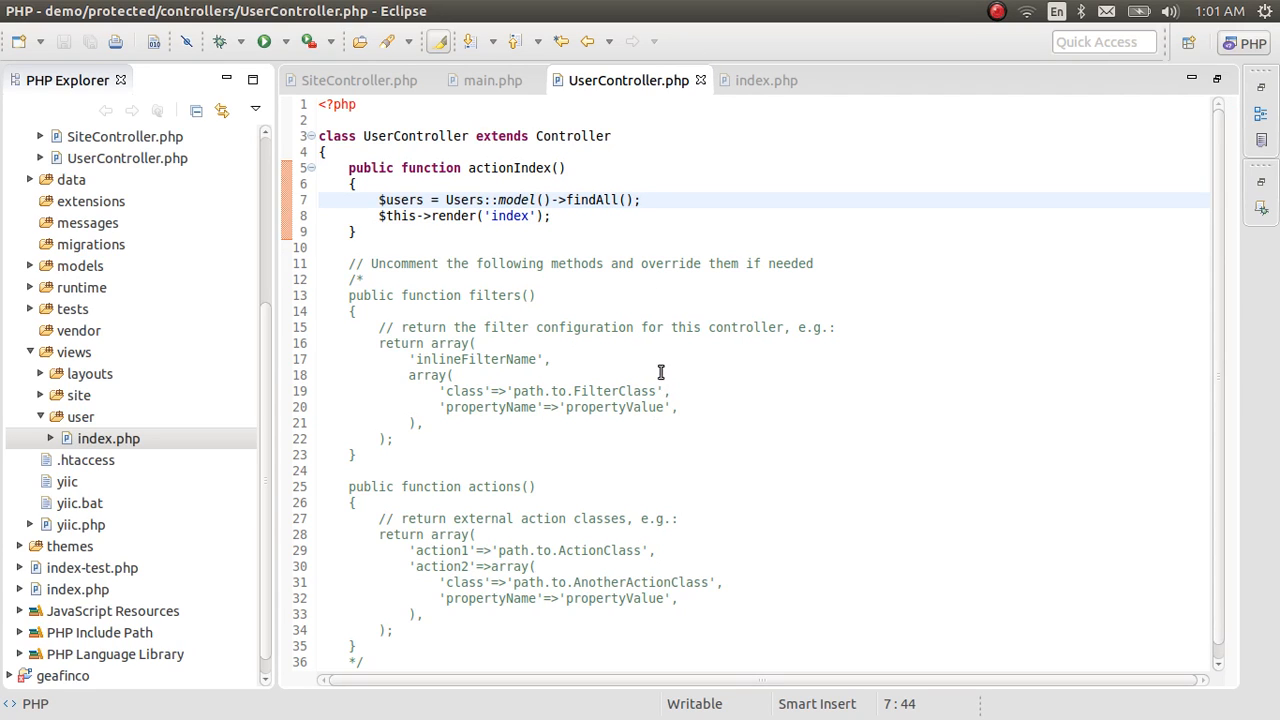
mouse_move(475, 192)
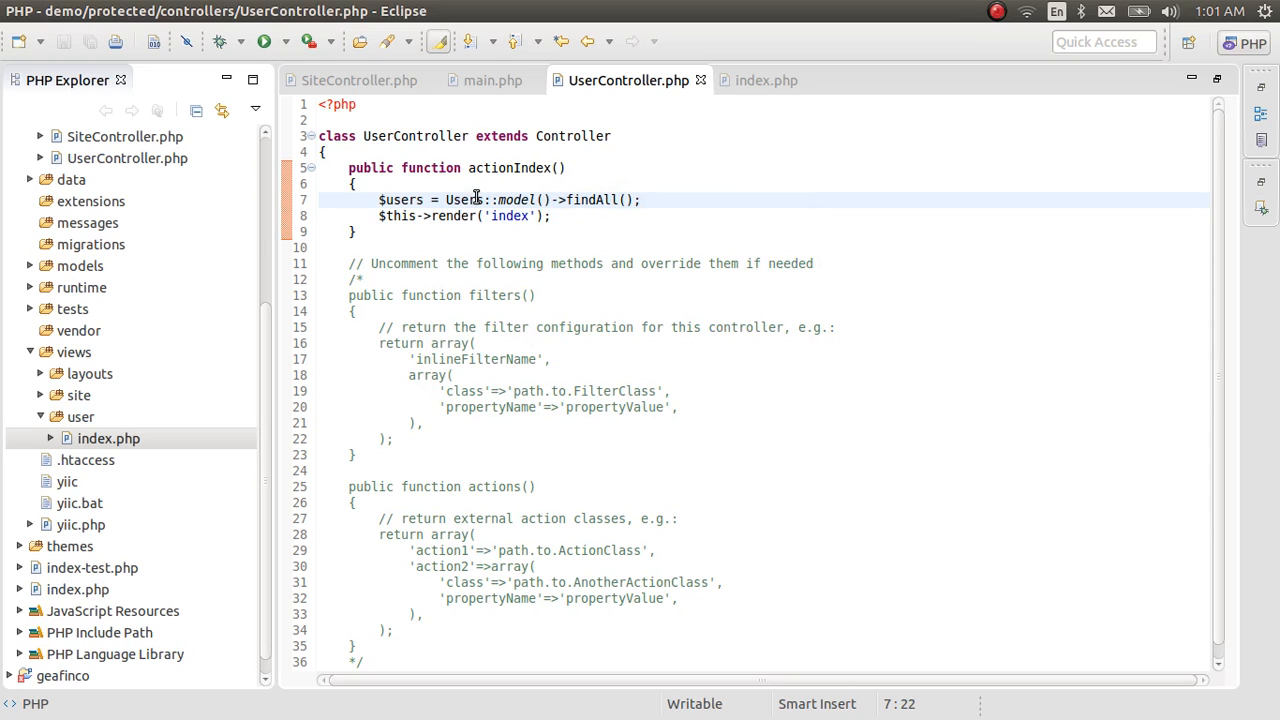
- Look up the Users model declaration, then return to UserController.php
double_click(464, 199)
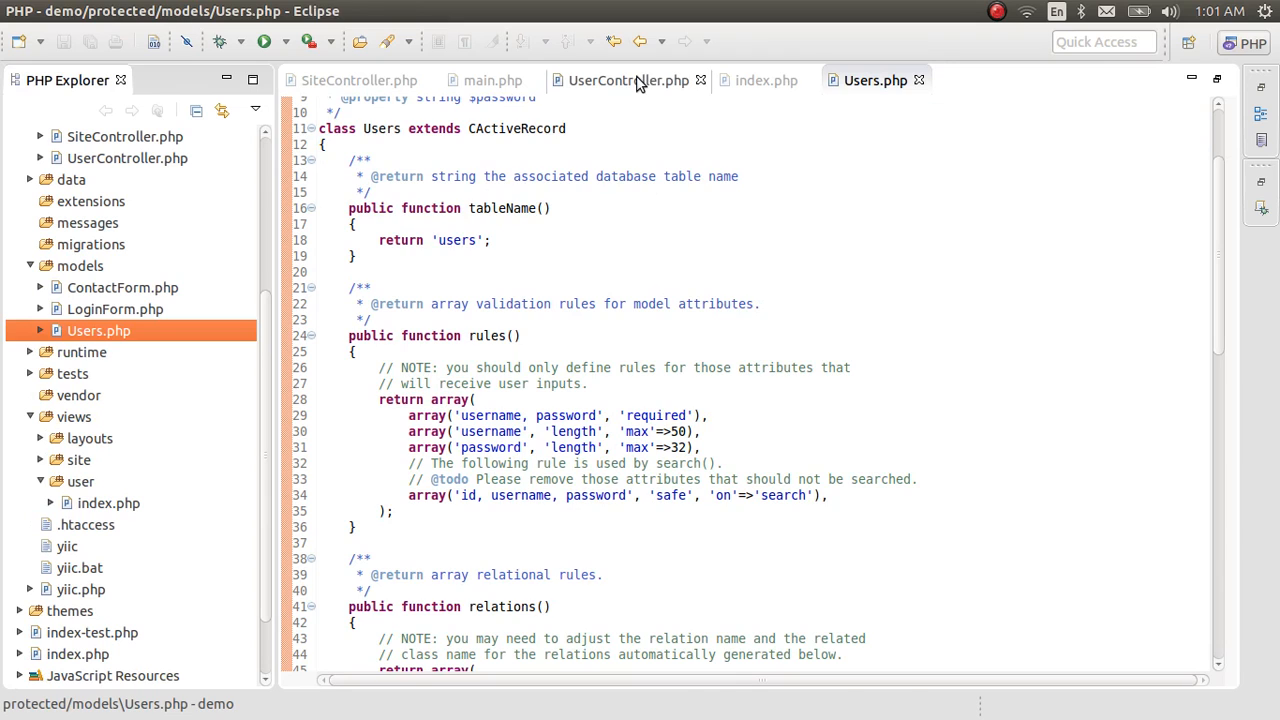
left_click(629, 80)
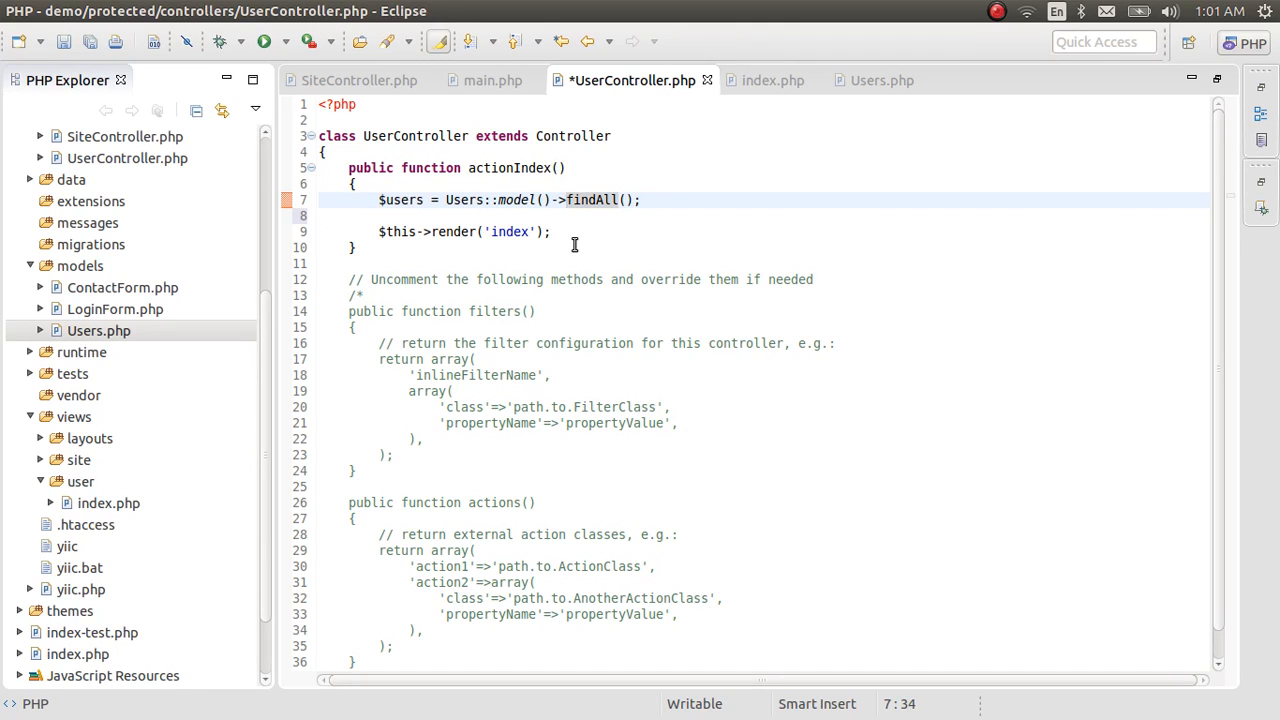
- Change the render call to render('index', array('users'=>$users,))
key("ctrl+s")
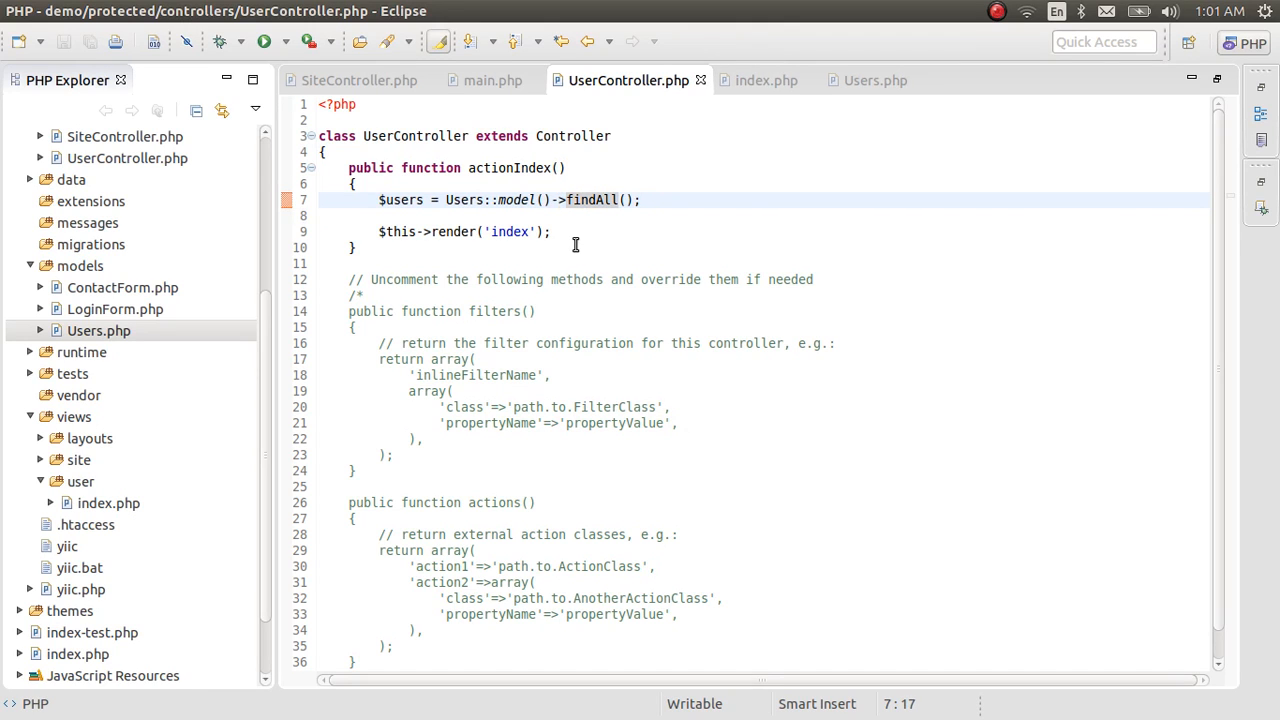
double_click(400, 199)
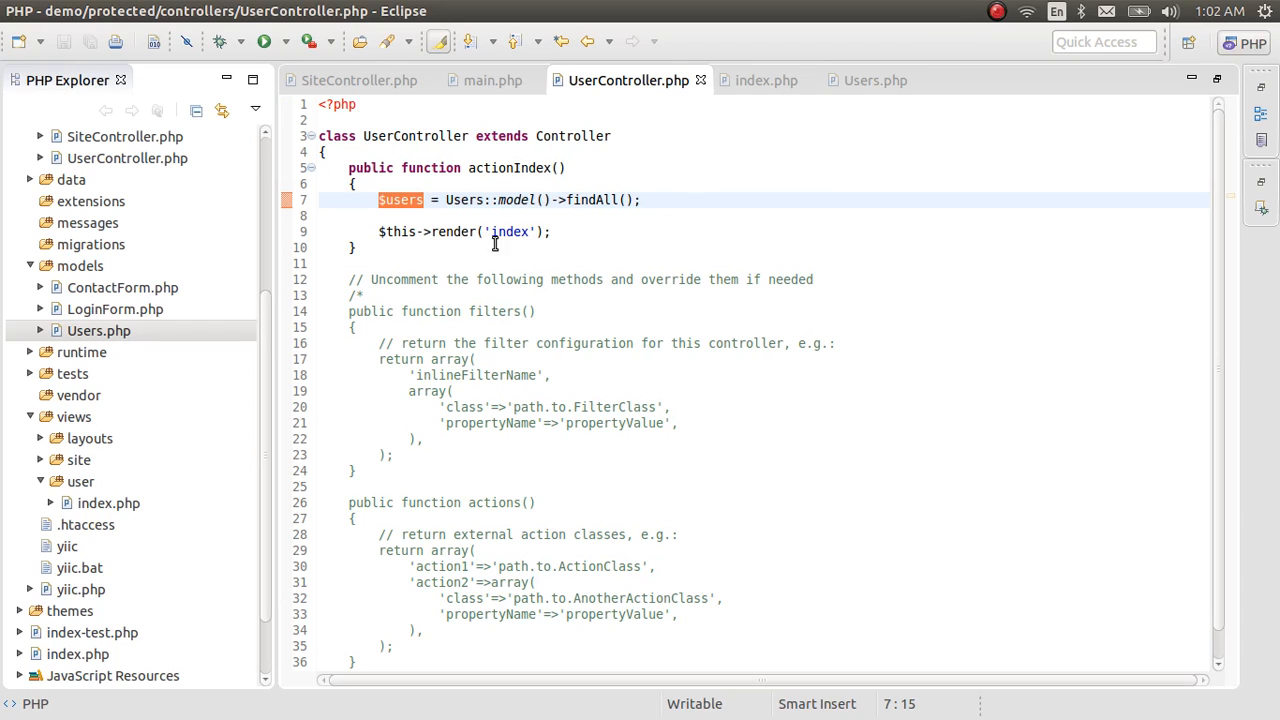
left_click(710, 231)
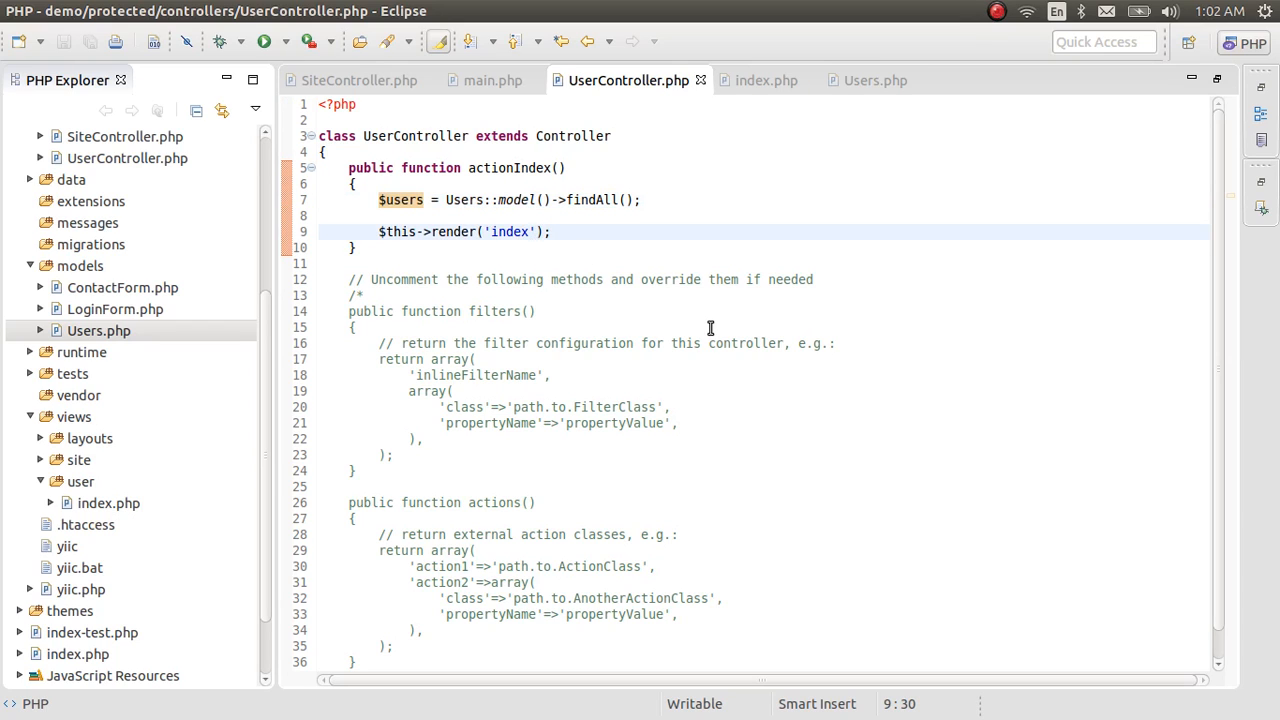
type(",")
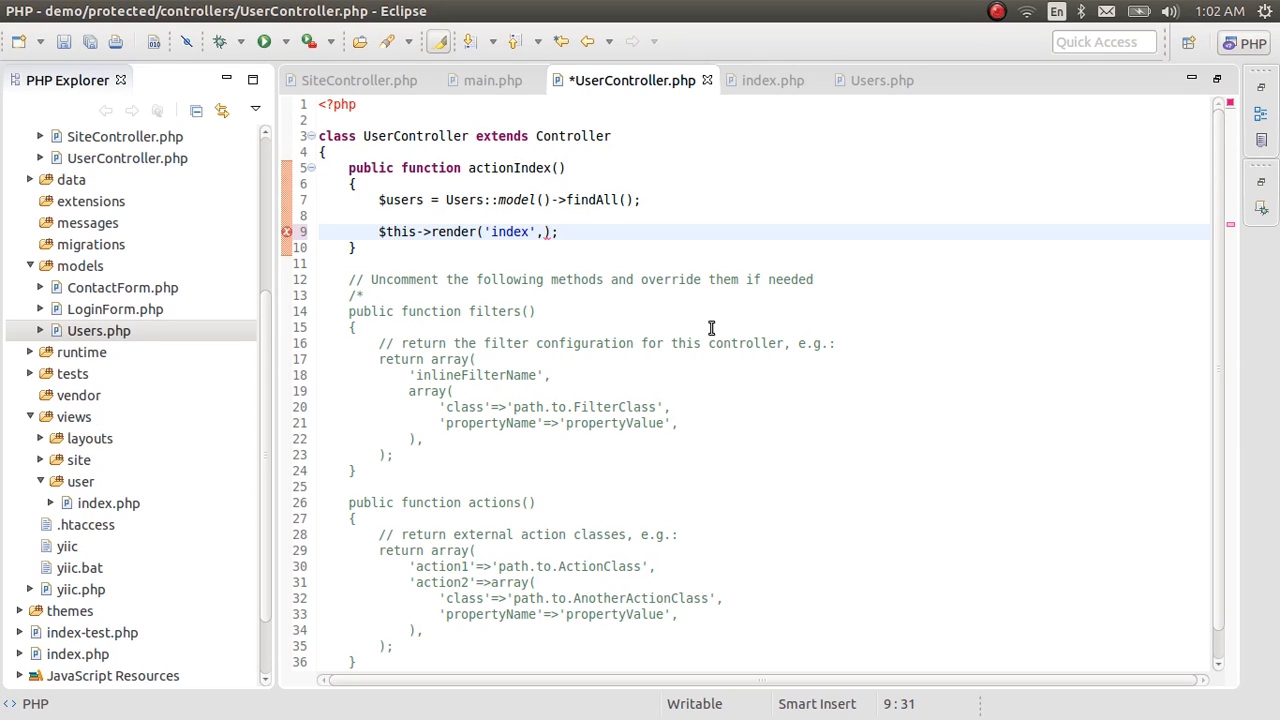
type("array(")
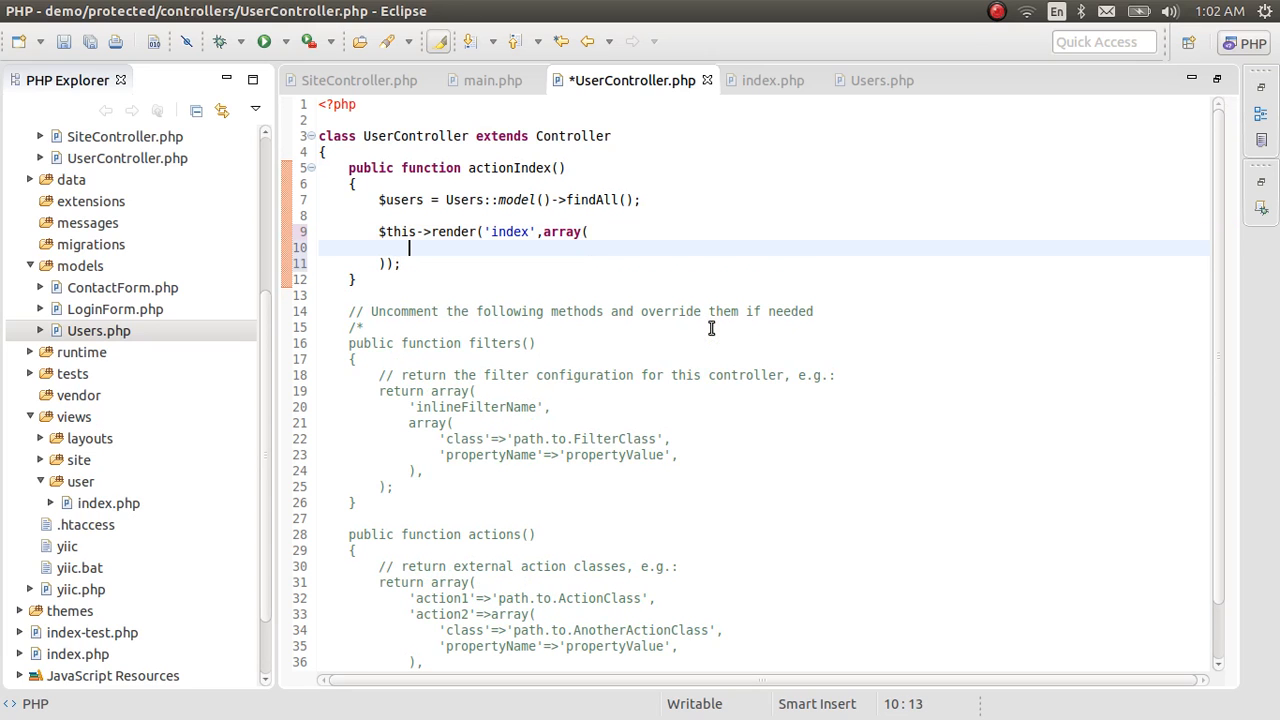
type("'users")
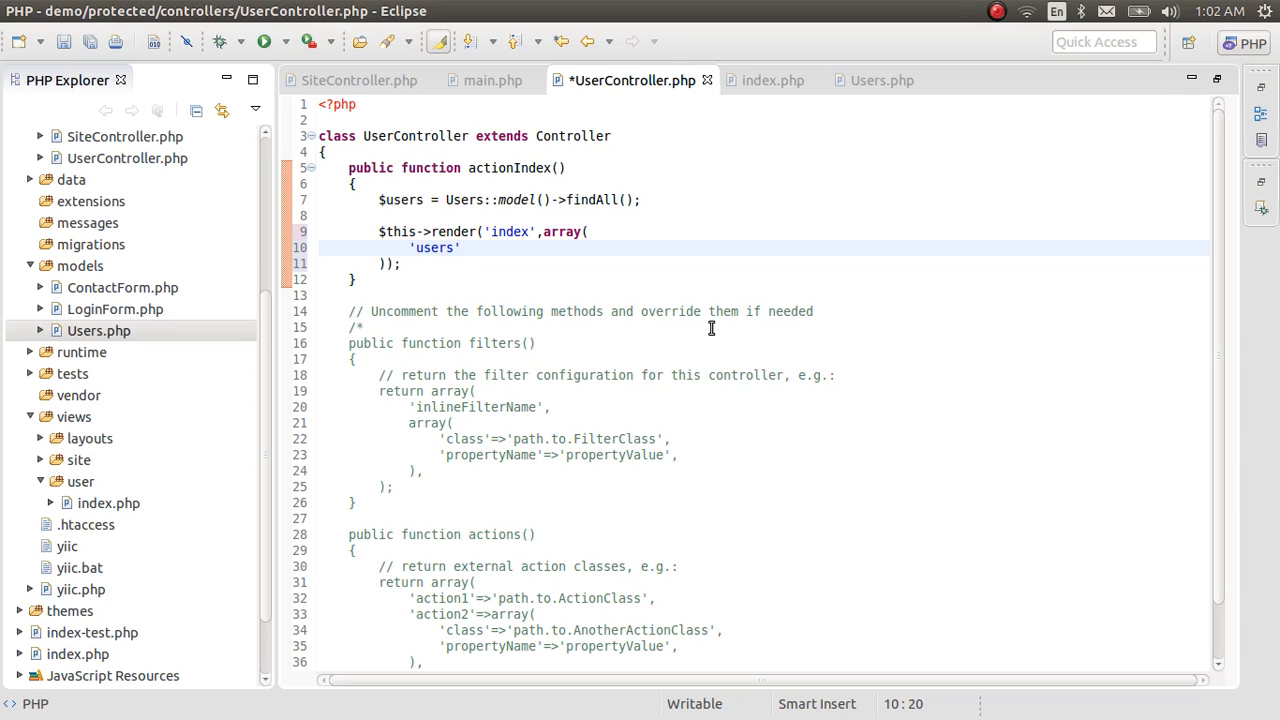
type("=>$")
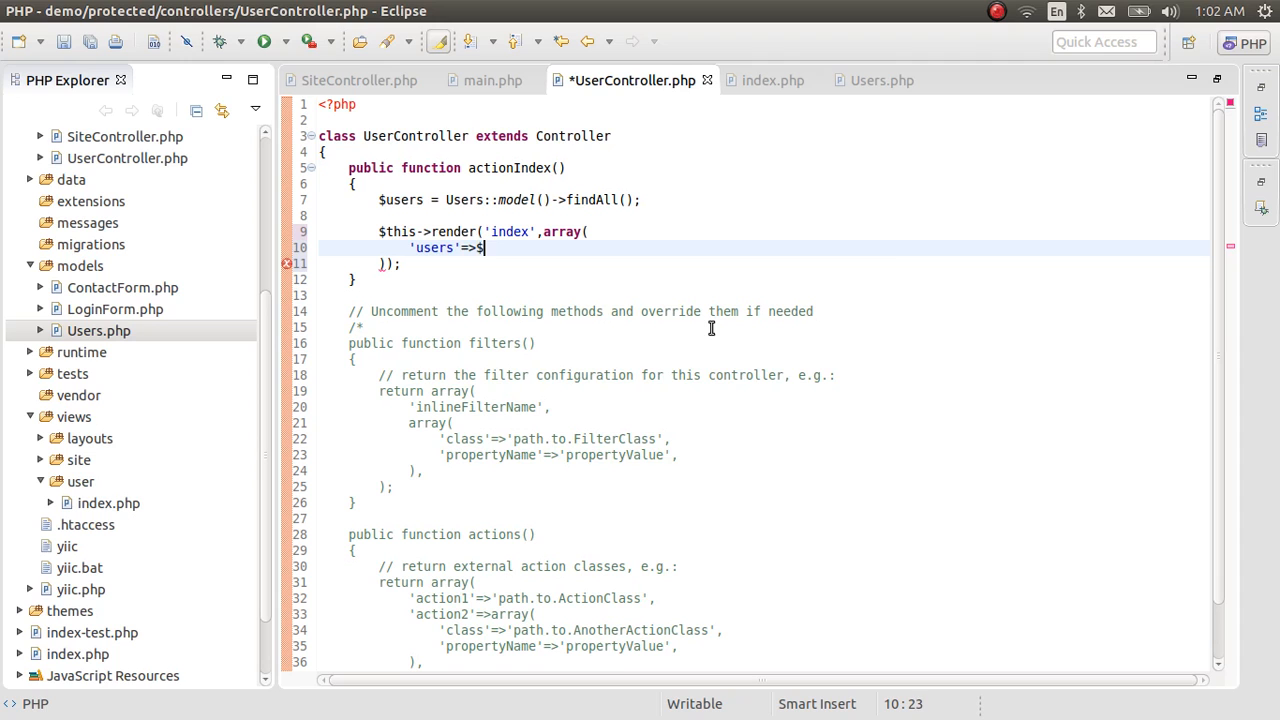
type("users,")
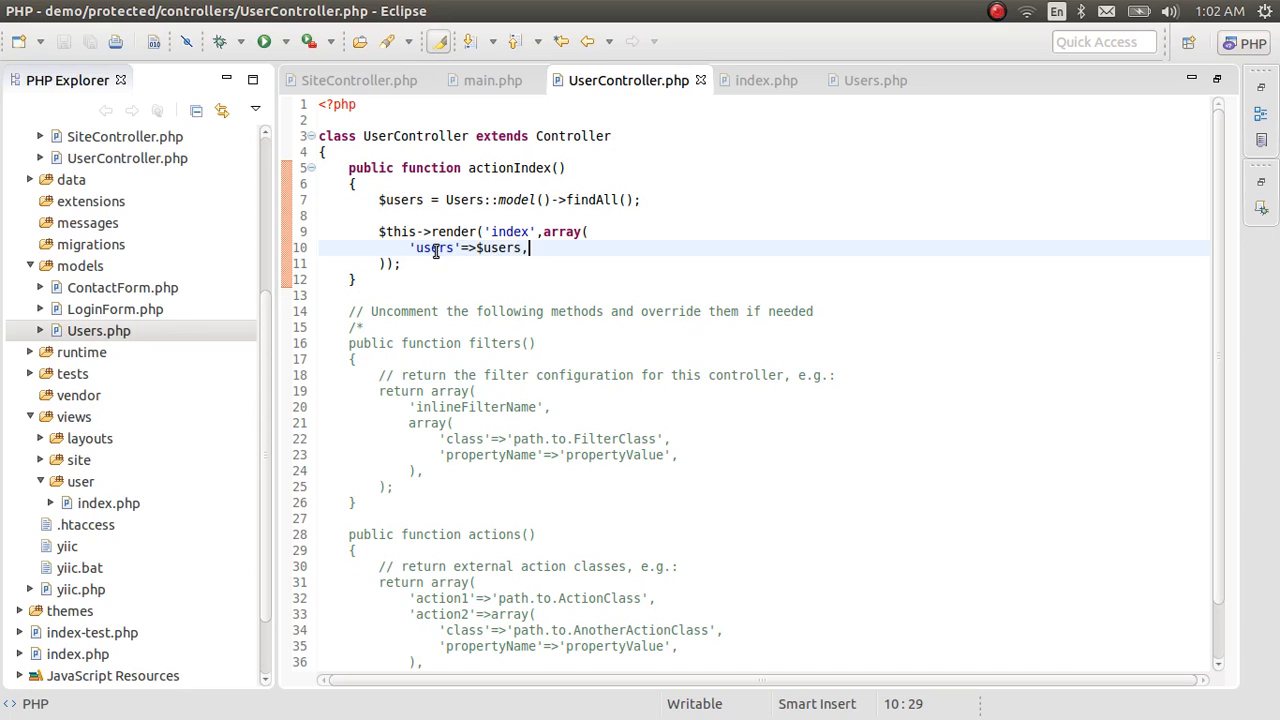
double_click(435, 247)
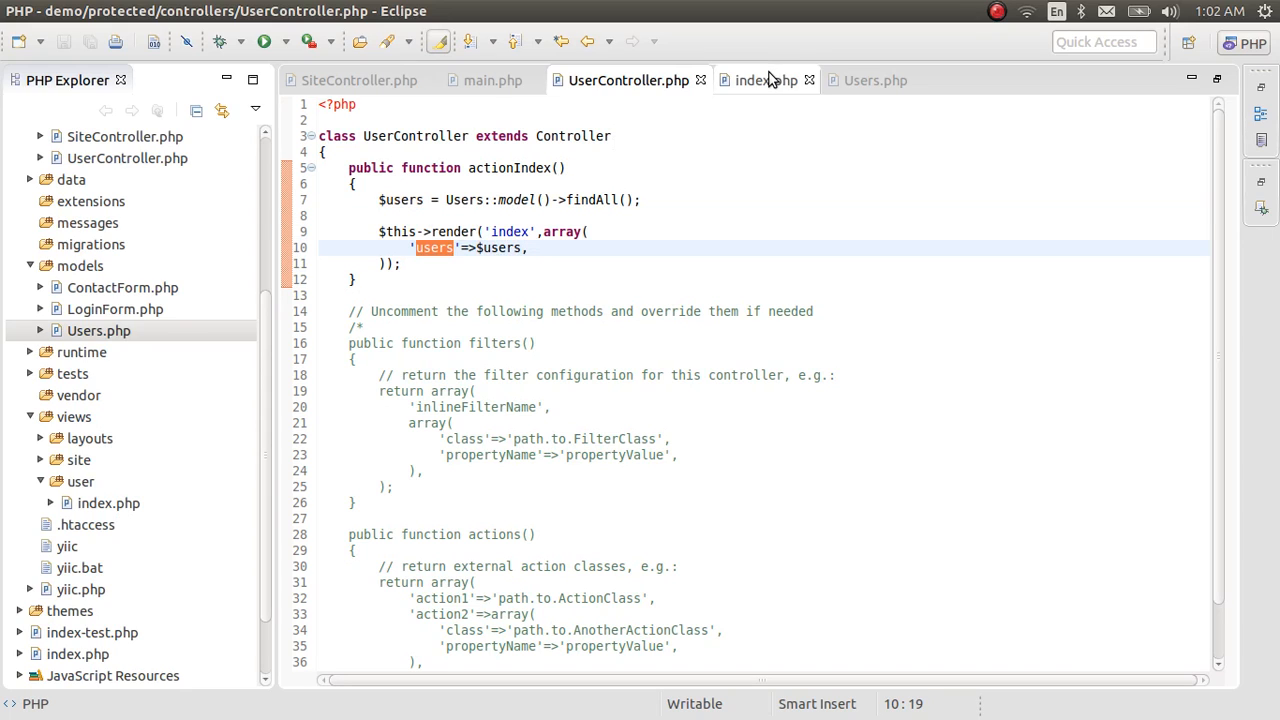
- In index.php, write foreach ($users as $user){ echo "$user->username" inside the PHP block
left_click(766, 80)
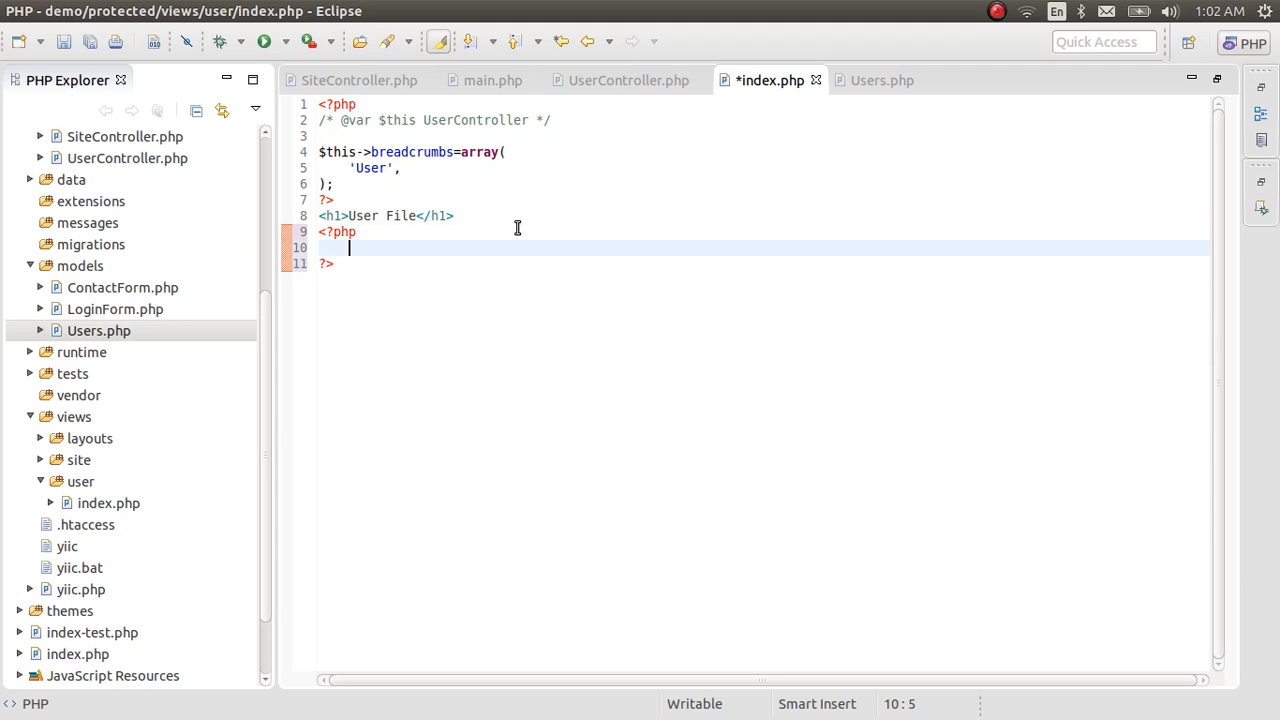
type("foreach (")
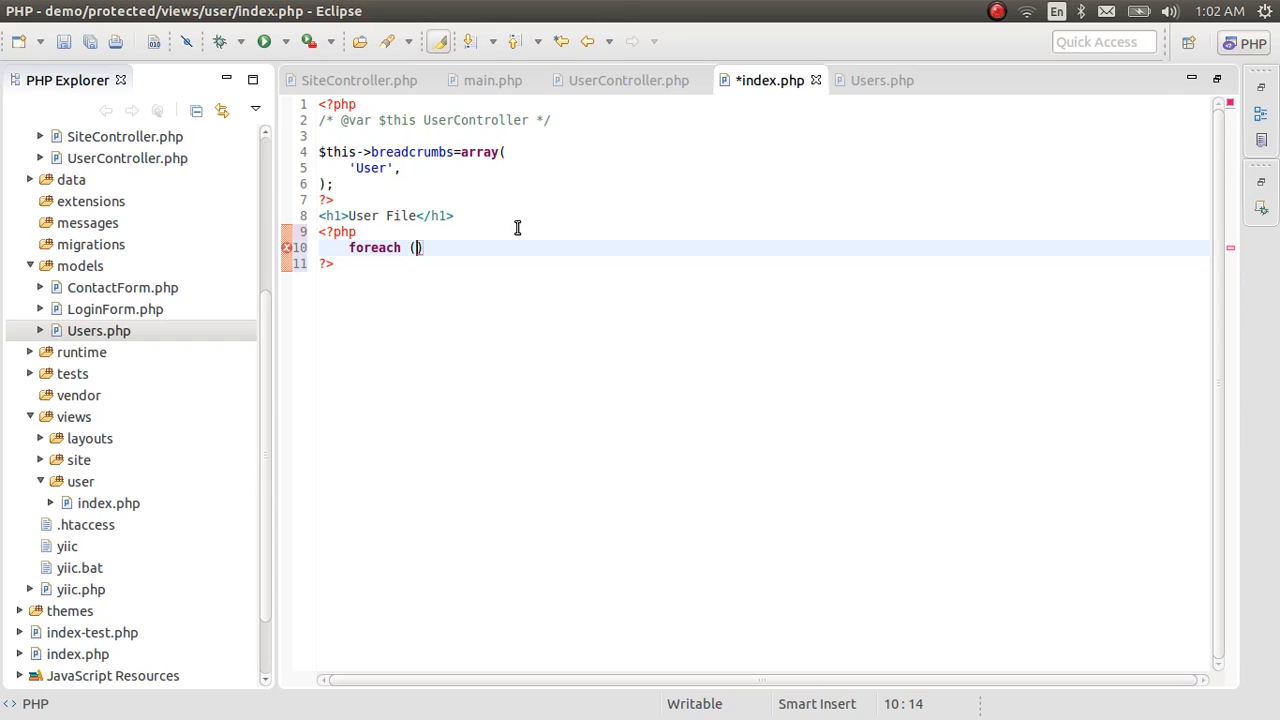
type("$users as")
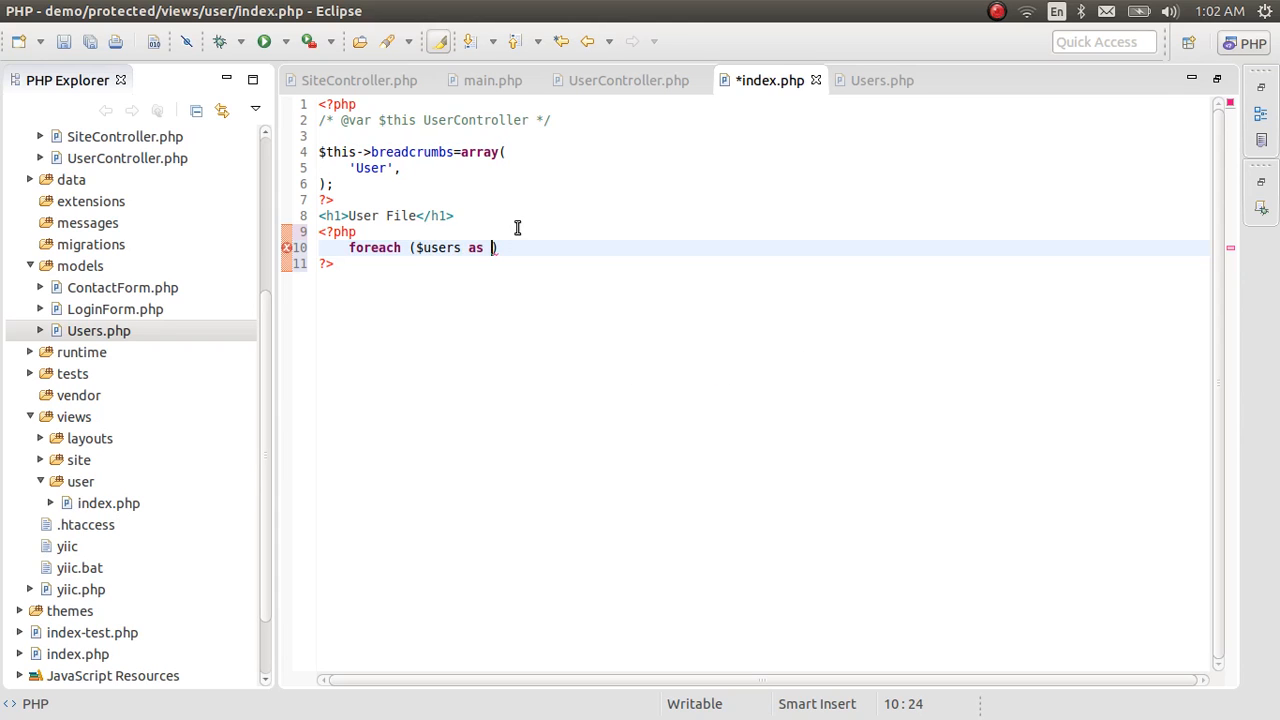
type("$user)")
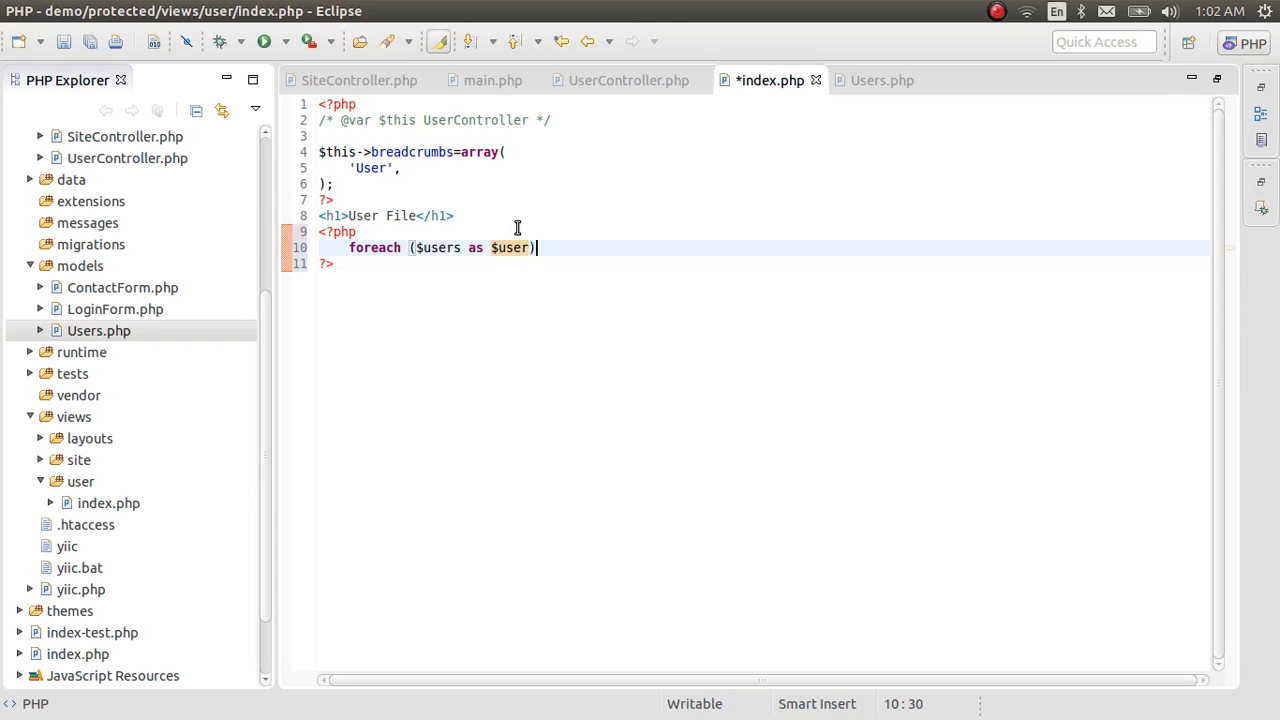
type("{")
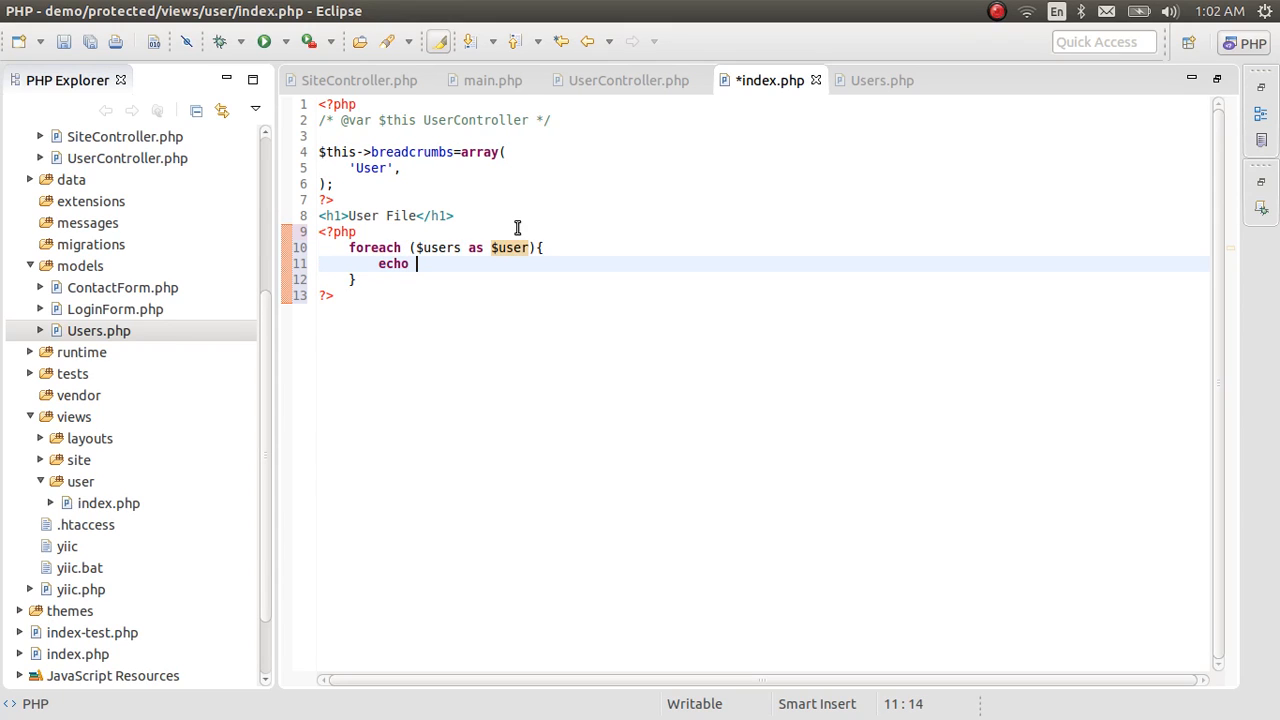
type("\"")
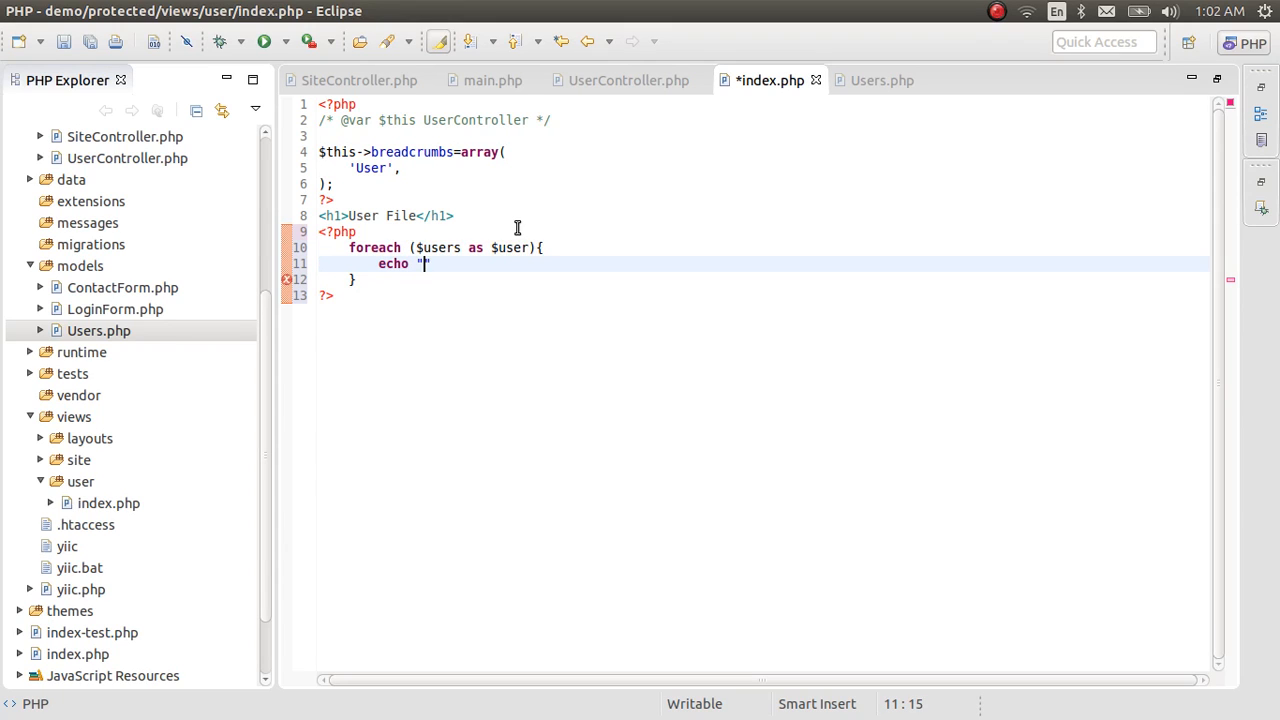
type("$user")
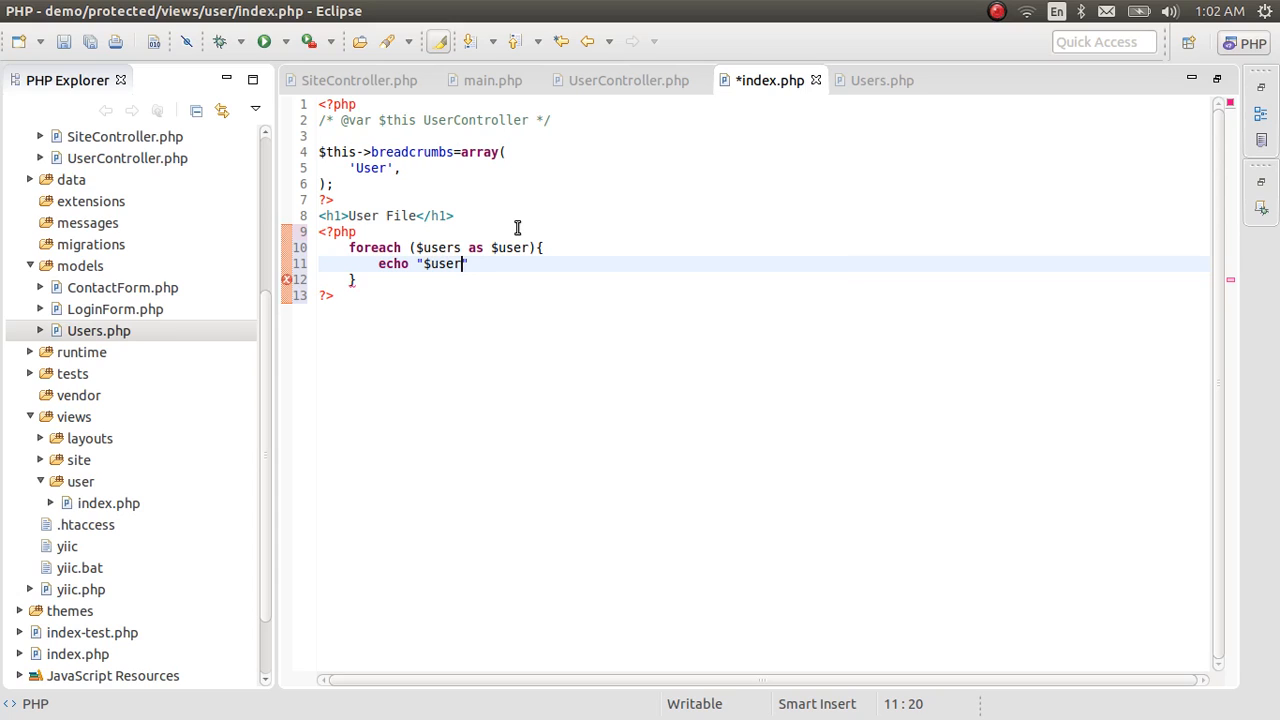
type("-")
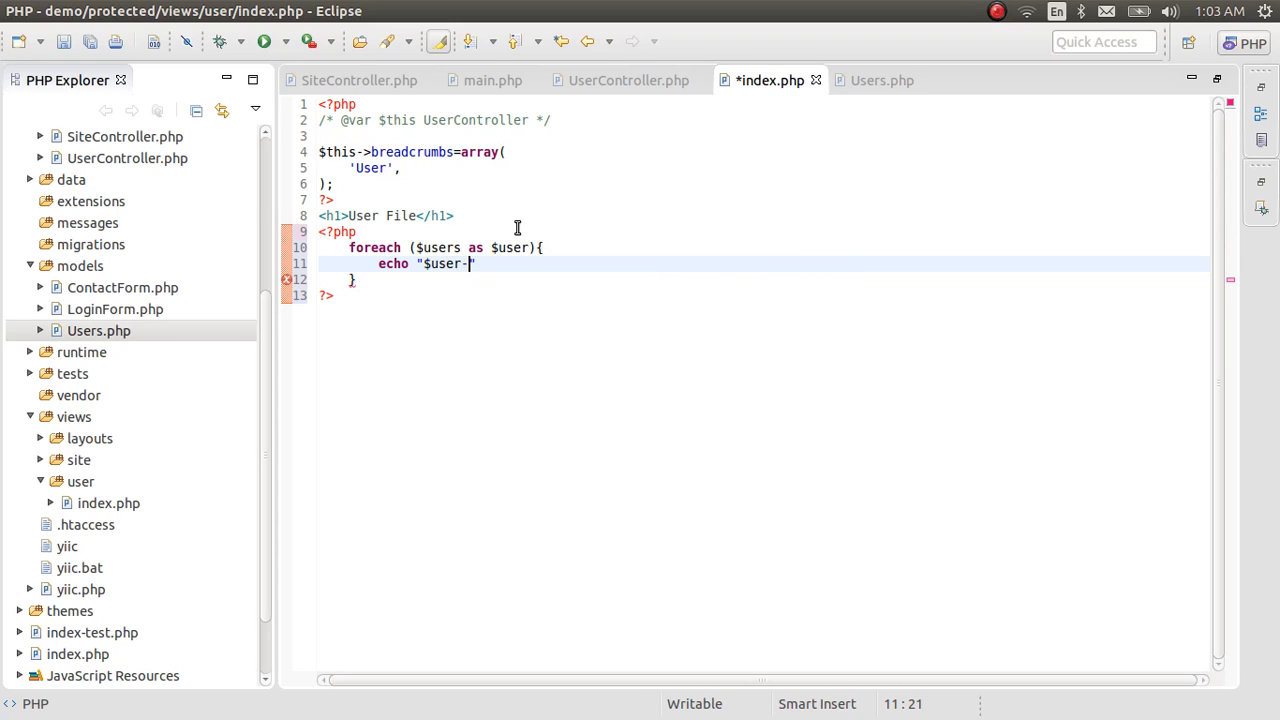
key("BackSpace")
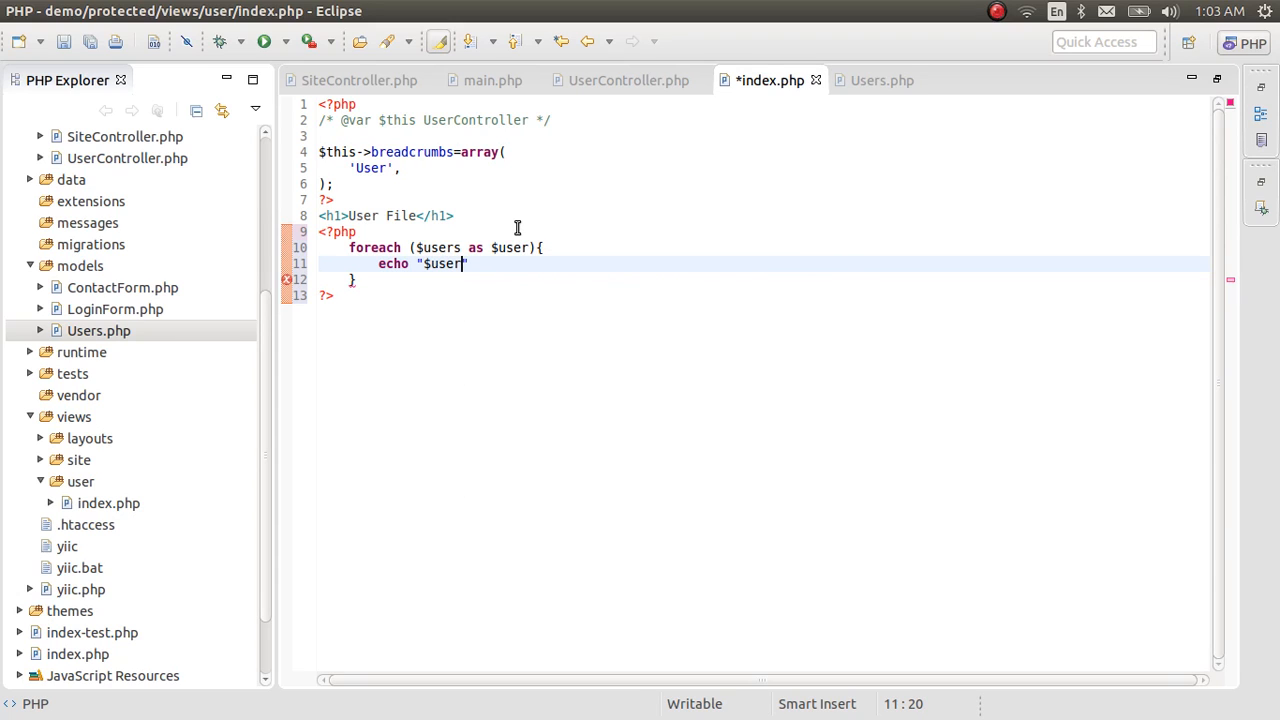
type("->username")
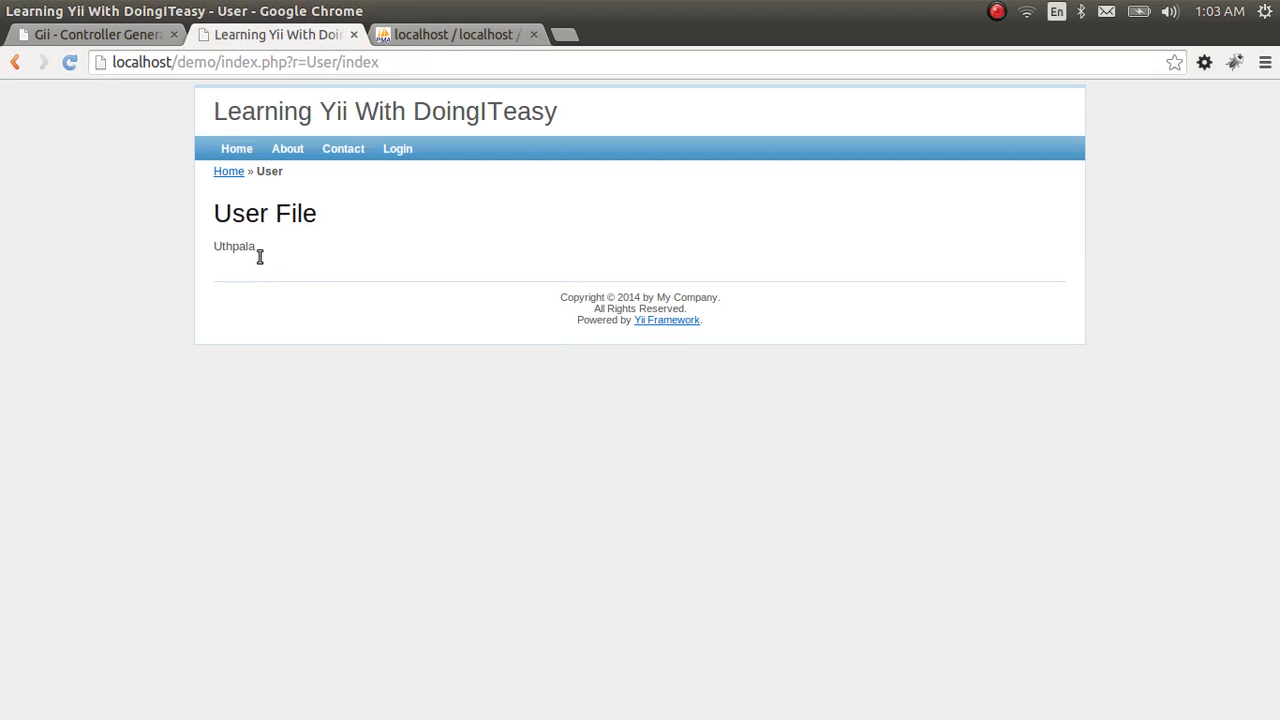
- Switch to Chrome to see Uthpala listed under User File
left_click(455, 34)
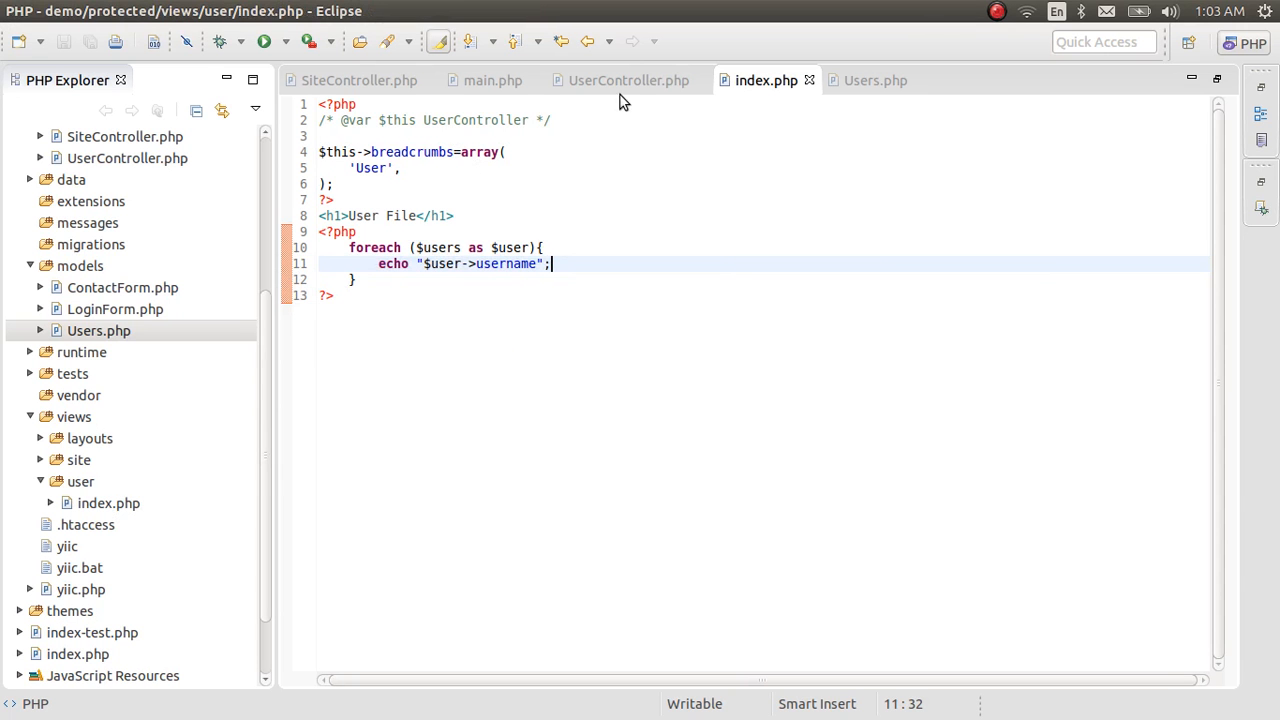
- Compare the UserController.php and index.php code, ending on UserController.php
left_click(628, 80)
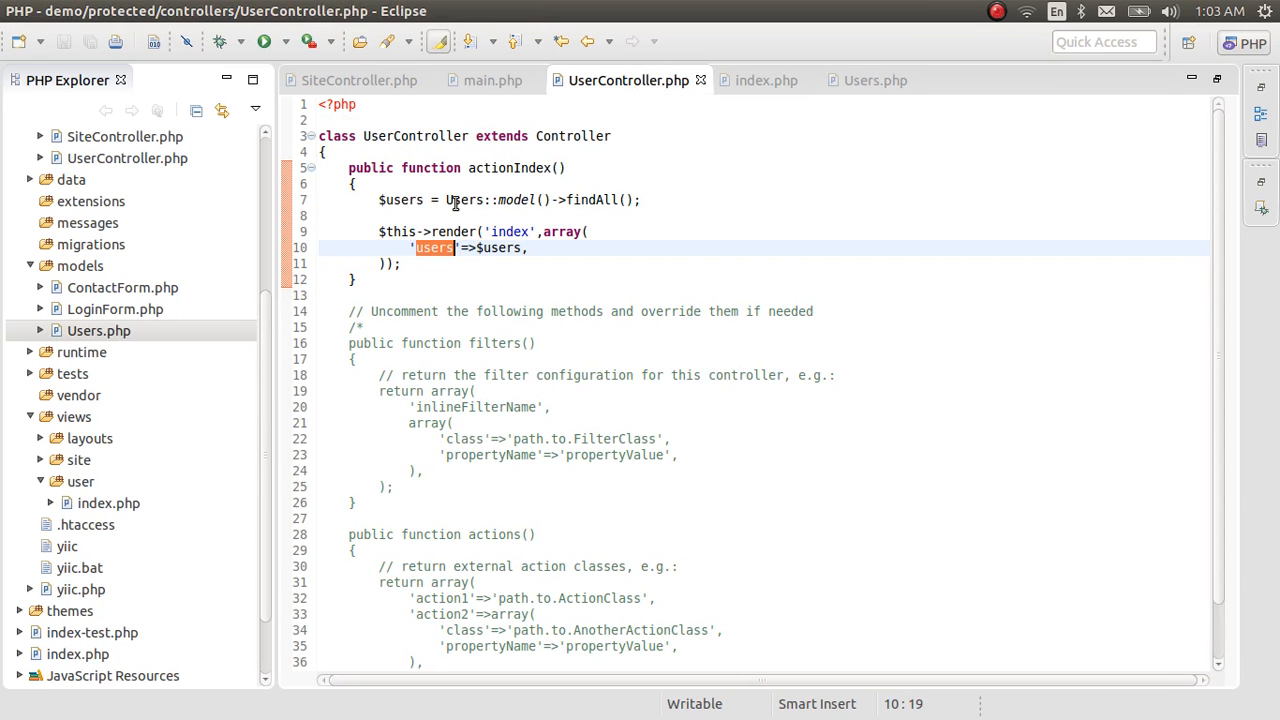
left_click(464, 200)
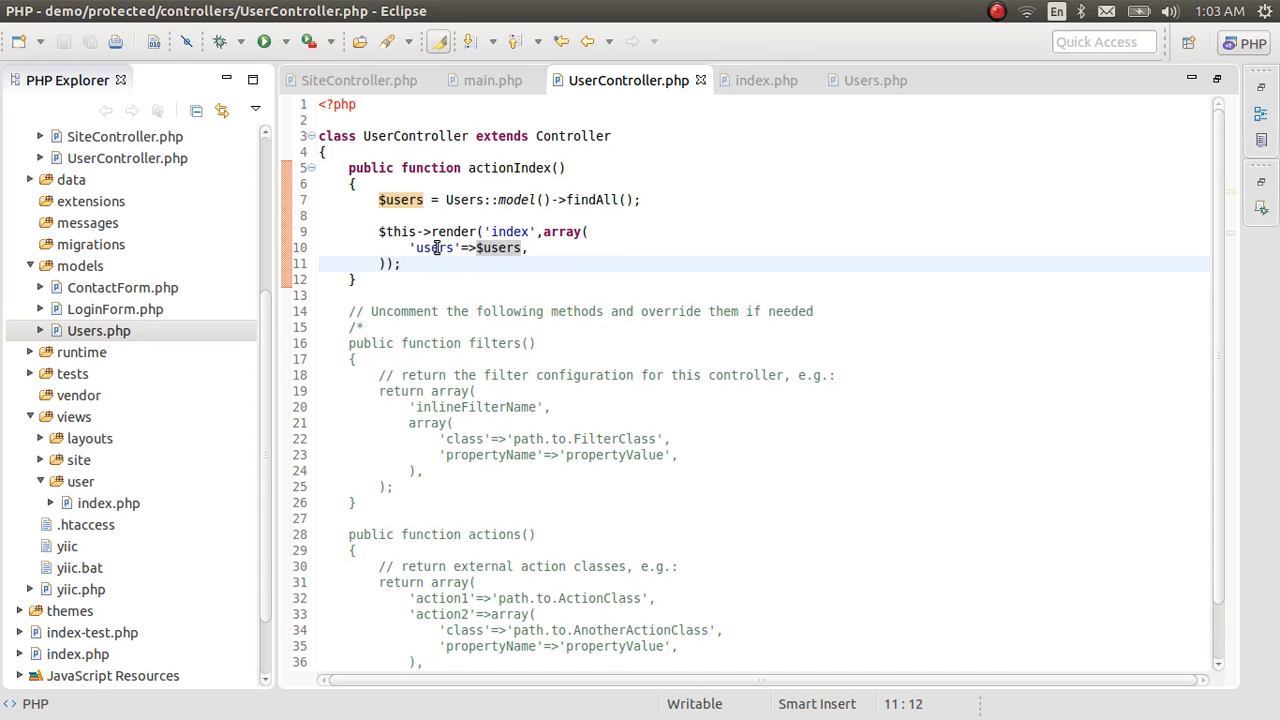
left_click(766, 80)
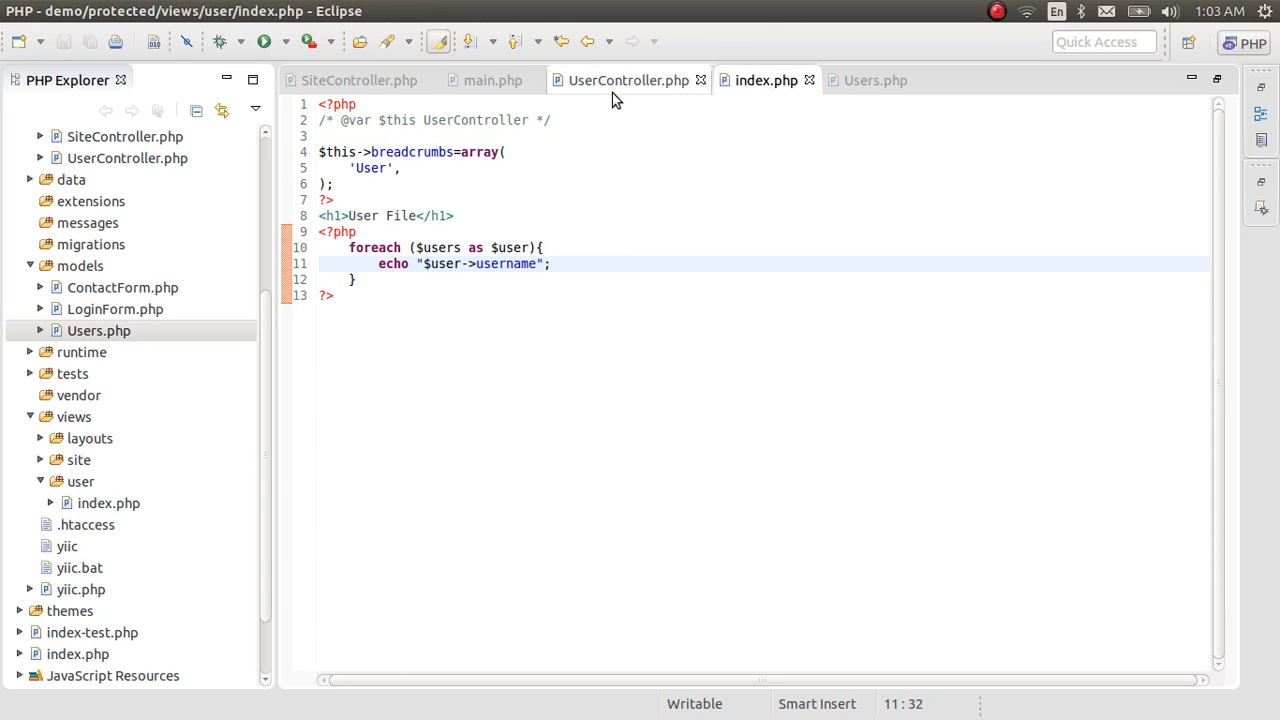
left_click(628, 80)
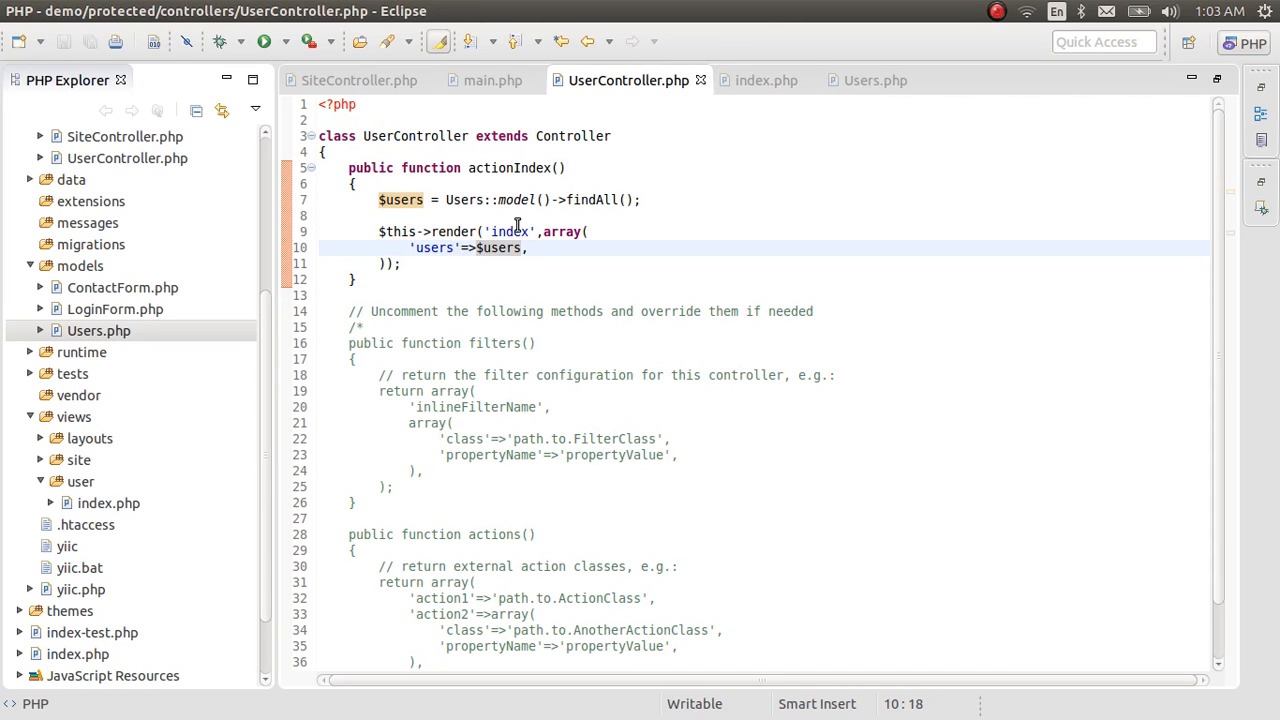
left_click(766, 80)
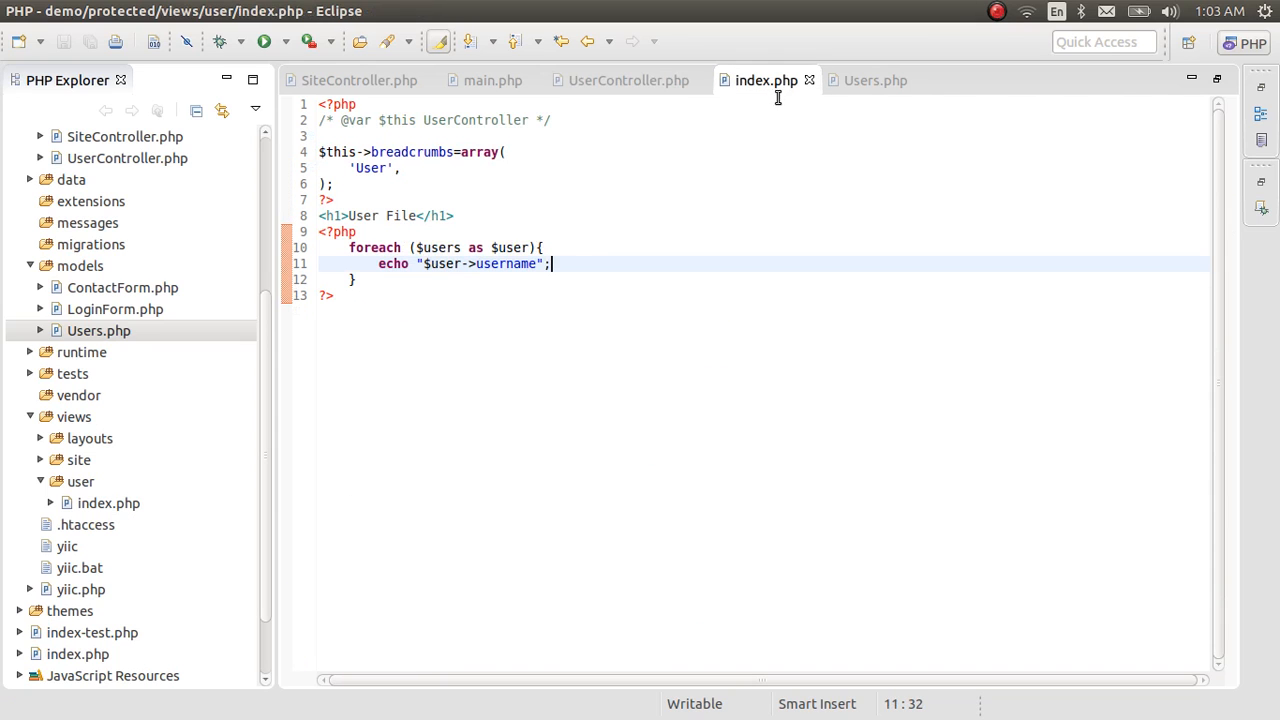
left_click(629, 80)
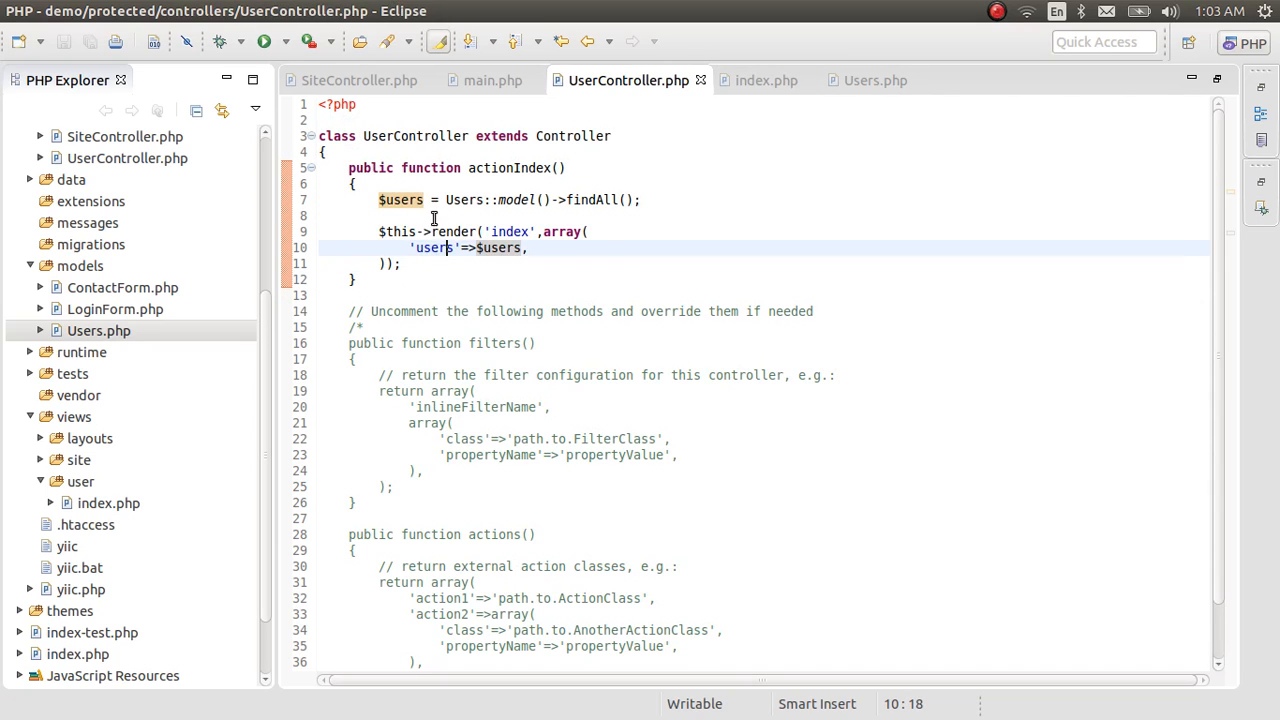
- Rename the render key from 'users' to 'test' and loop over $test in the view
double_click(434, 248)
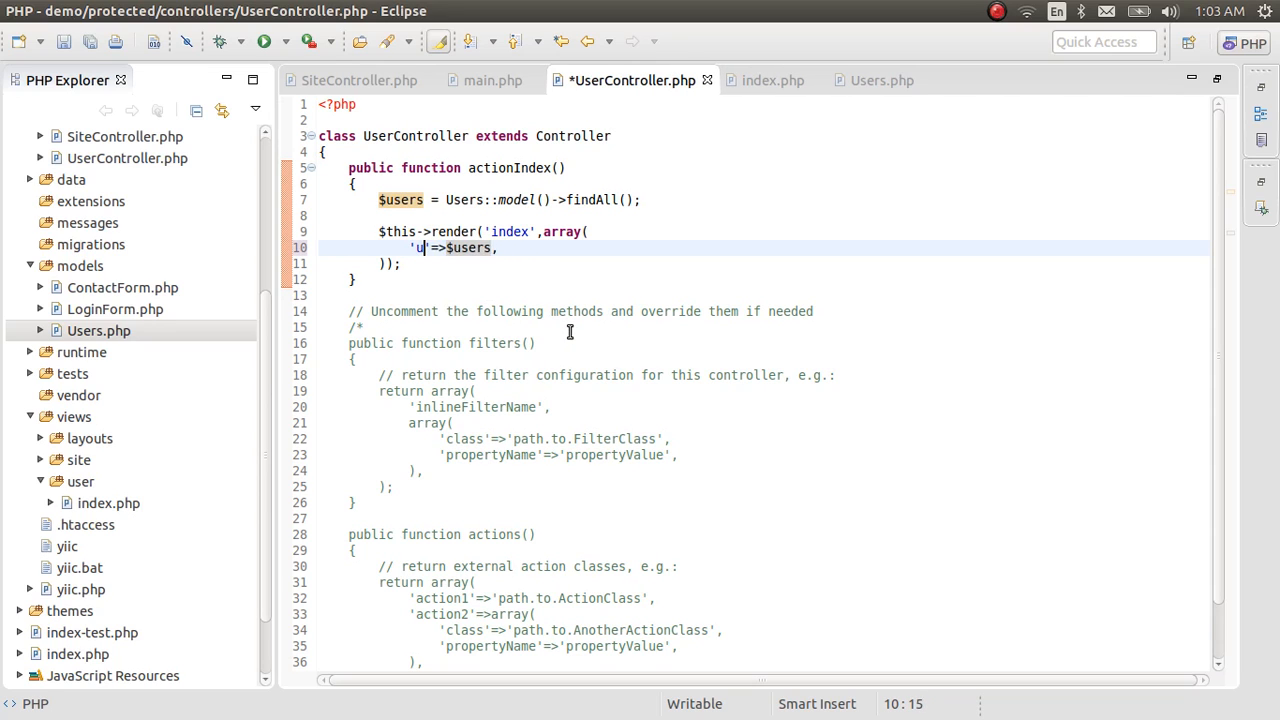
type("test")
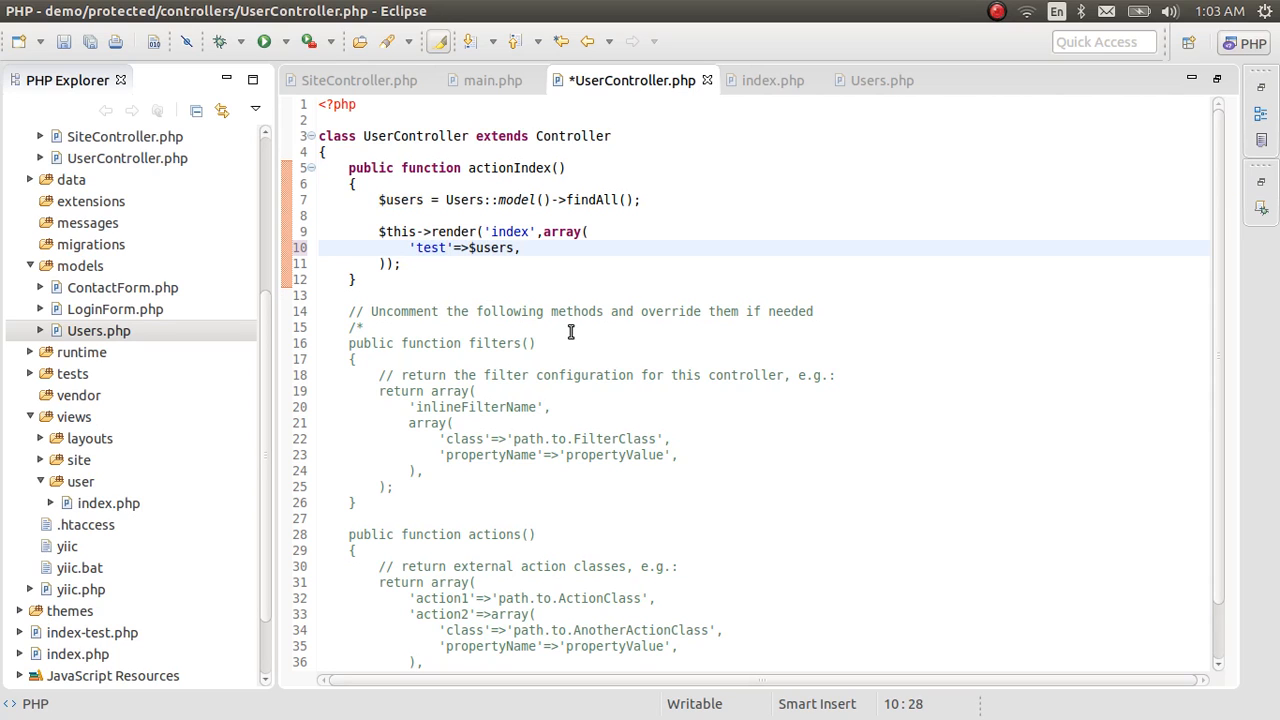
left_click(766, 80)
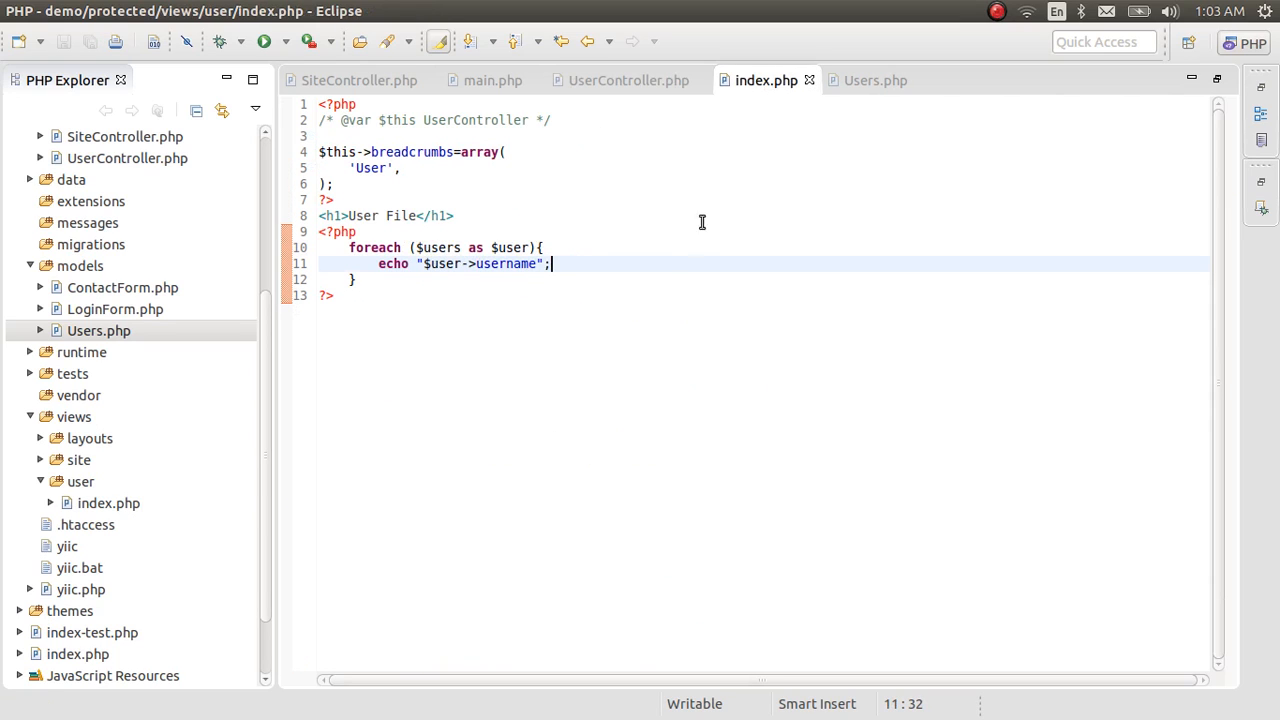
mouse_move(640, 67)
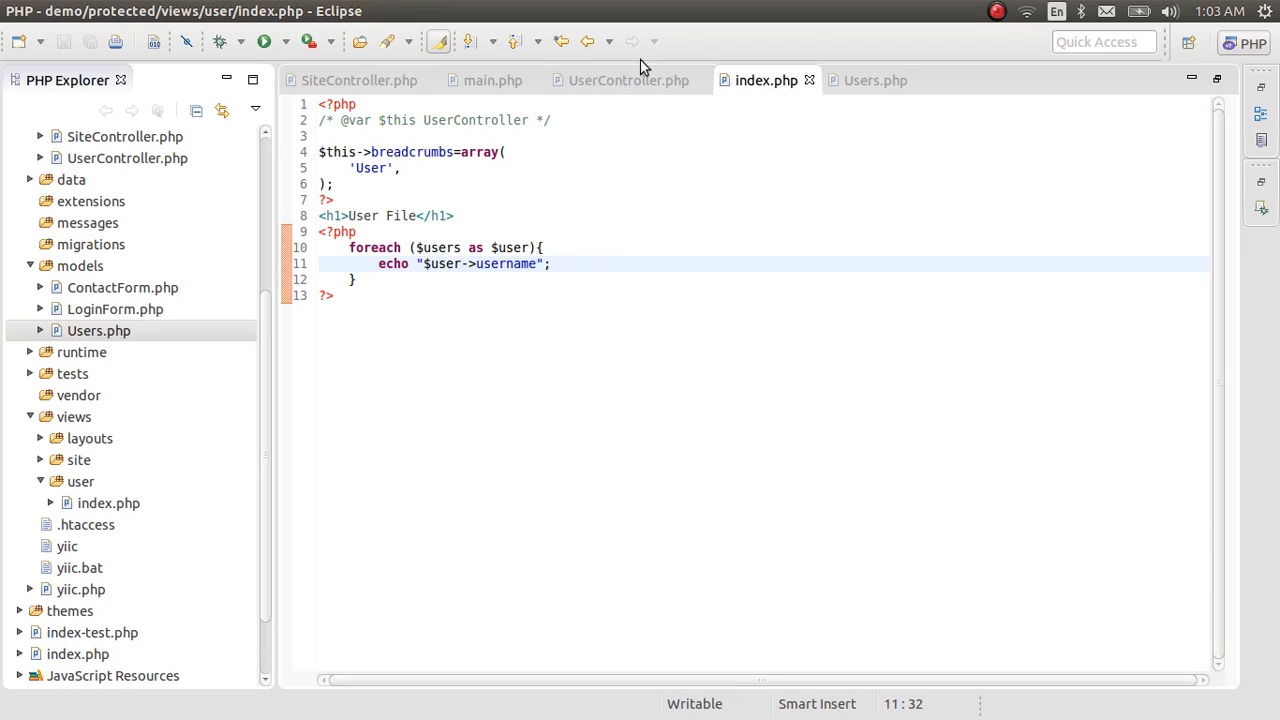
left_click(628, 80)
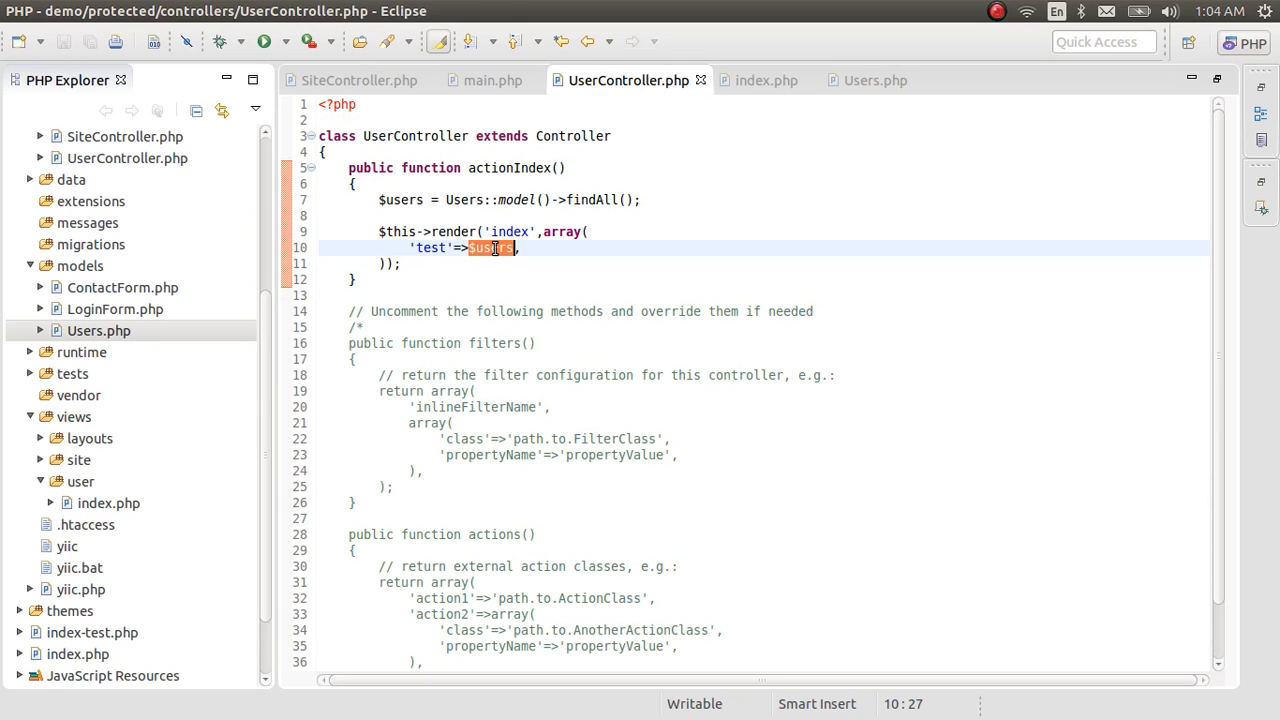
left_click(766, 80)
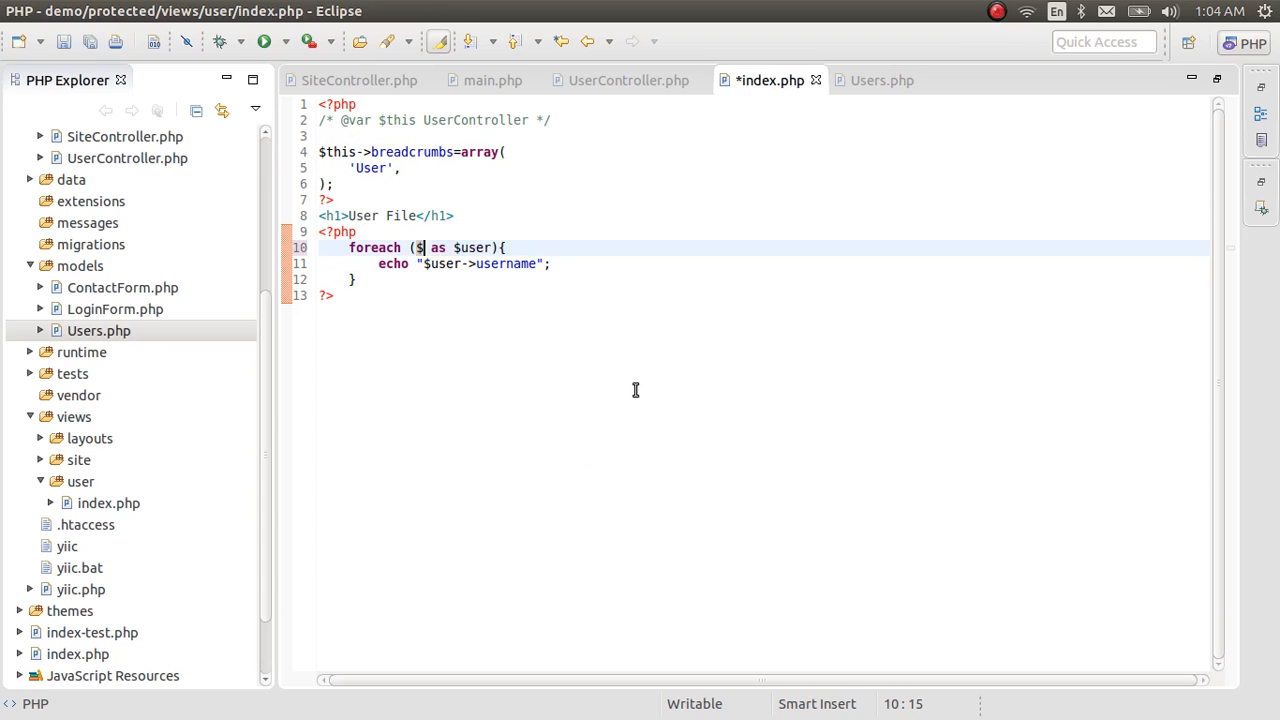
type("tse")
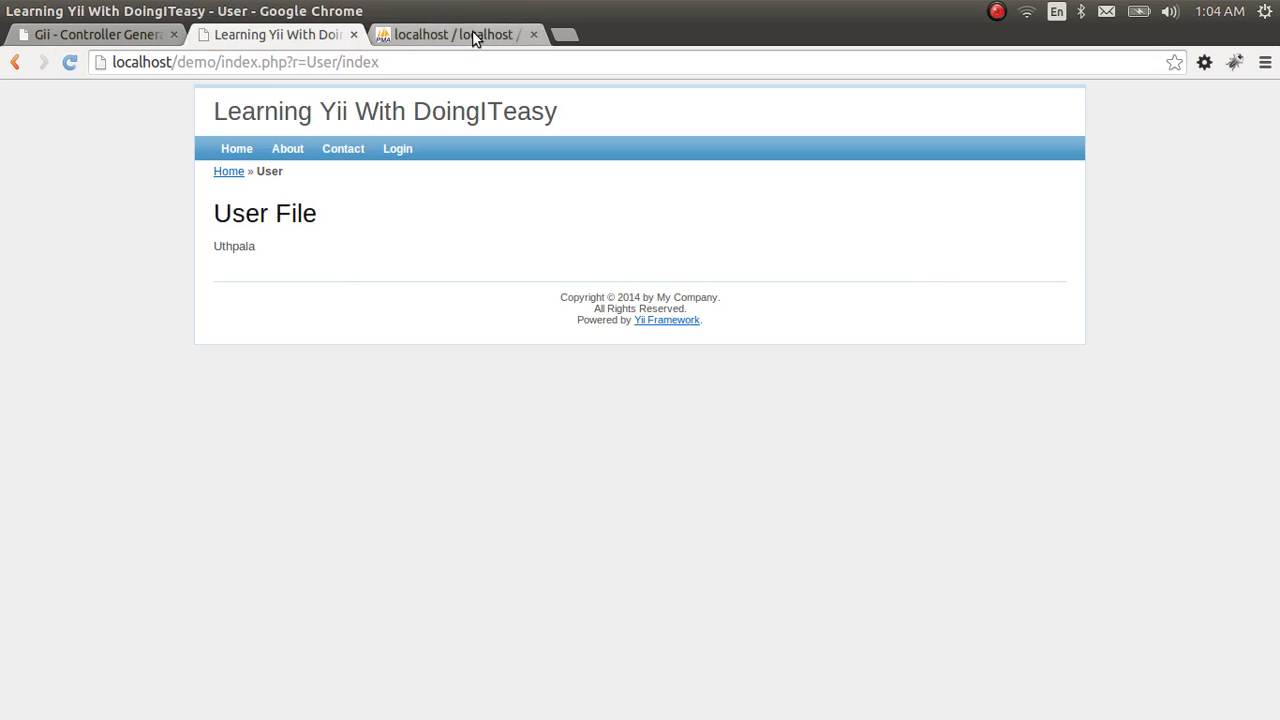
left_click(455, 34)
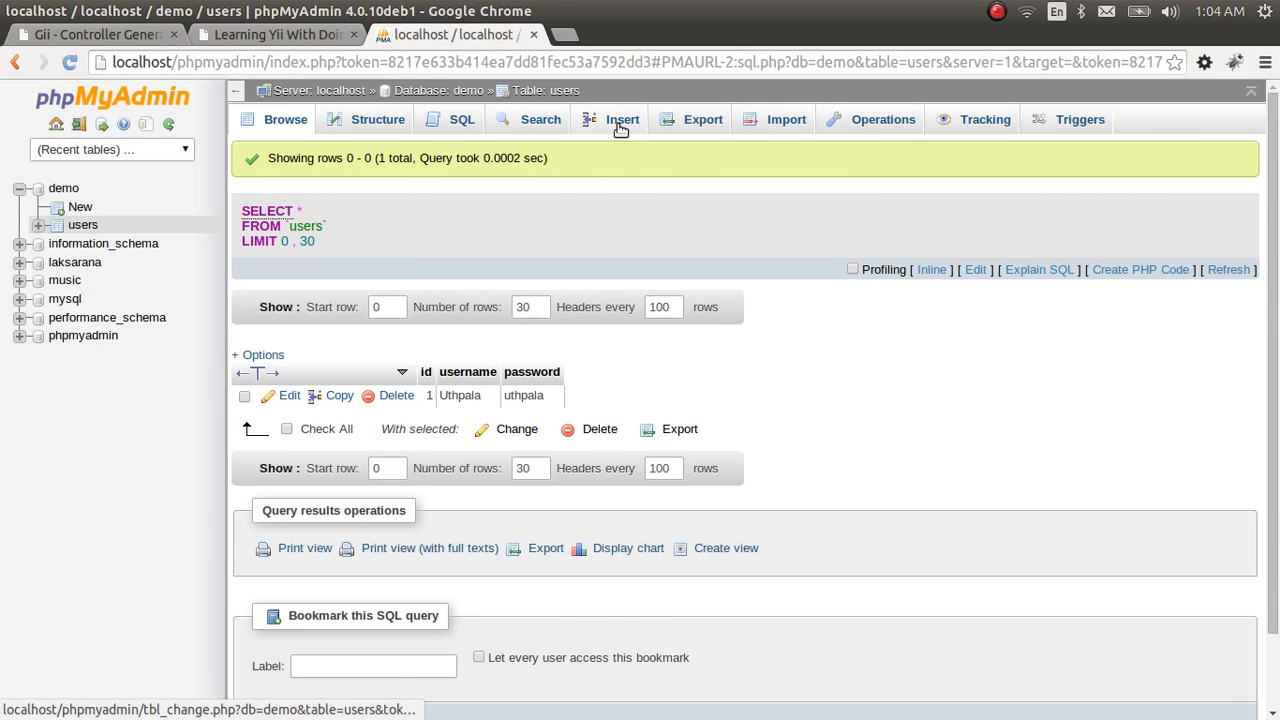
left_click(622, 119)
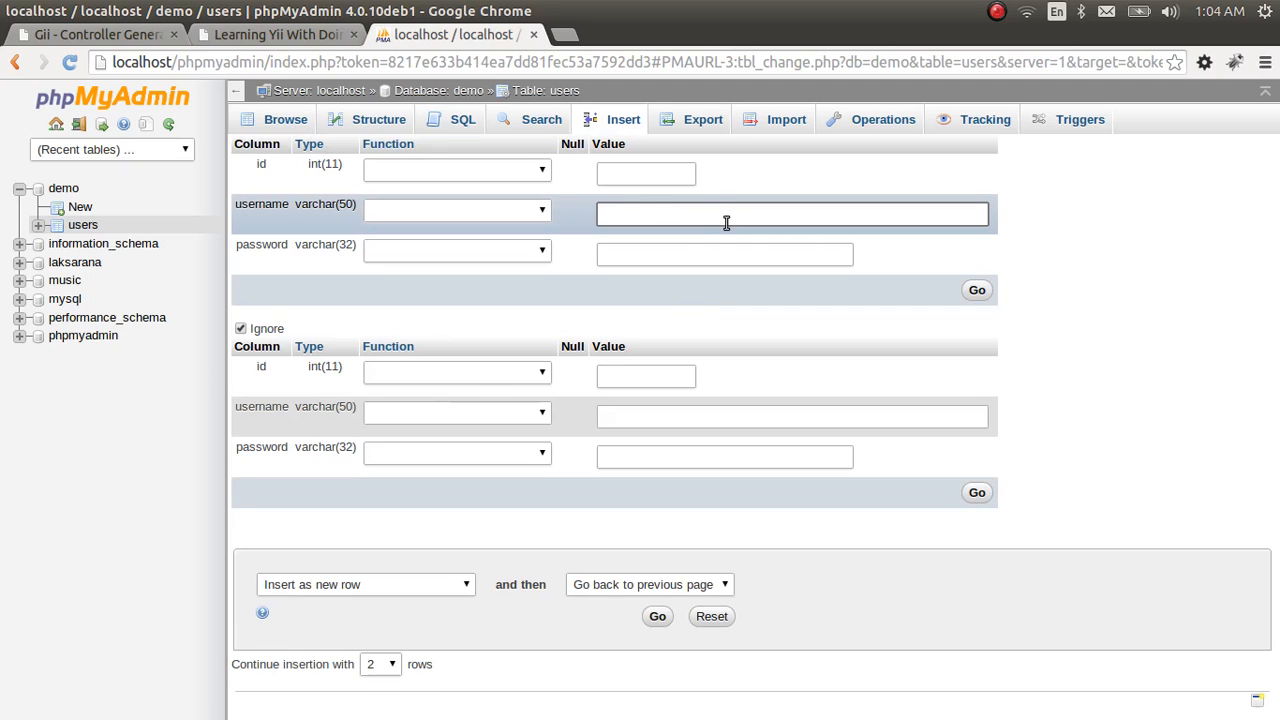
type("John")
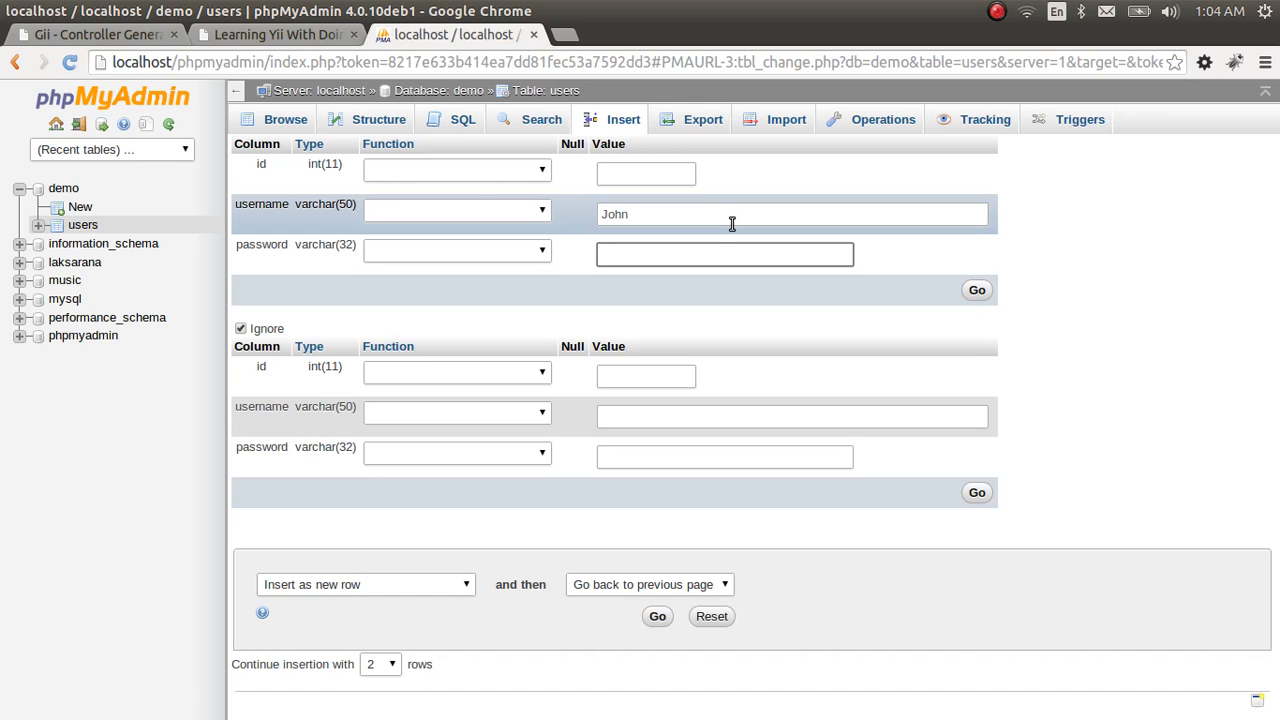
type("password")
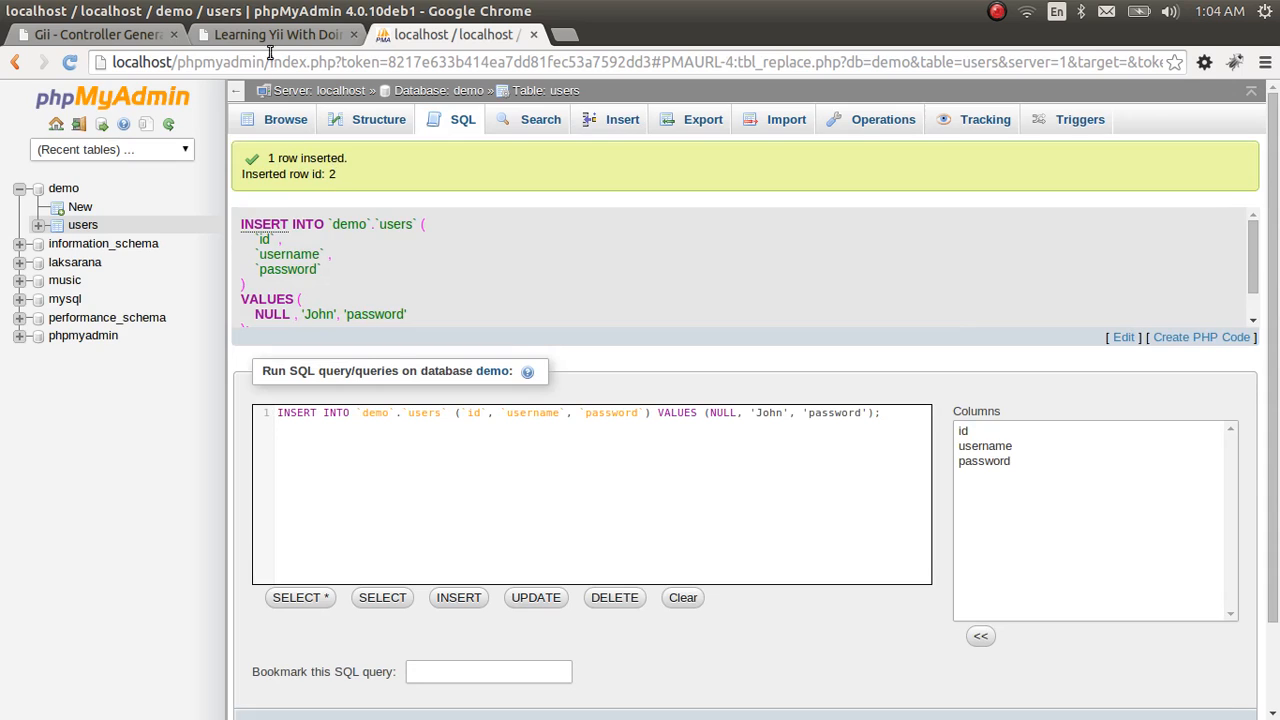
left_click(275, 34)
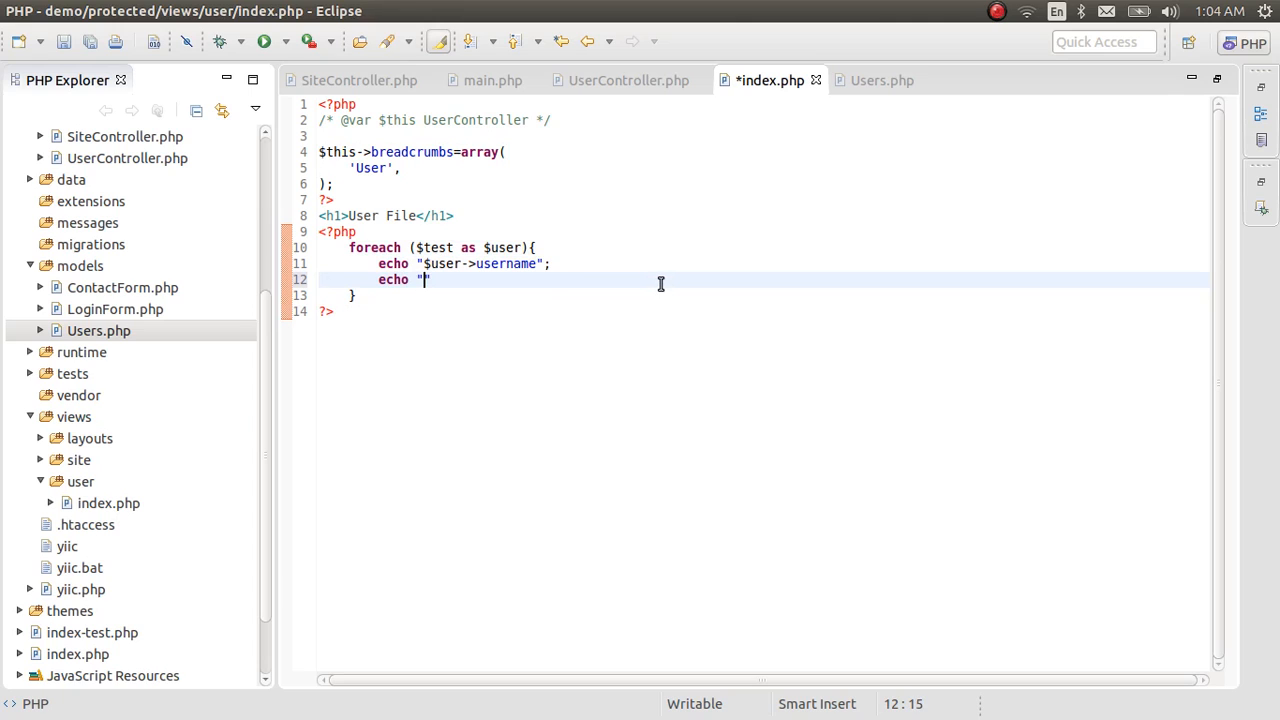
- Add echo "<br>"; after each username in the view loop
type("<br")
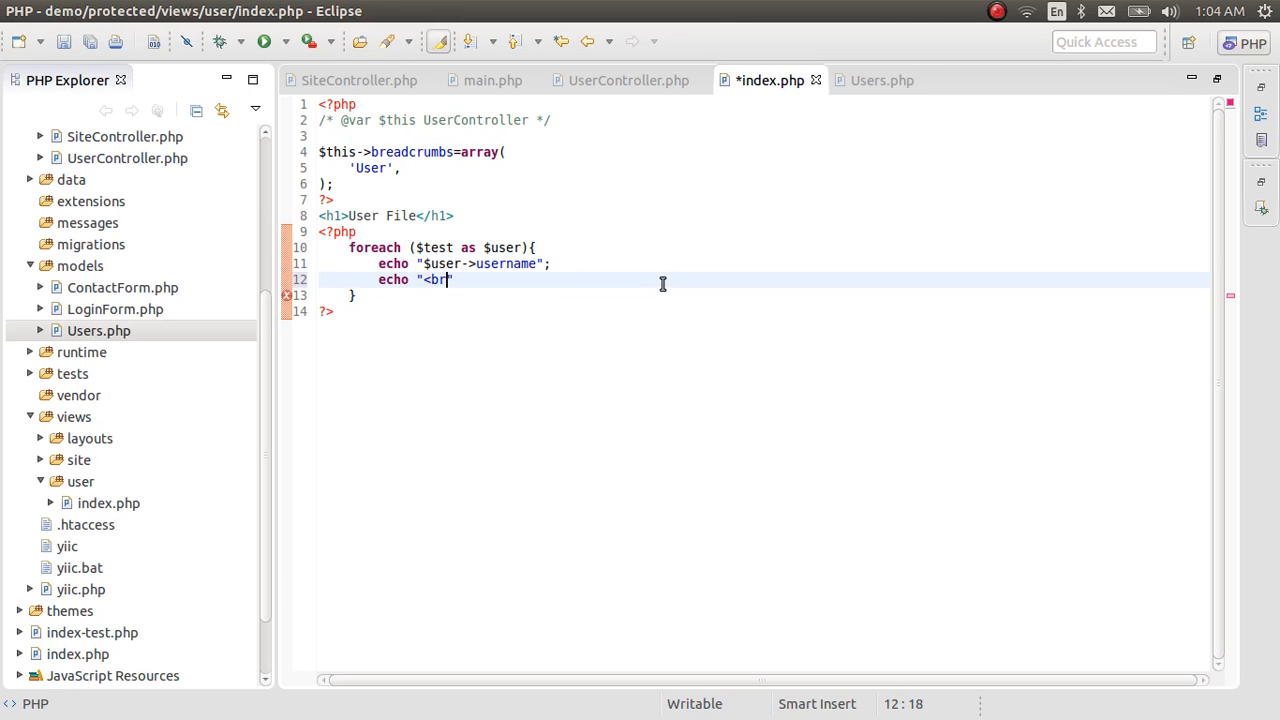
type("\";S")
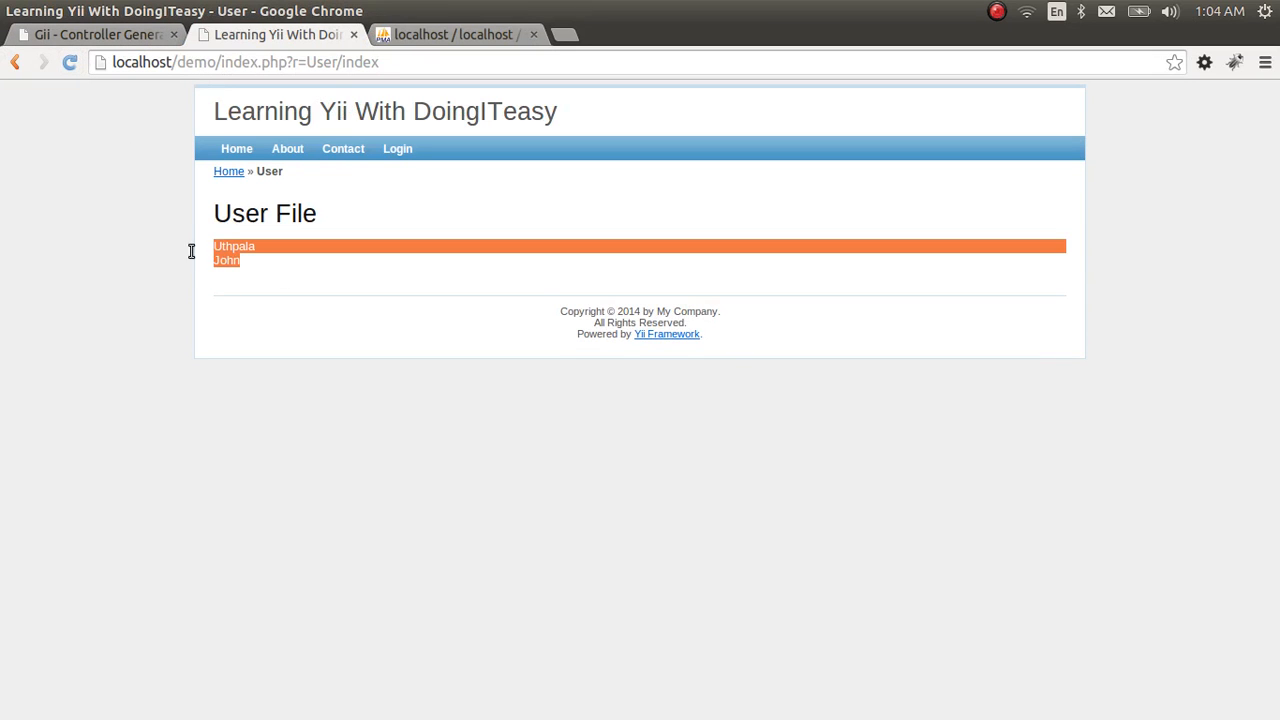
mouse_move(310, 278)
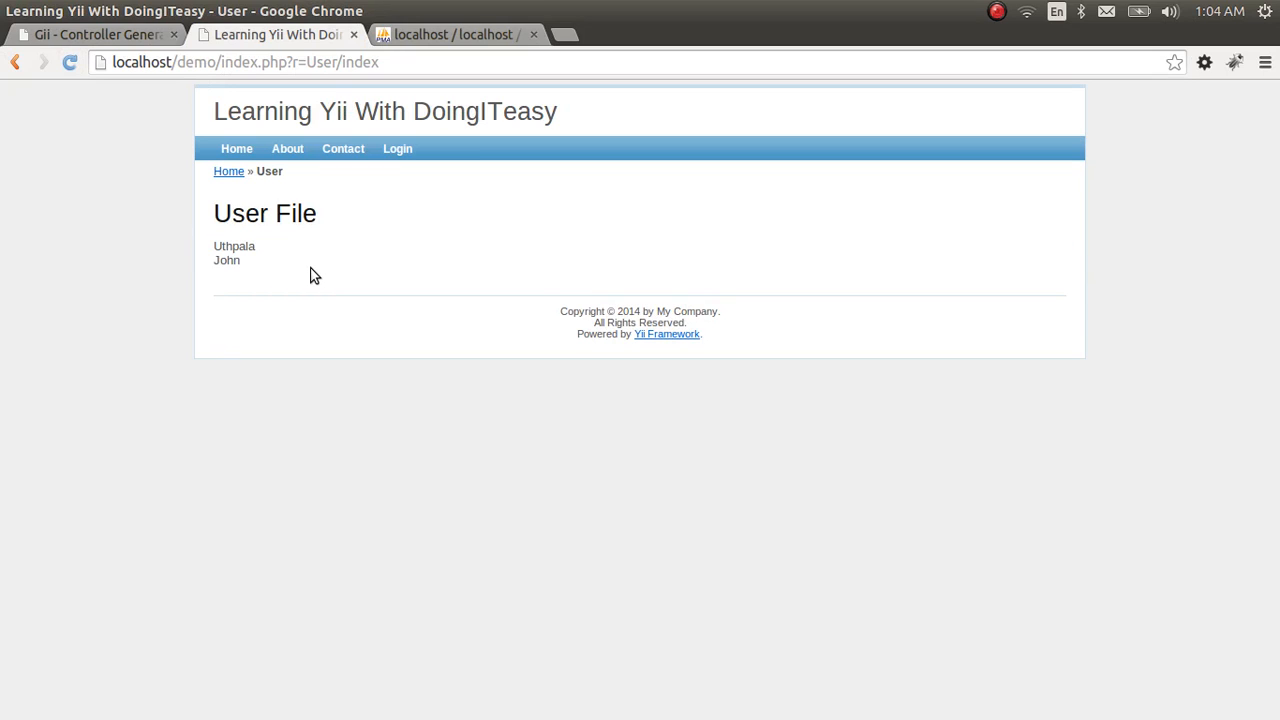
mouse_move(320, 277)
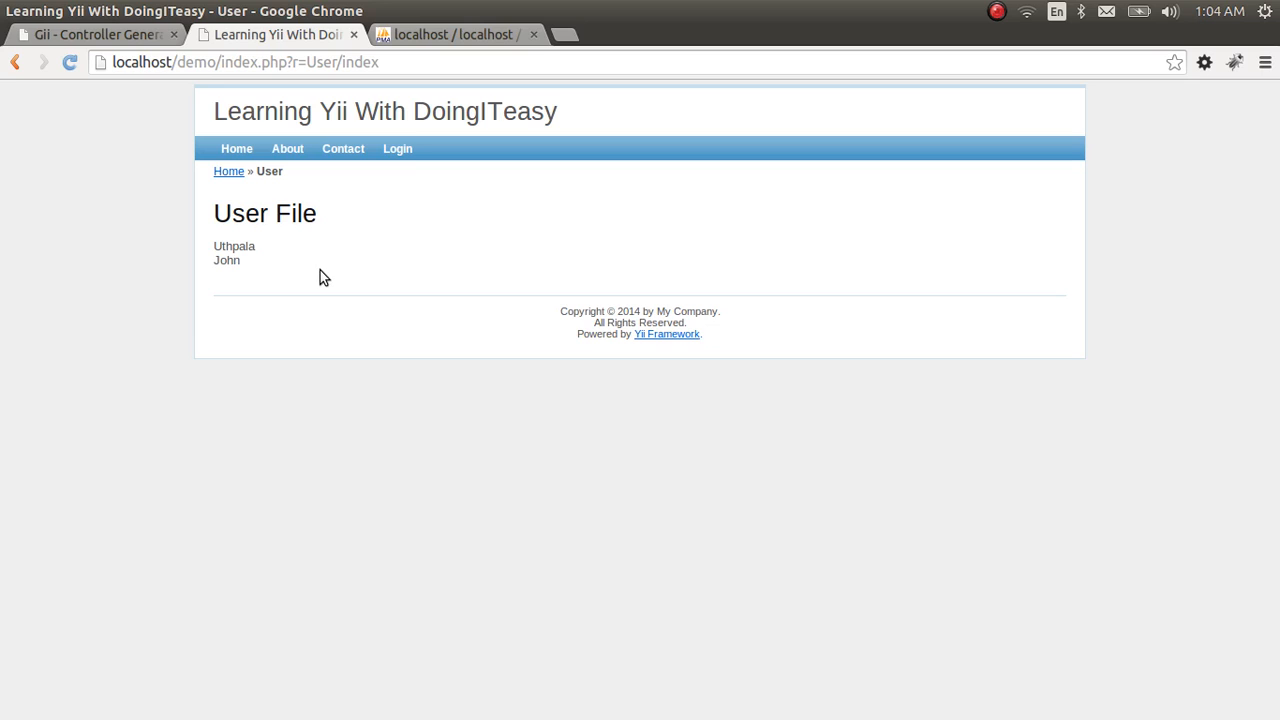
mouse_move(328, 280)
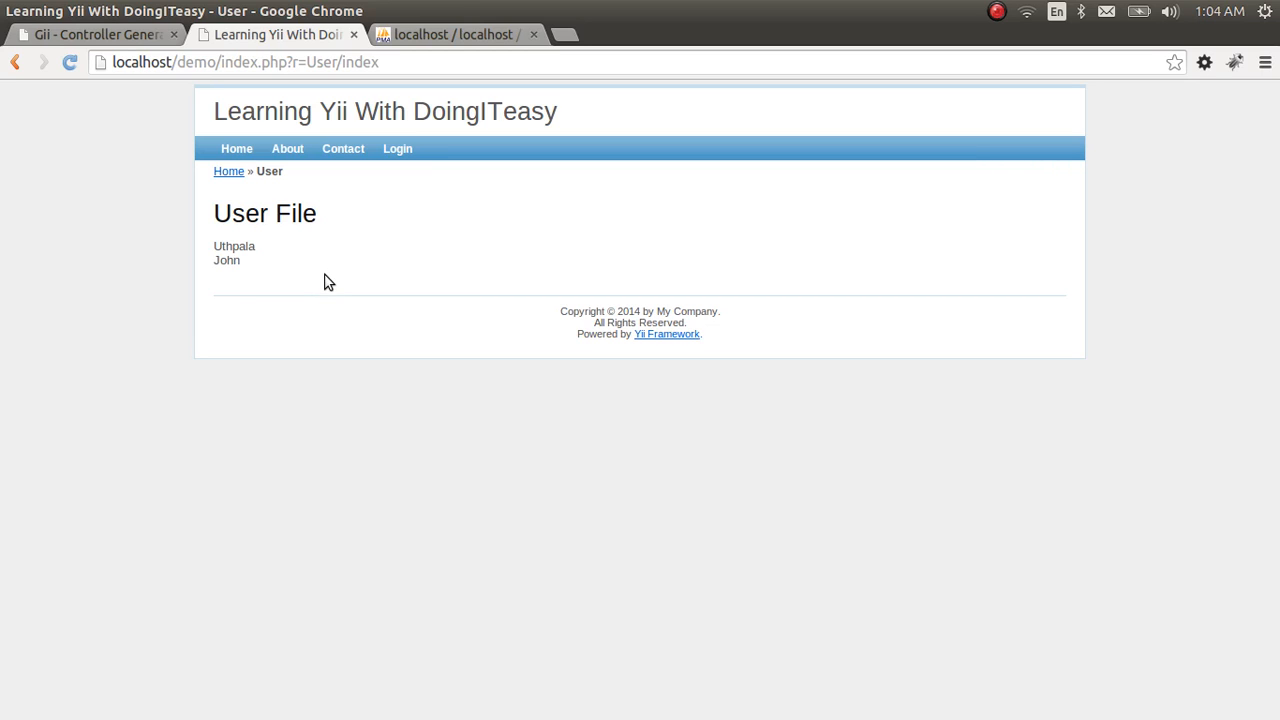
mouse_move(335, 283)
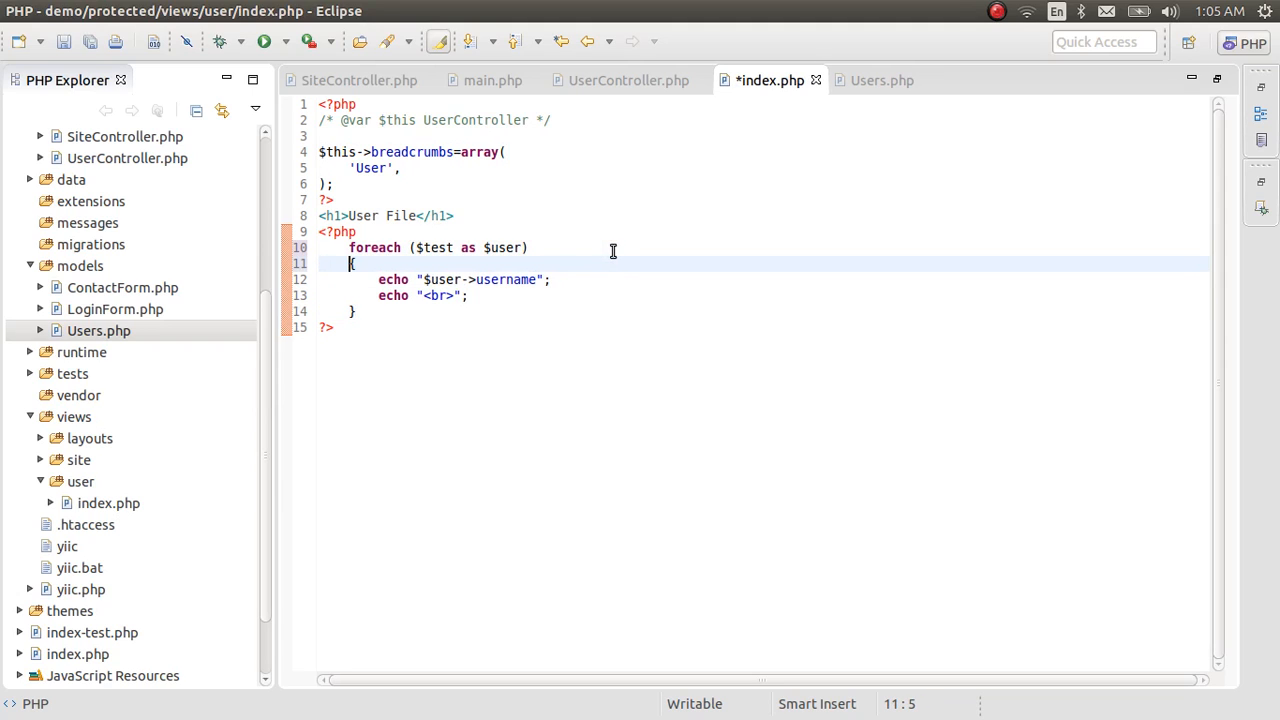
- Save the view with the foreach brace moved to its own line
key("ctrl+s")
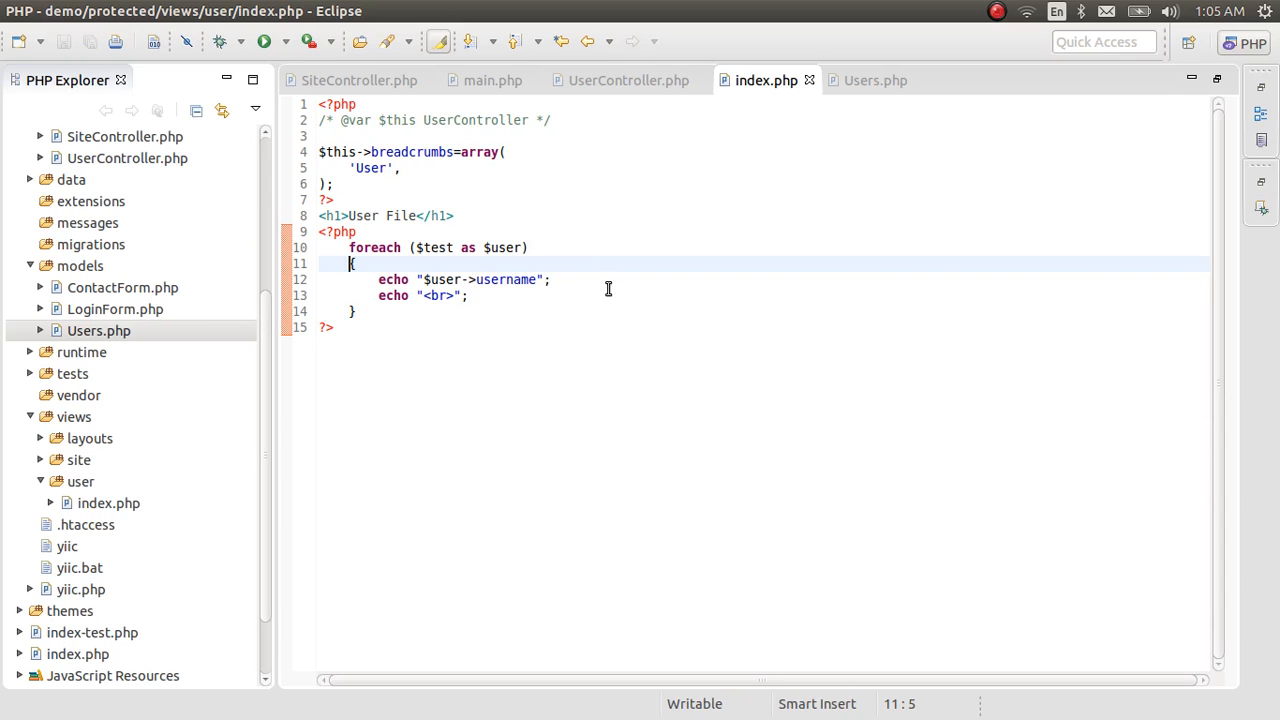
mouse_move(611, 290)
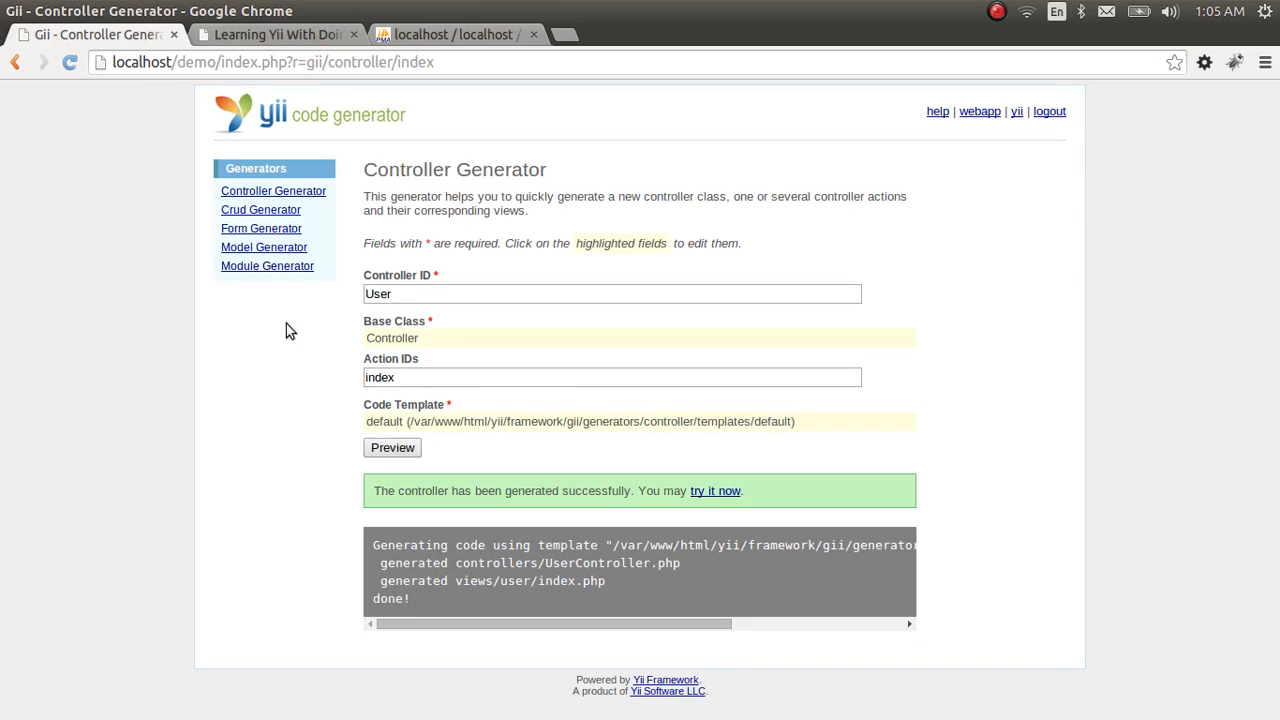
- Open Gii's Crud Generator and cycle through the tabs, ending on the User page
left_click(260, 210)
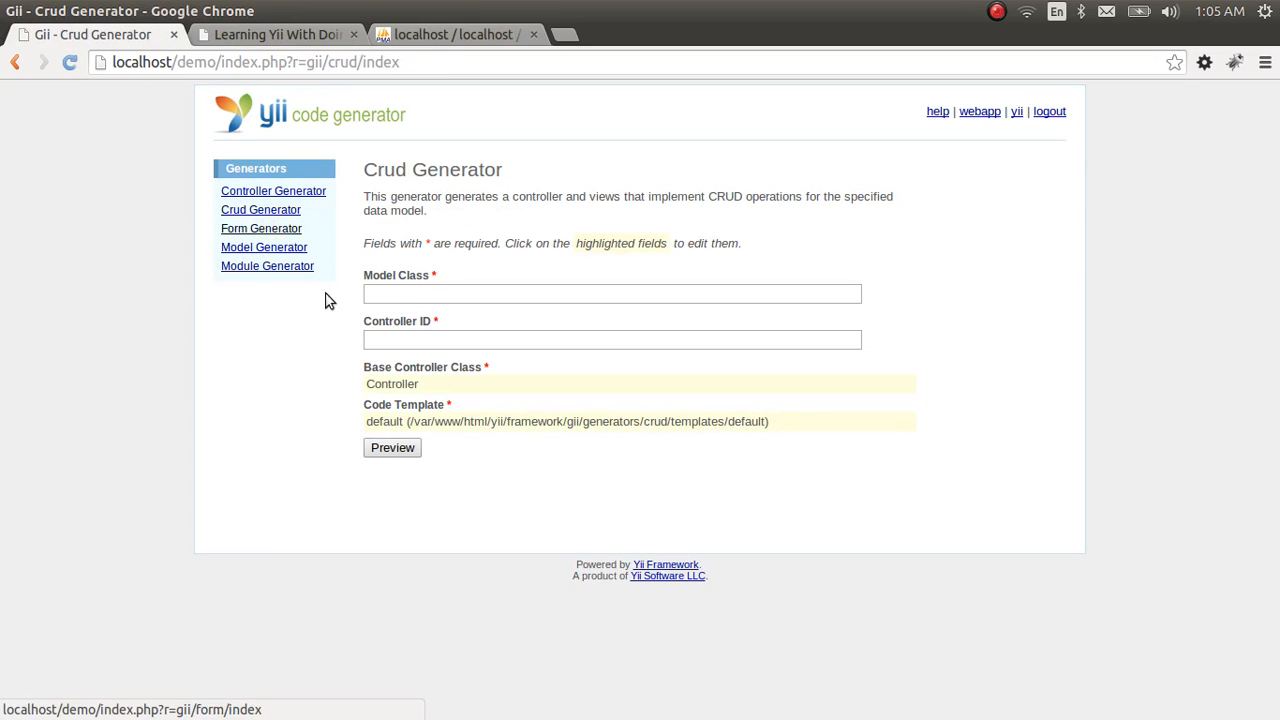
left_click(275, 34)
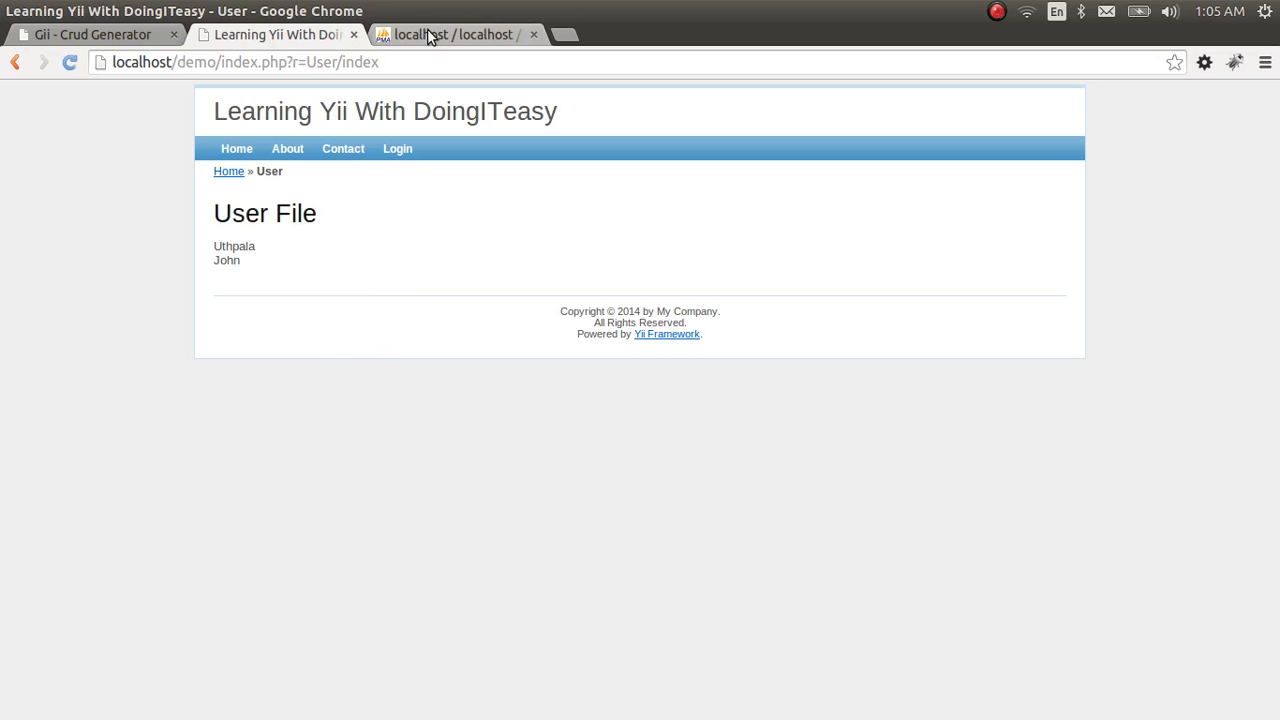
mouse_move(405, 142)
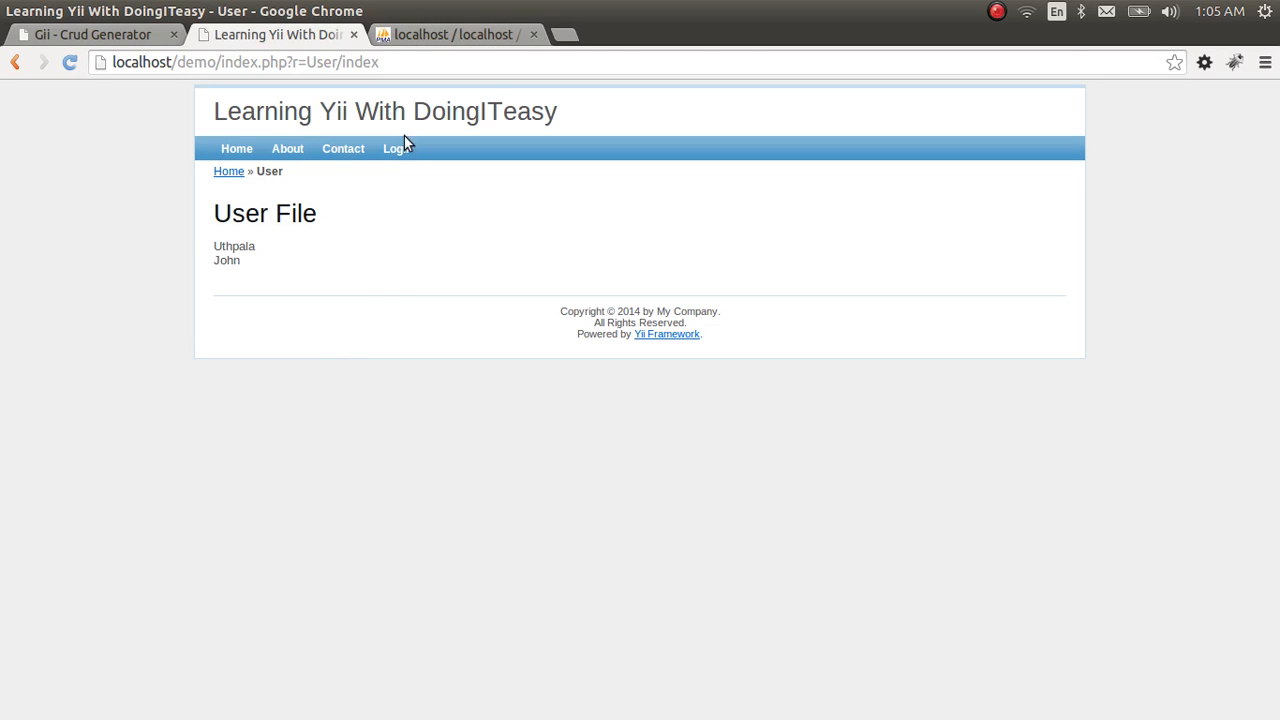
left_click(455, 34)
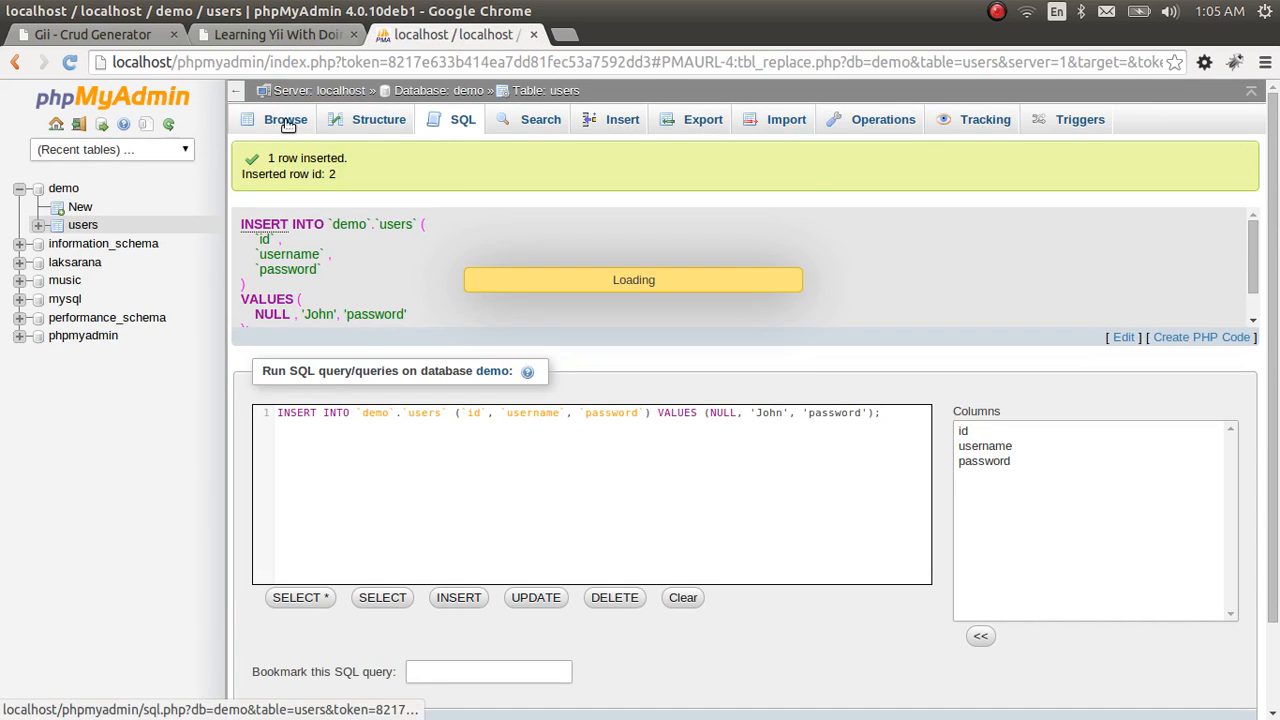
left_click(278, 34)
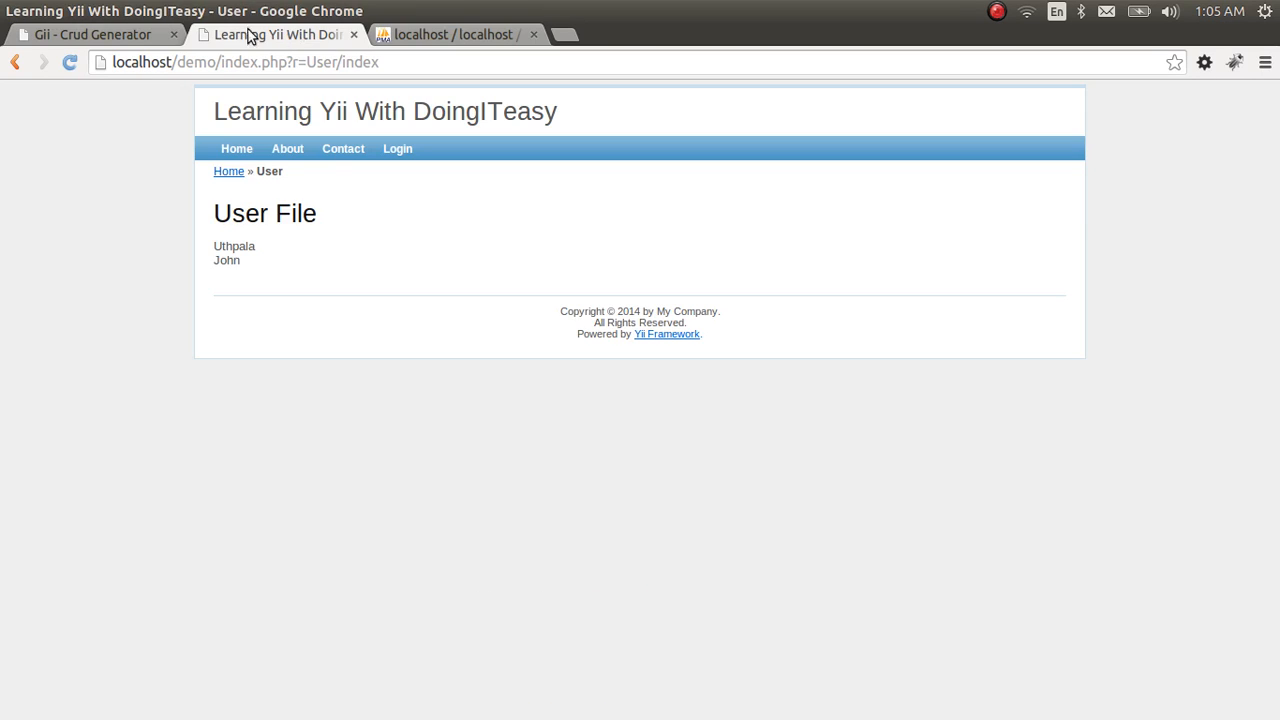
left_click(93, 34)
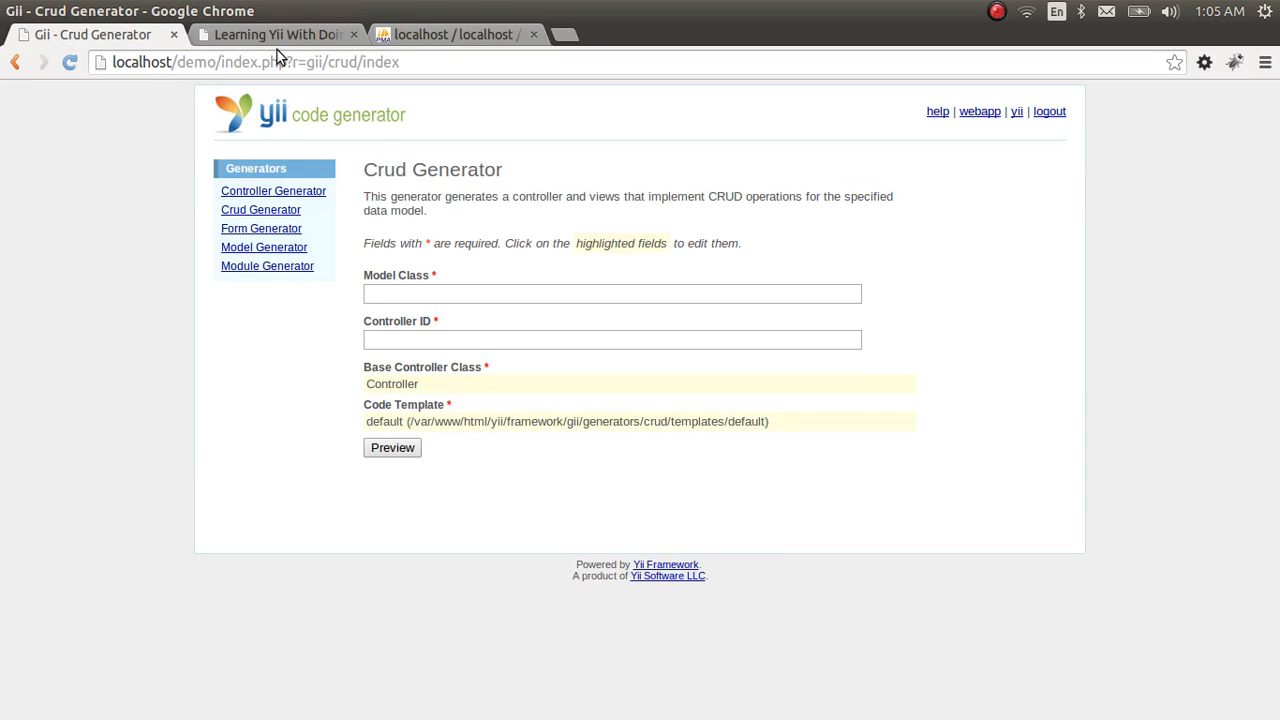
left_click(277, 34)
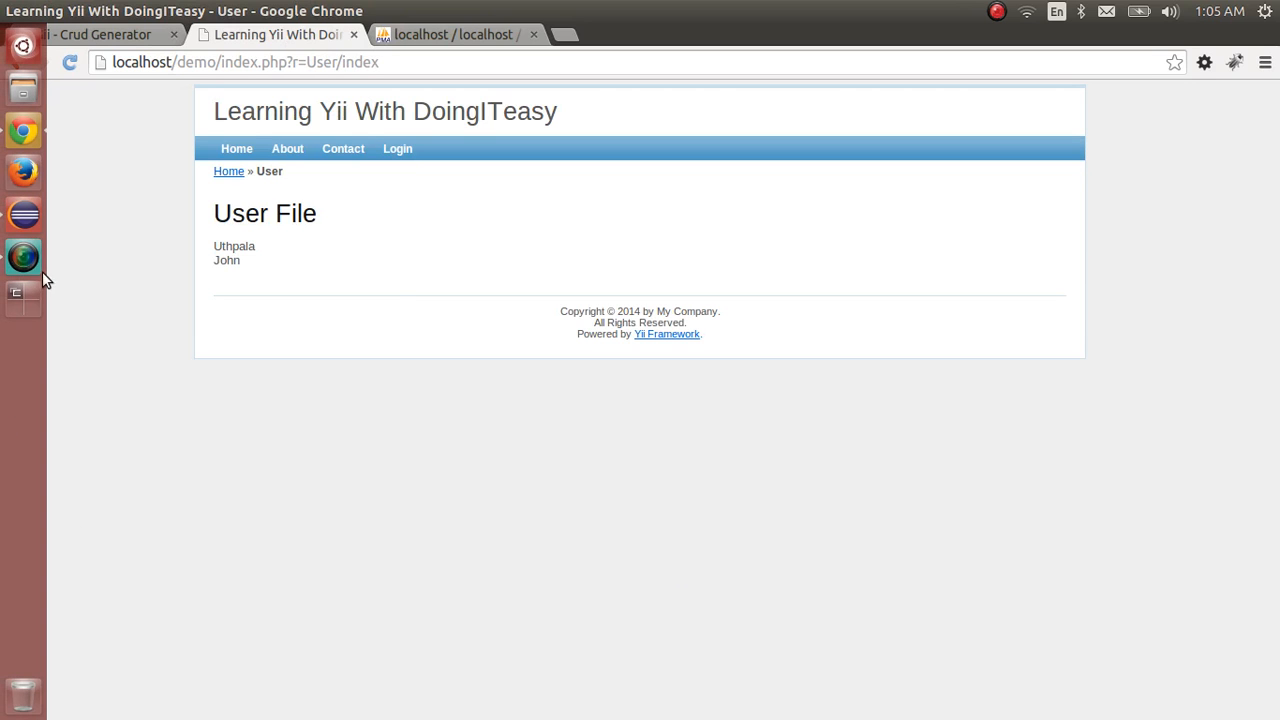
mouse_move(22, 257)
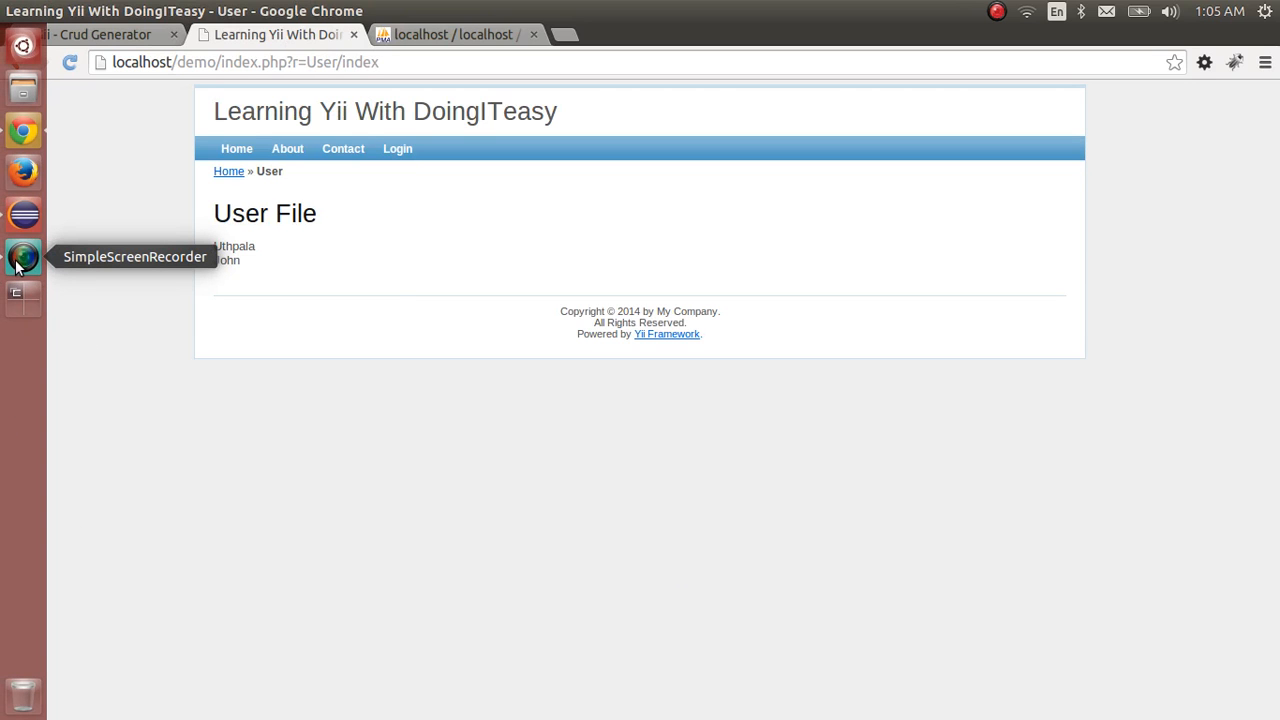